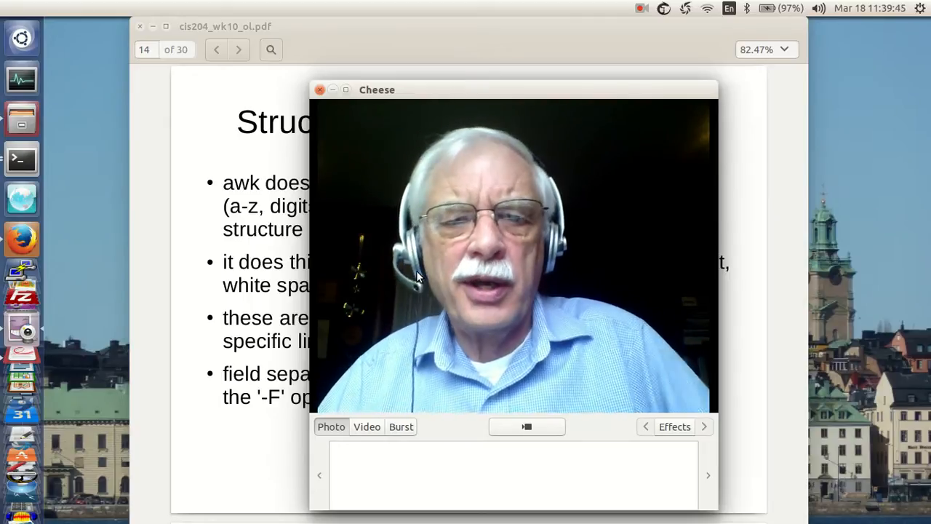
pyautogui.moveTo(396, 231)
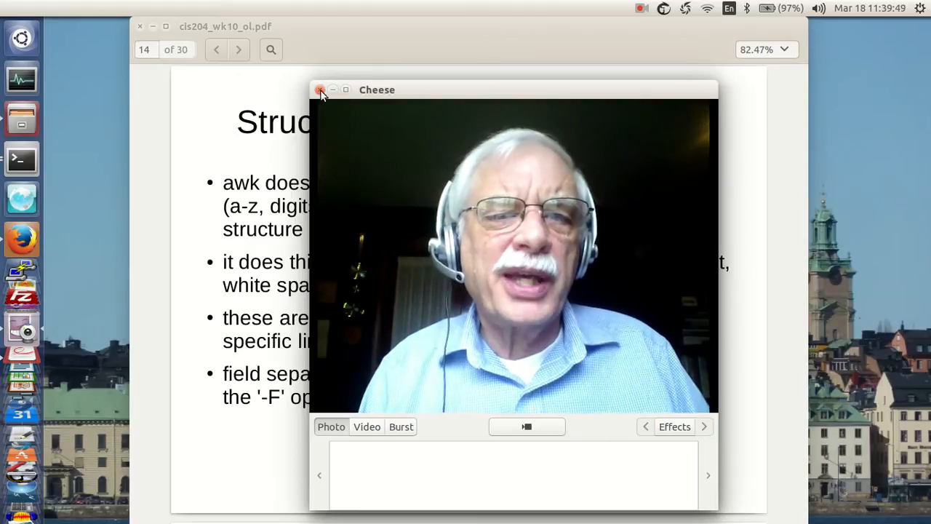
# Close the webcam window, advance to the Processing Format slide and copy awk '/Mary/' employees
pyautogui.click(320, 90)
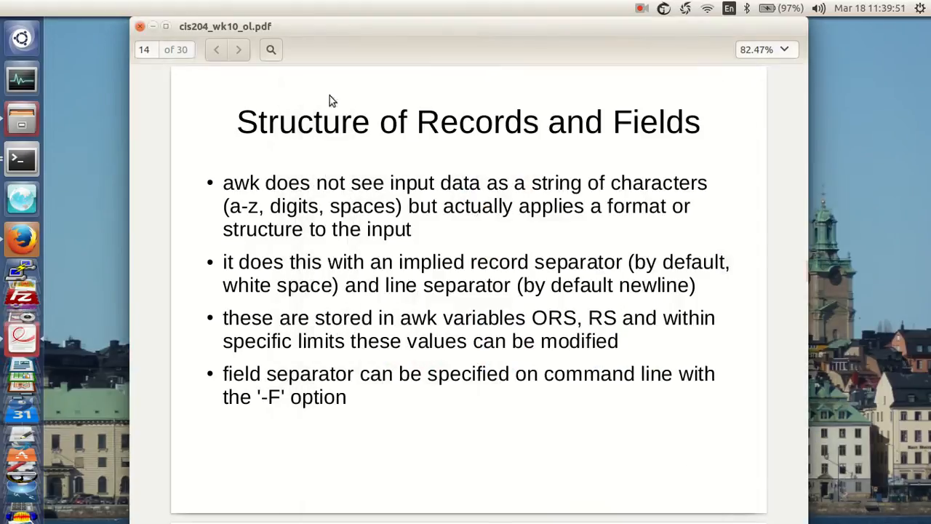
pyautogui.moveTo(677, 347)
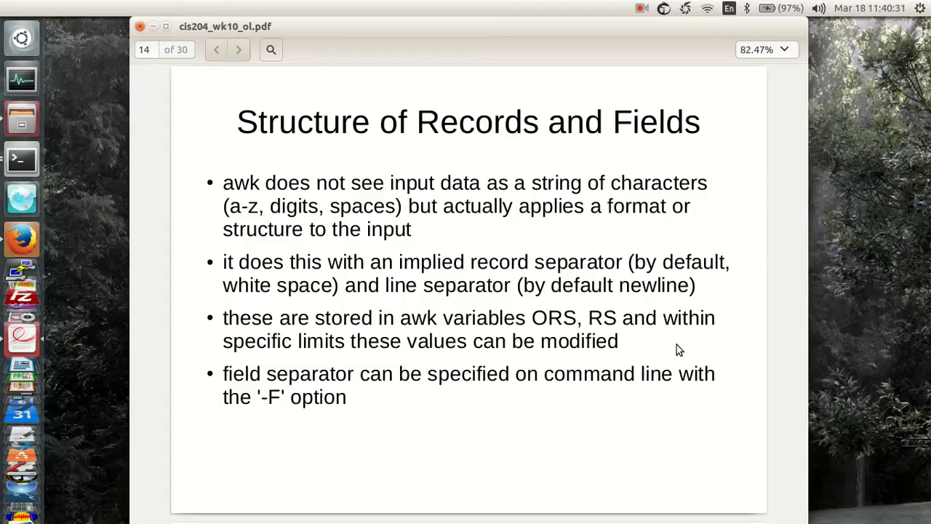
pyautogui.click(238, 50)
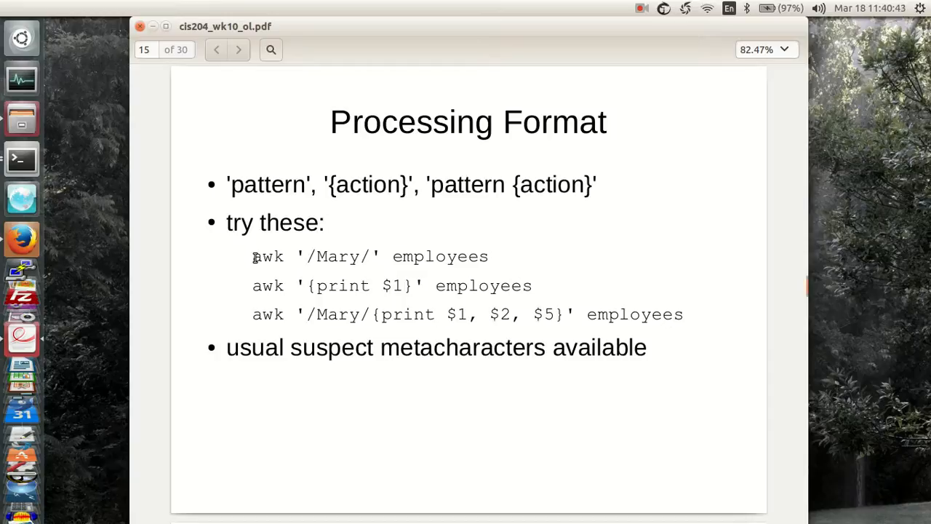
pyautogui.moveTo(254, 256); pyautogui.dragTo(489, 256)
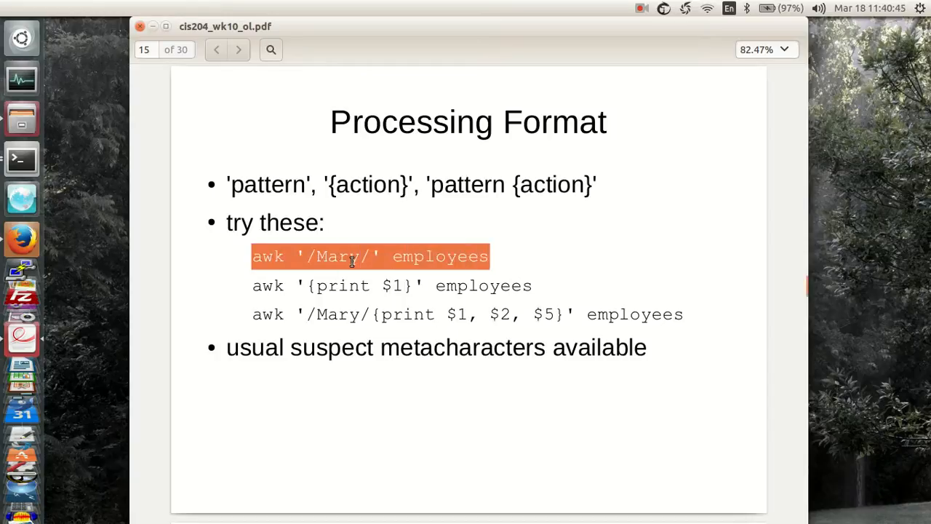
pyautogui.rightClick(364, 256)
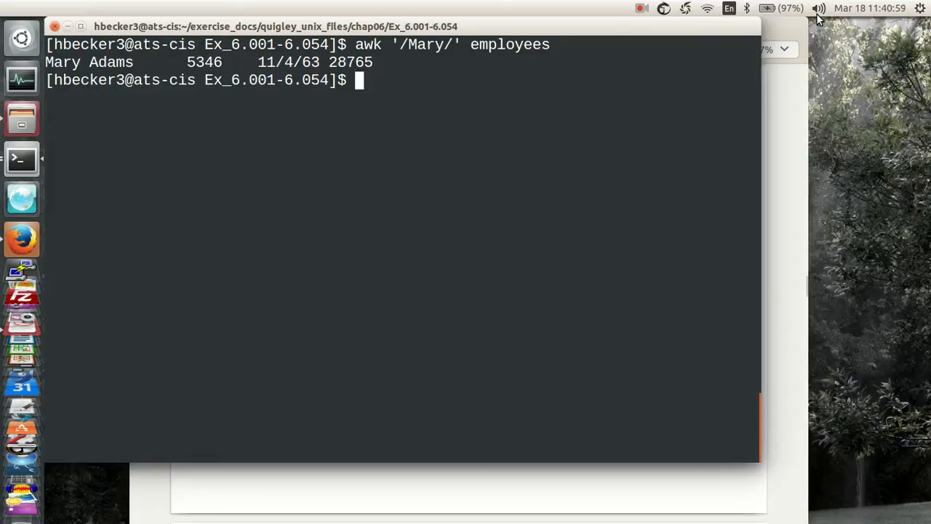
pyautogui.moveTo(608, 145)
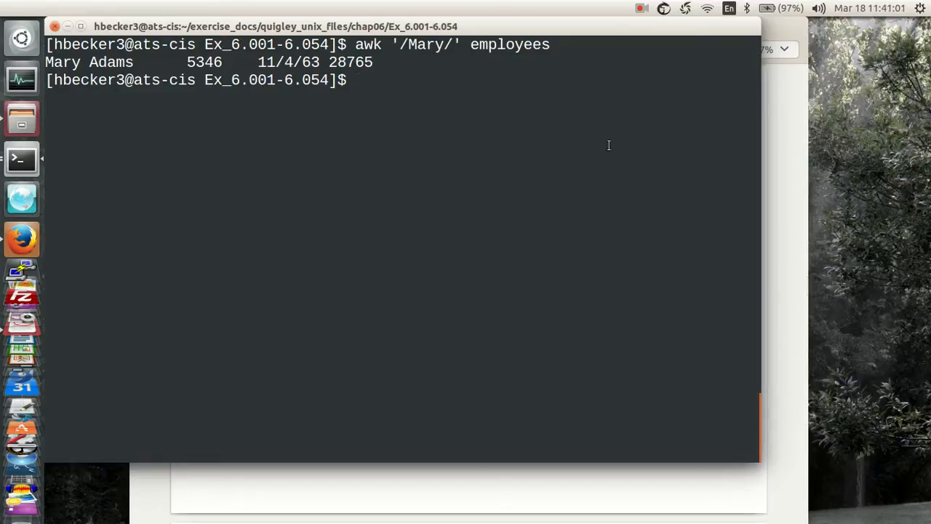
# Run awk '/Mary/ {print $0}' employees to reprint Mary's full record
pyautogui.write("awk '{print $3}' employees")
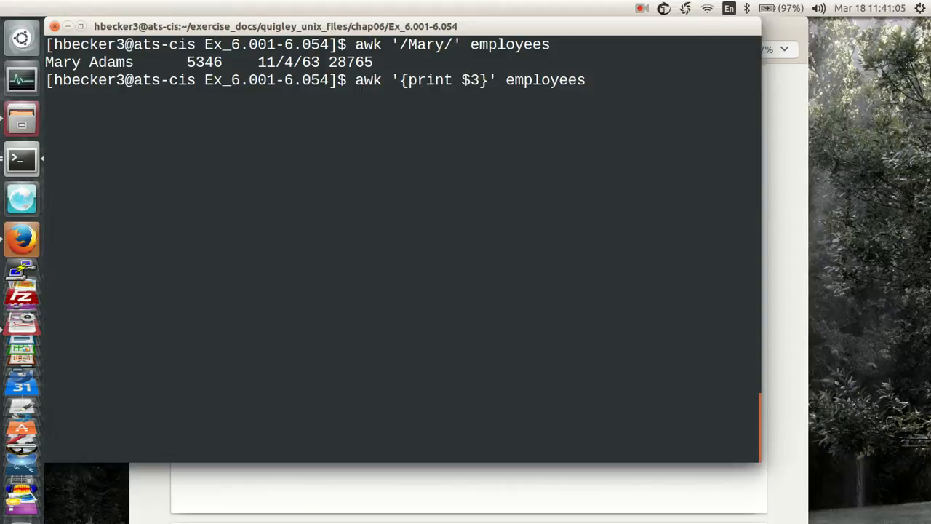
pyautogui.moveTo(473, 80)
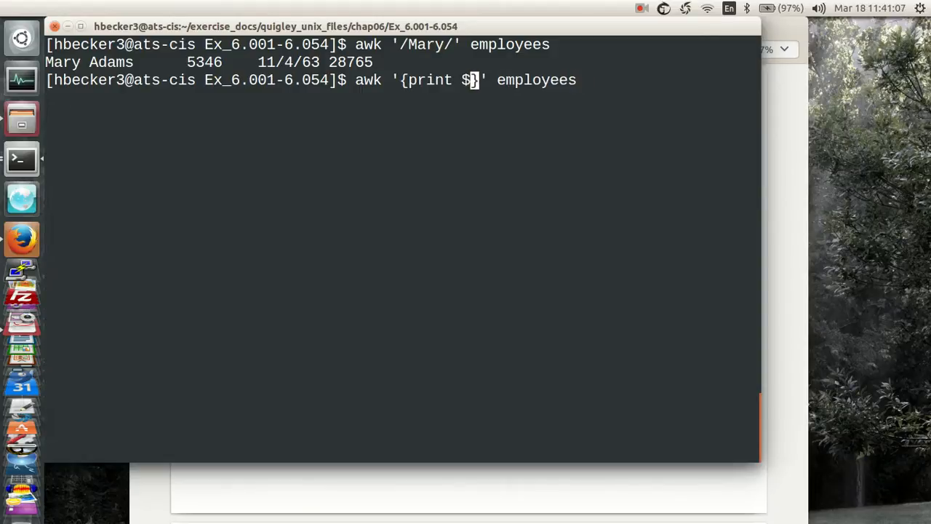
pyautogui.write('0')
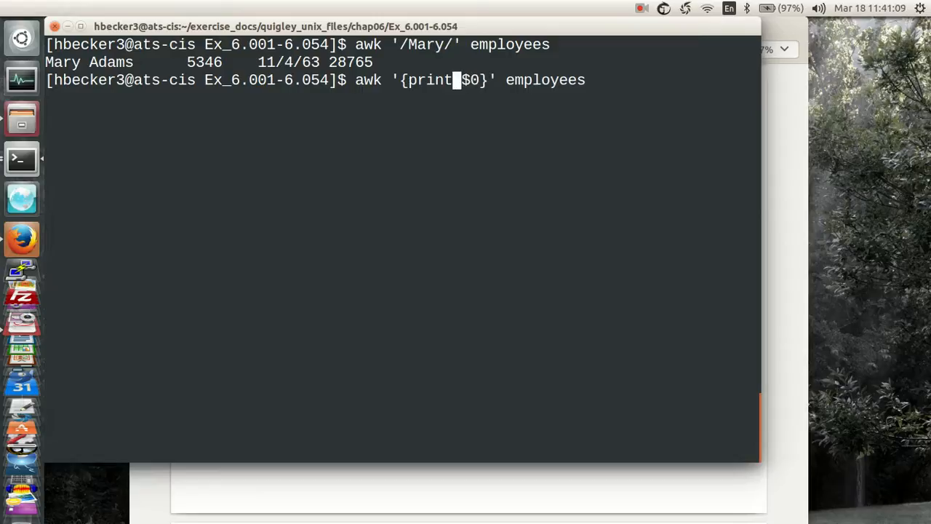
pyautogui.write('/')
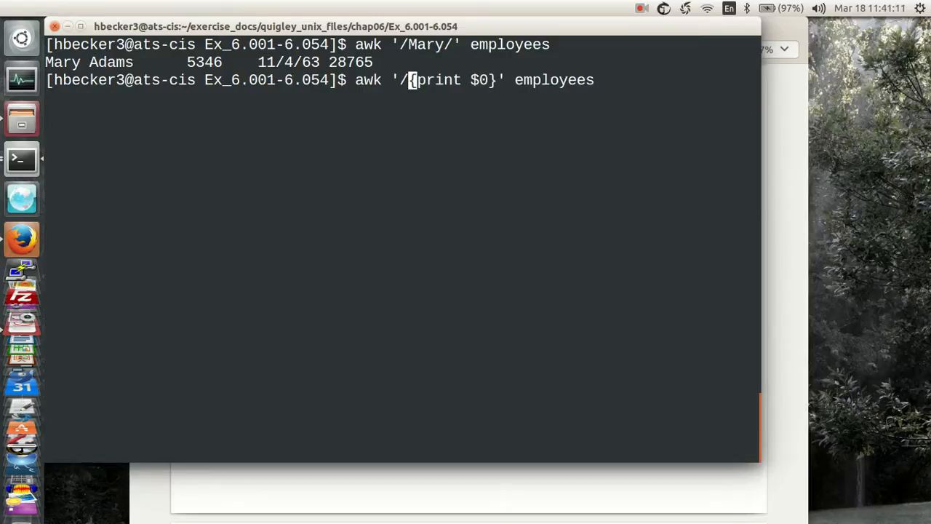
pyautogui.write('Mary/')
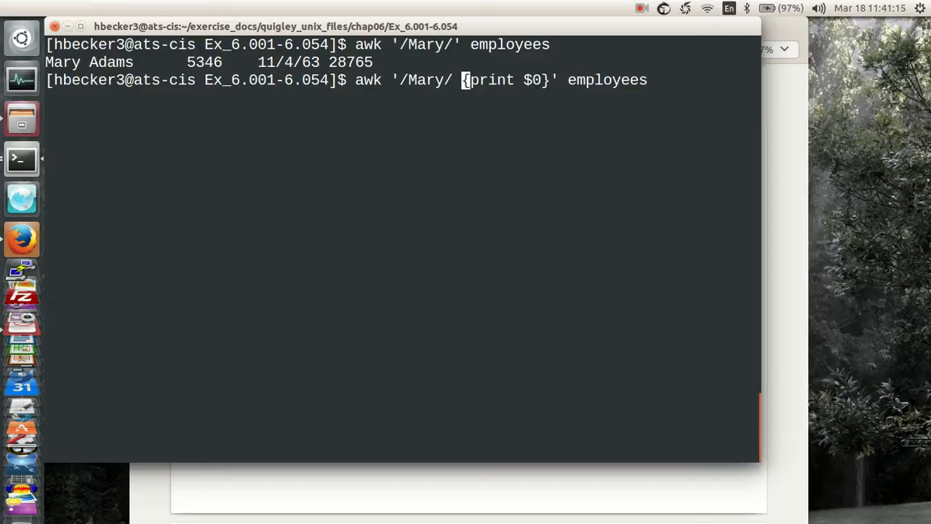
pyautogui.press('Return')
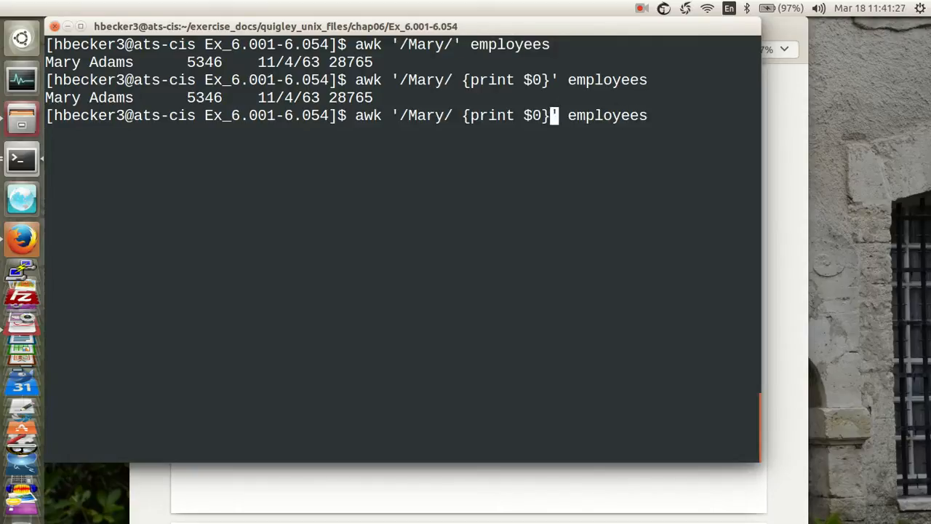
# Run the recalled command edited to print fields 1, 2 and 4 of Mary's record
pyautogui.press('Left')
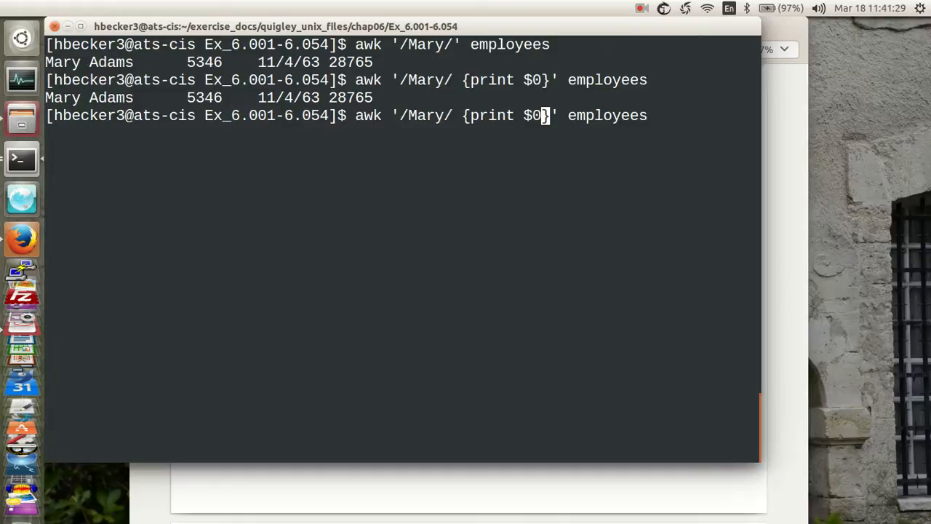
pyautogui.write('1')
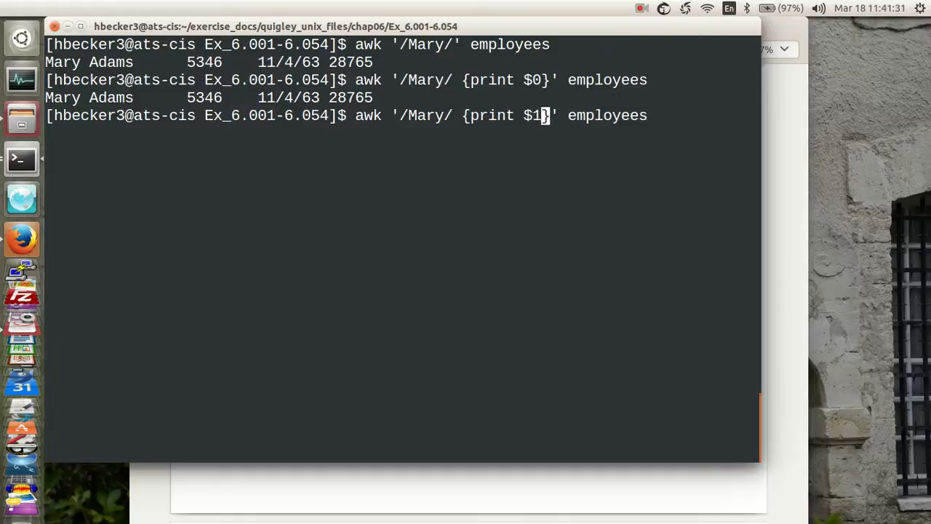
pyautogui.write(', $2')
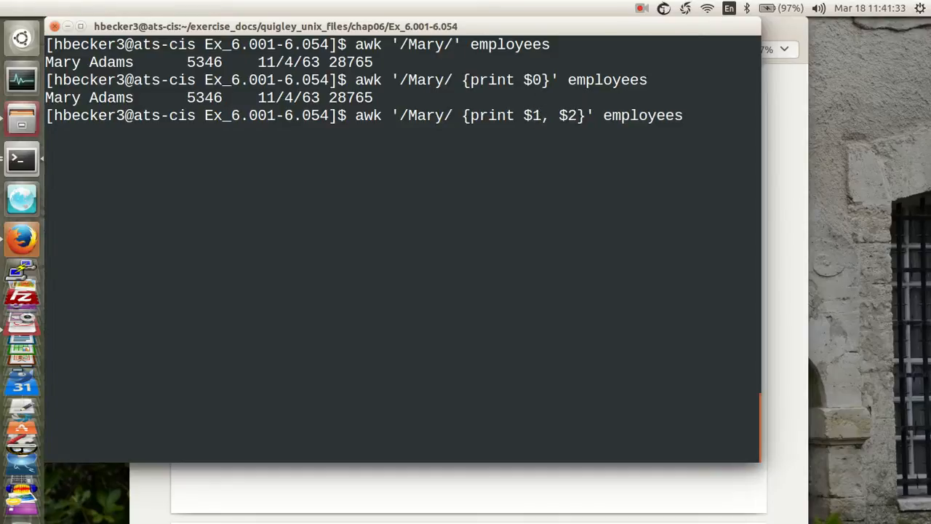
pyautogui.write(', $4')
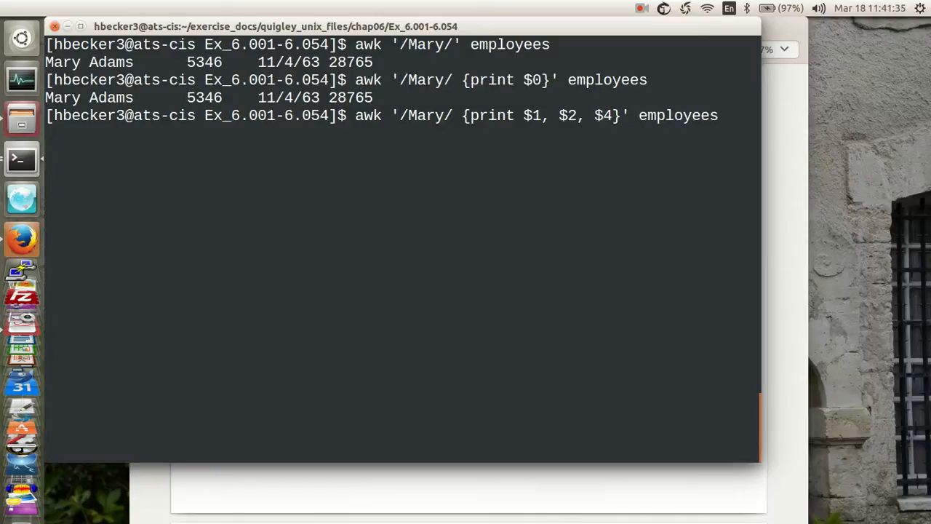
pyautogui.press('Return')
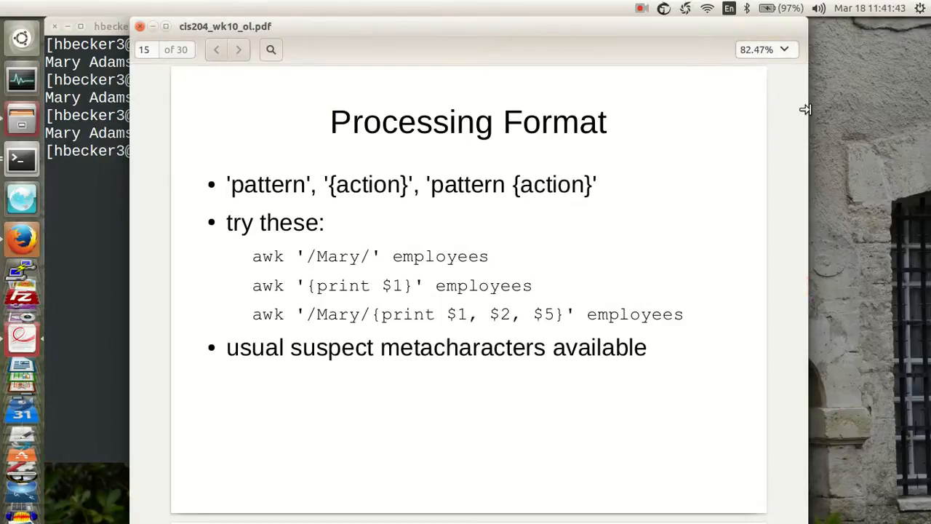
pyautogui.moveTo(420, 327)
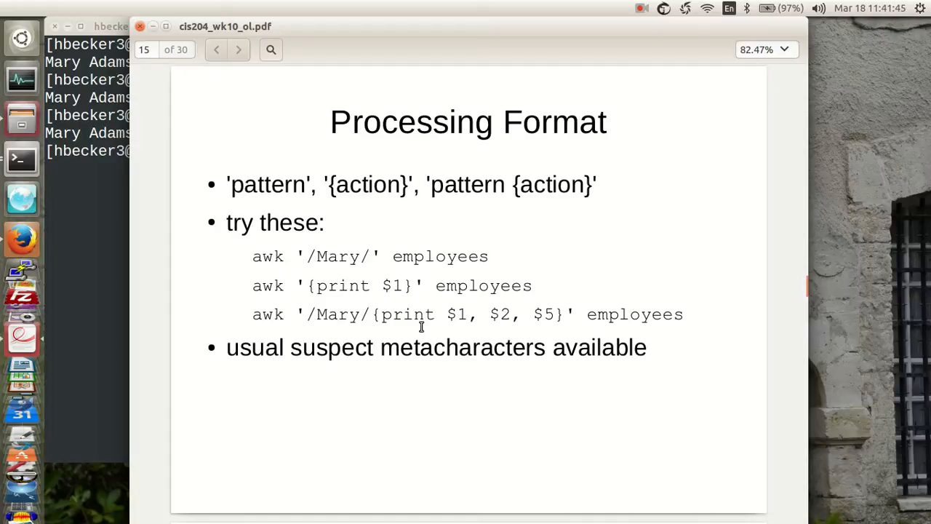
pyautogui.moveTo(606, 320)
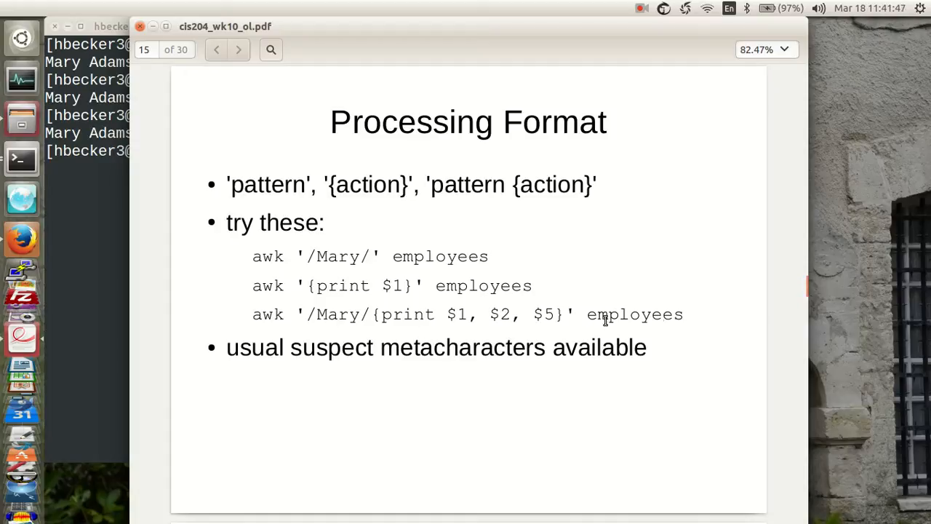
pyautogui.moveTo(250, 318)
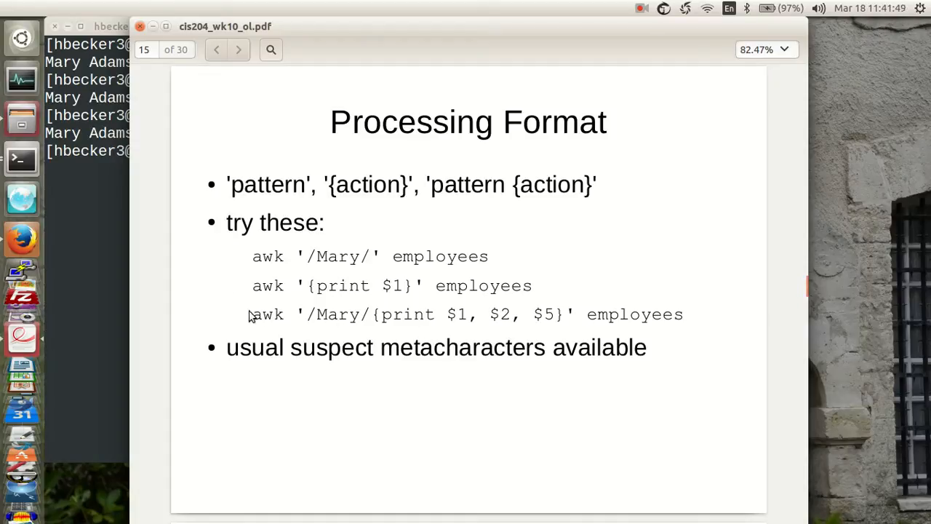
# Select the slide's third command, awk '/Mary/{print $1, $2, $5}' employees
pyautogui.moveTo(254, 314); pyautogui.dragTo(434, 314)
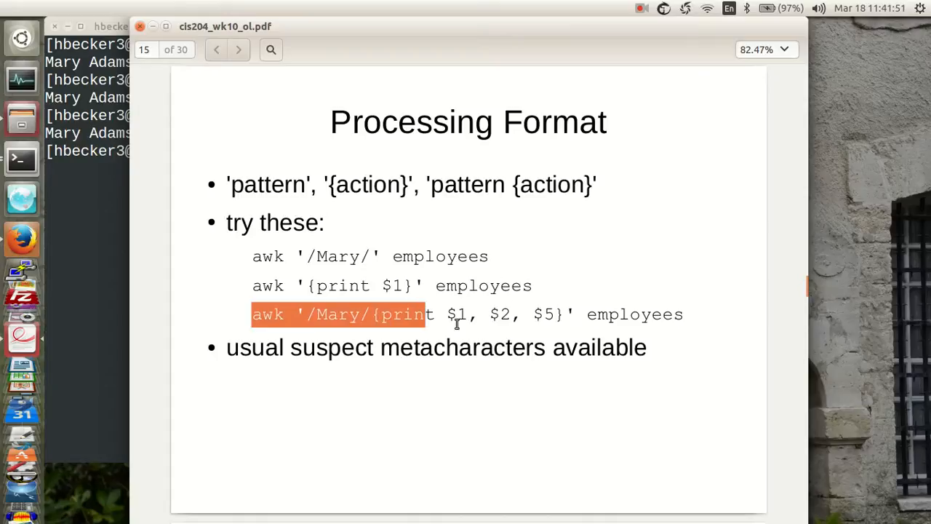
pyautogui.moveTo(429, 314); pyautogui.dragTo(681, 315)
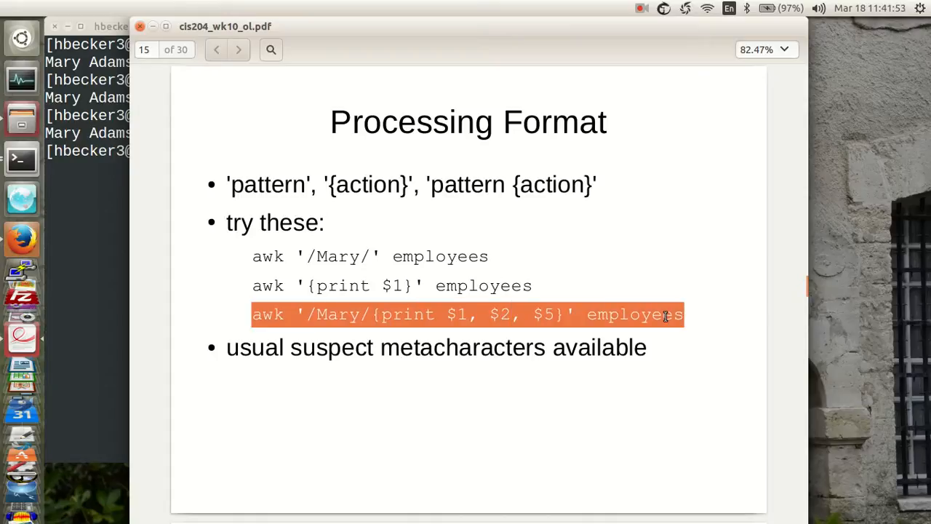
pyautogui.moveTo(140, 259)
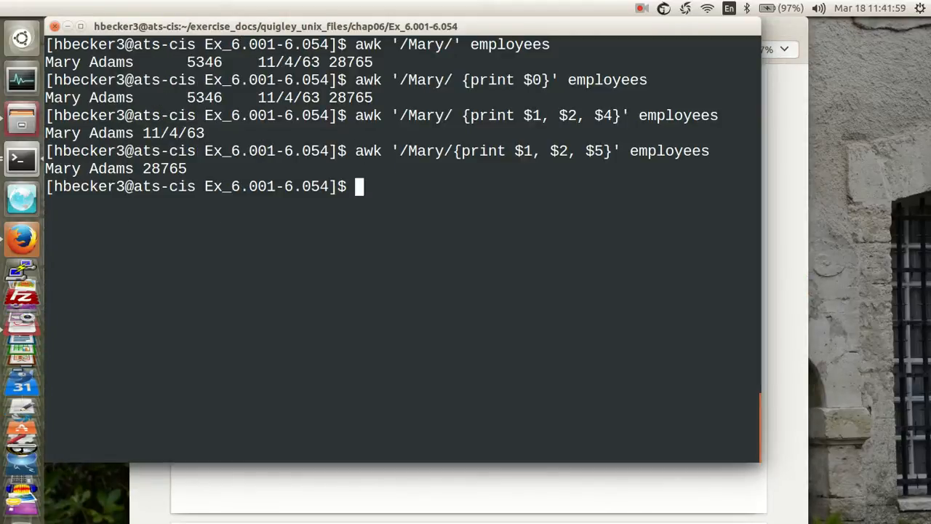
pyautogui.moveTo(571, 259)
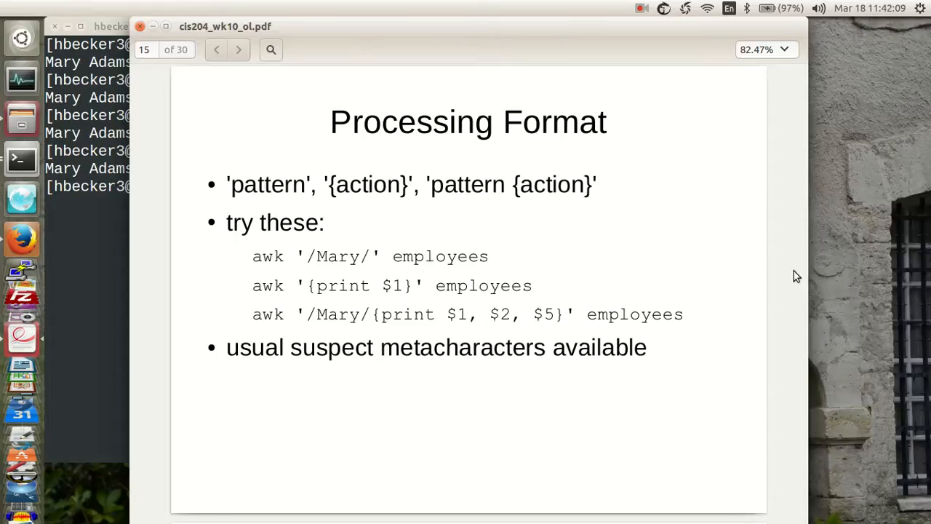
pyautogui.moveTo(817, 301)
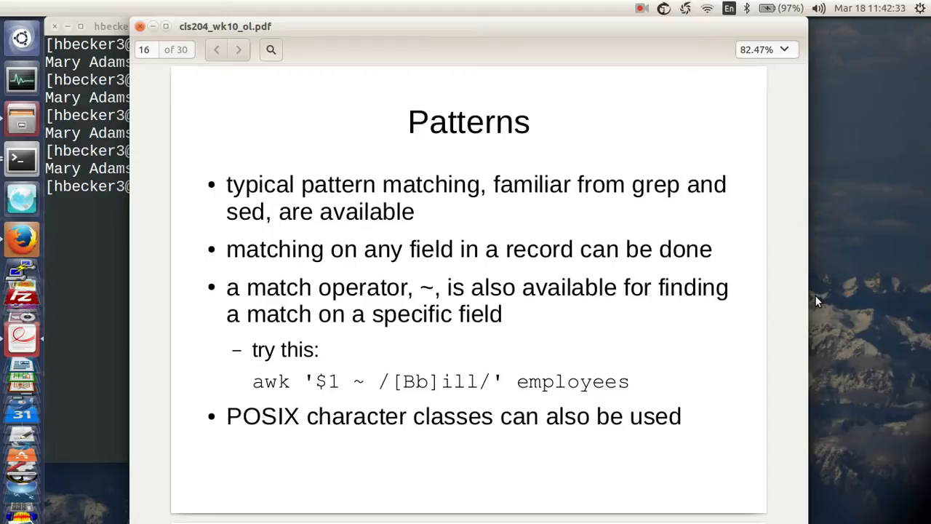
pyautogui.moveTo(255, 380)
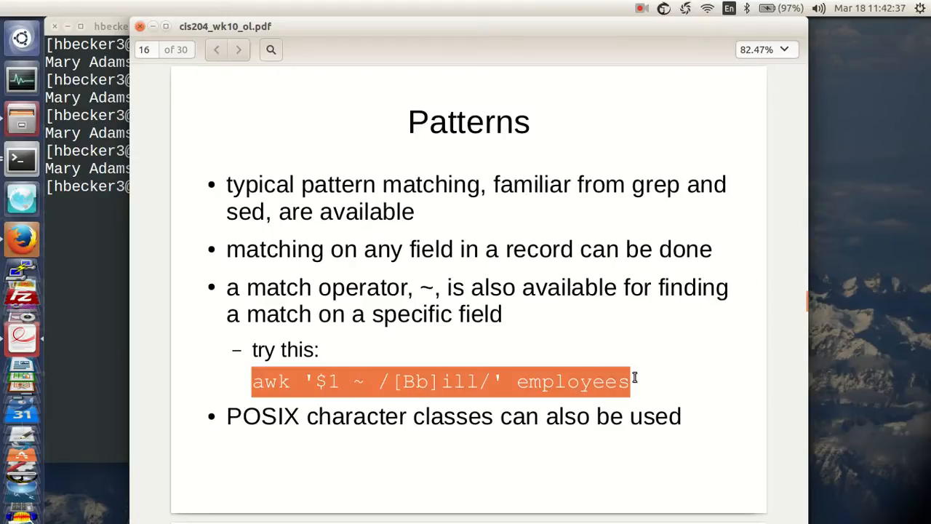
pyautogui.moveTo(517, 387)
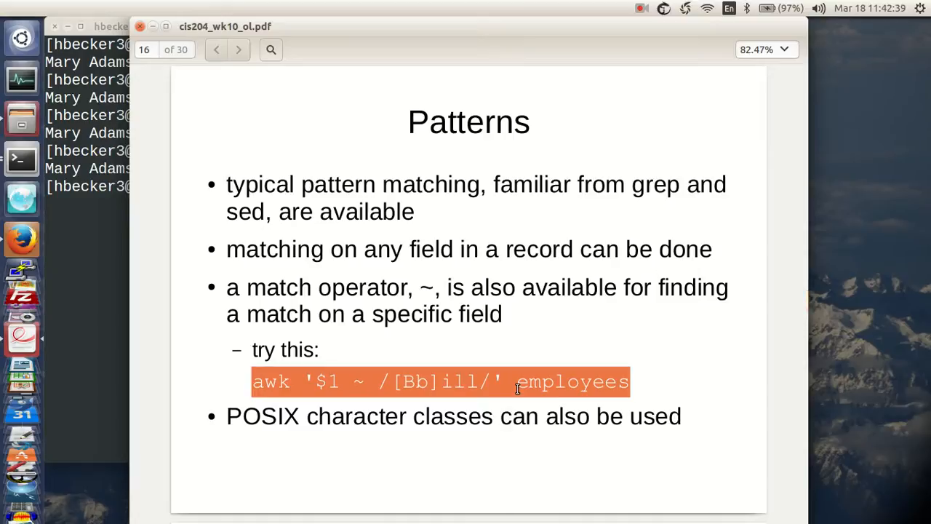
# Copy the awk '$1 ~ /[Bb]ill/' employees command from the Patterns slide
pyautogui.rightClick(517, 390)
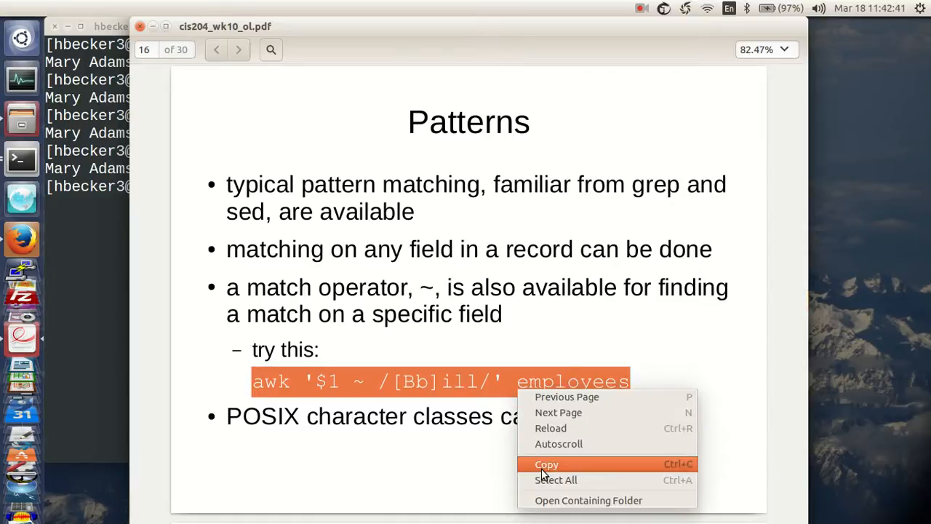
pyautogui.click(547, 464)
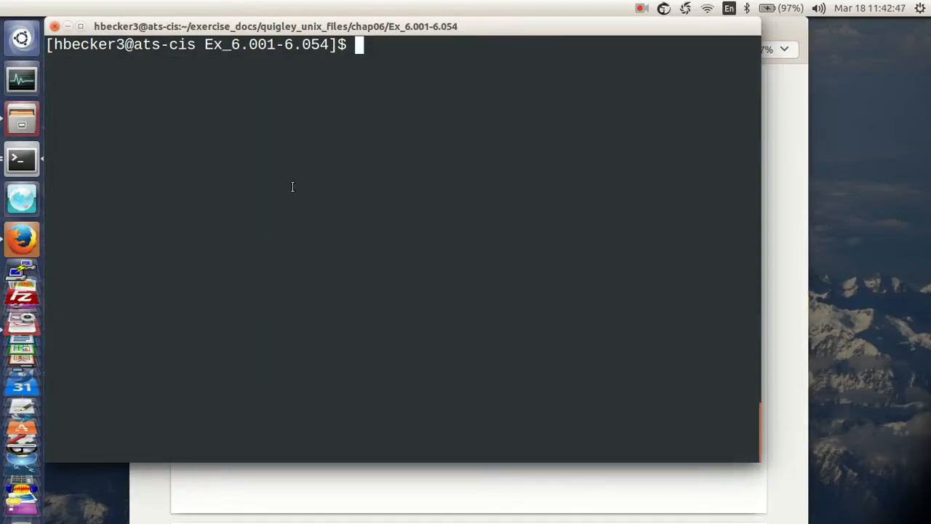
# Run awk '$1 ~ /[Bb]ill/' employees, returning Billy Black, and begin a vi command
pyautogui.write("awk '$1 ~ /[Bb]ill/' employees")
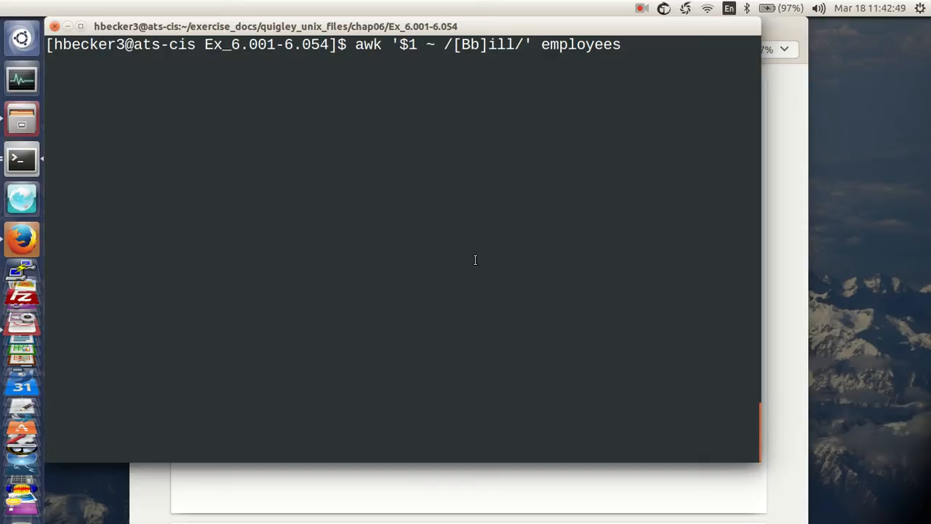
pyautogui.press('Return')
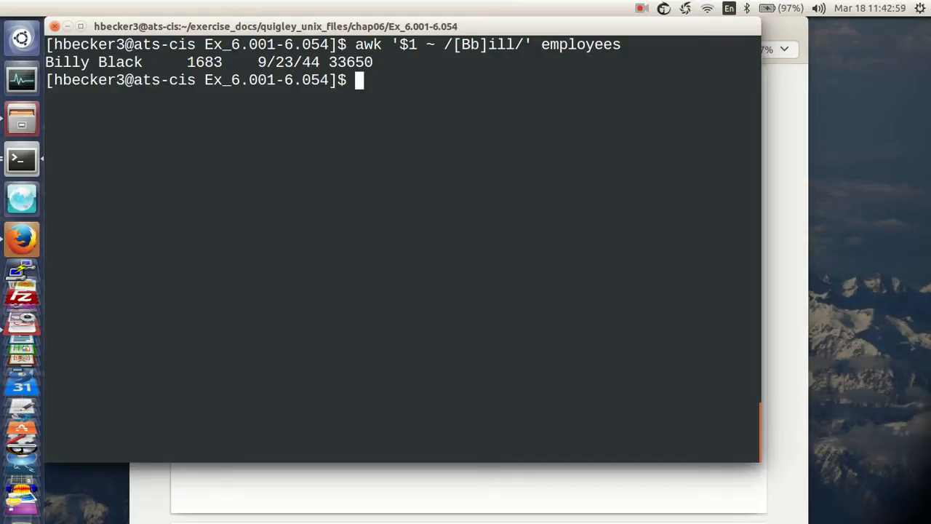
pyautogui.moveTo(547, 268)
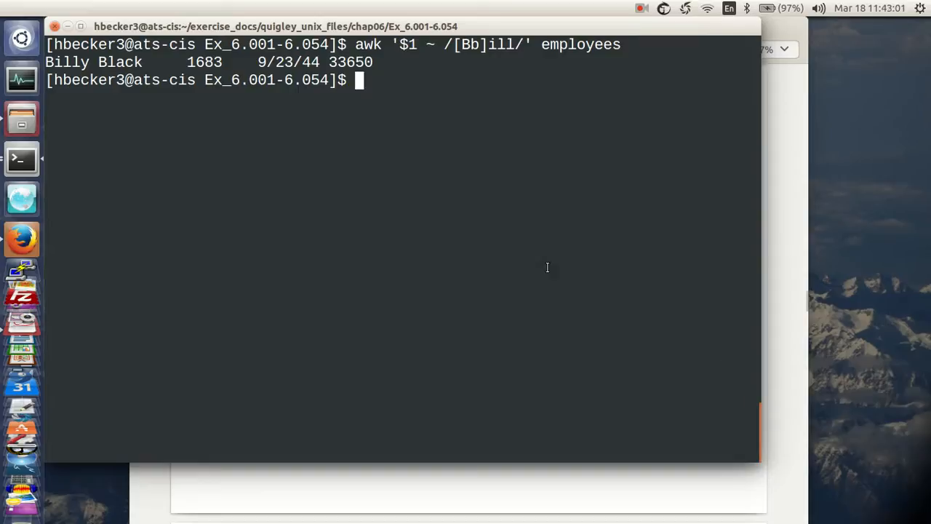
pyautogui.moveTo(399, 226)
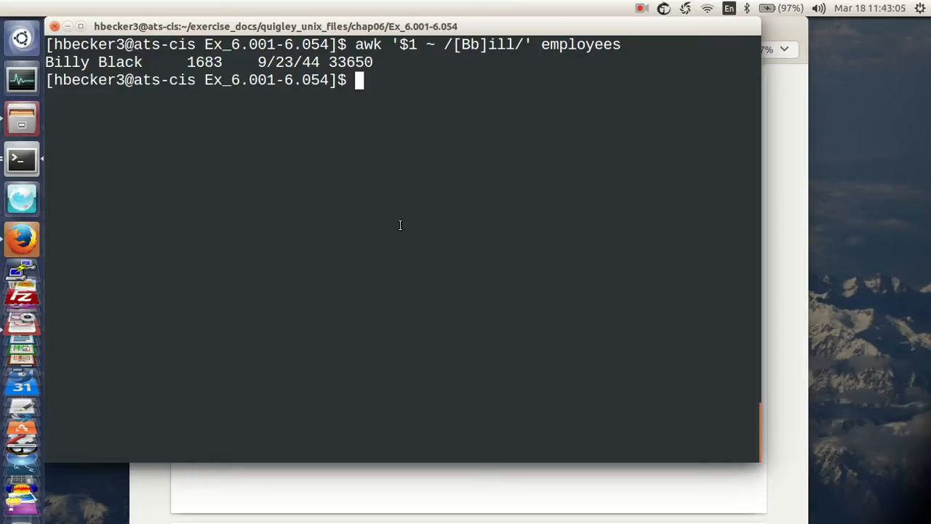
pyautogui.write('vi em')
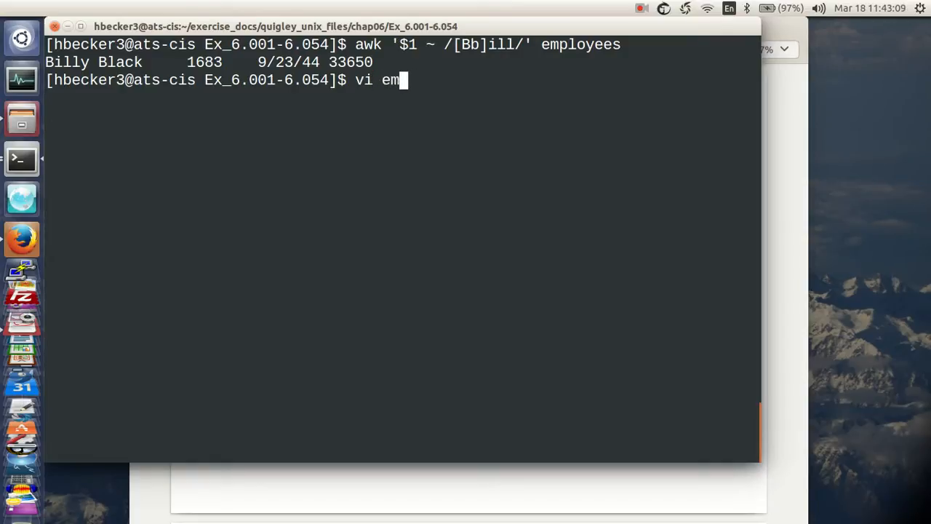
# Edit employees in vi, changing the last record's name to Wilbilly
pyautogui.write('ployees')
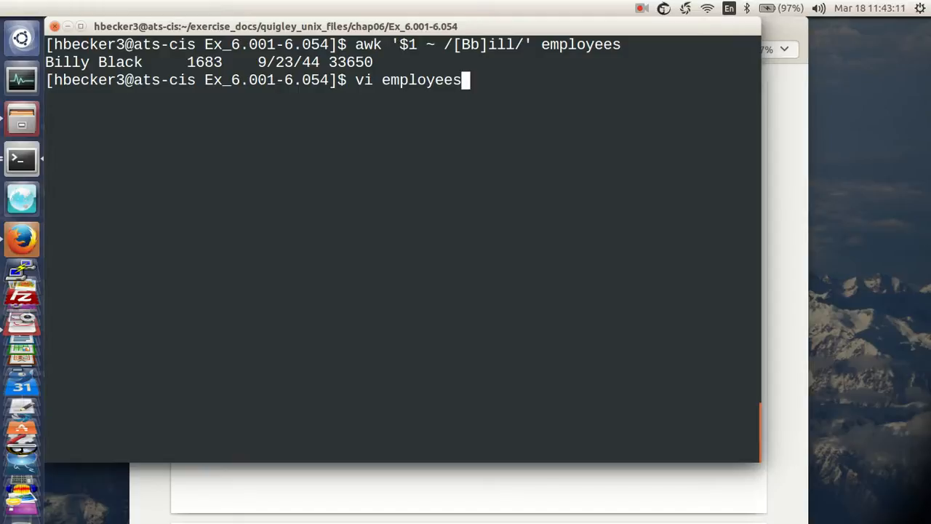
pyautogui.press('Return')
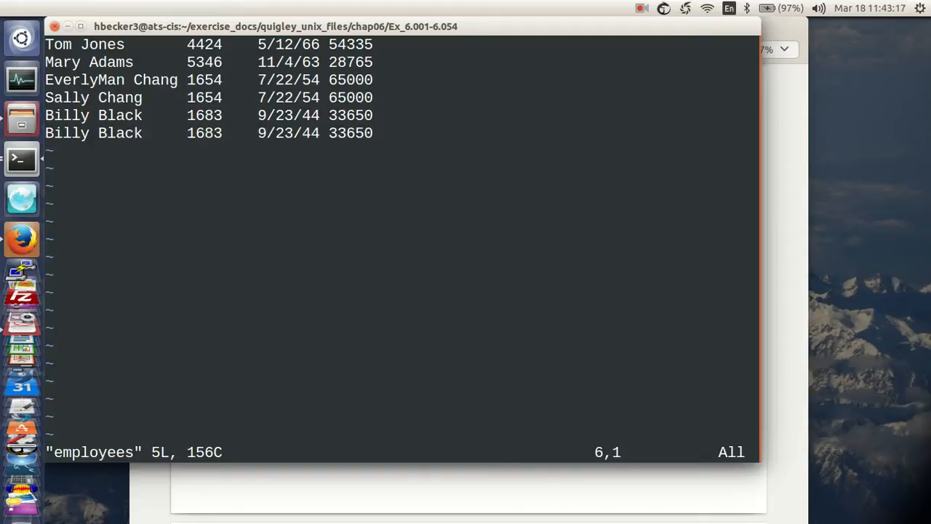
pyautogui.press('i')
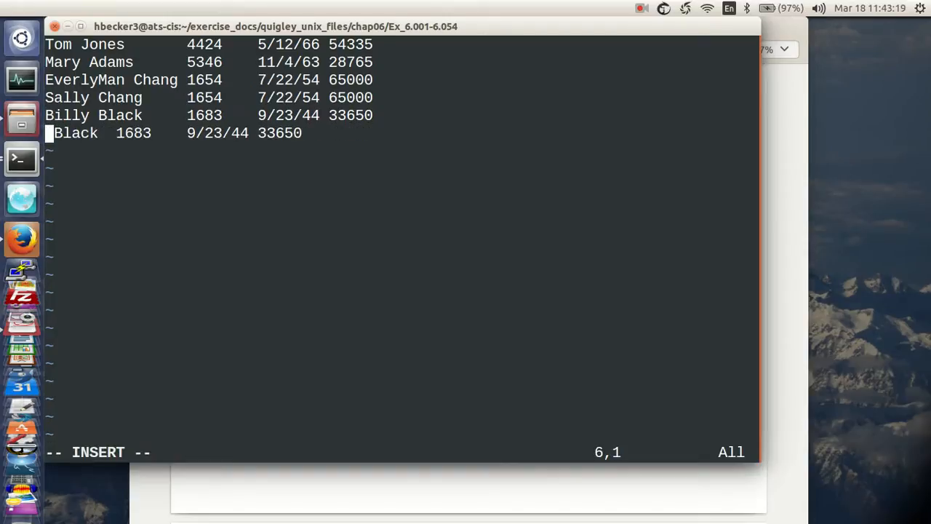
pyautogui.write('W')
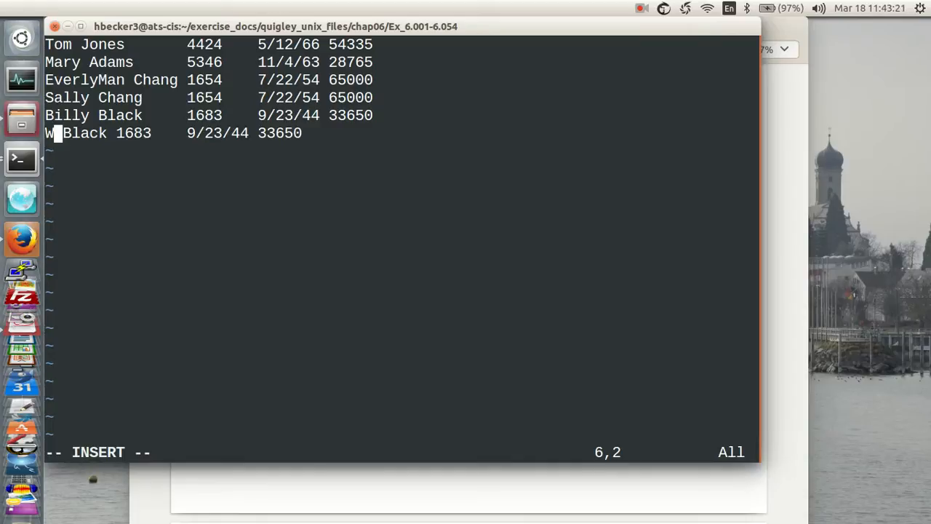
pyautogui.write('ibill')
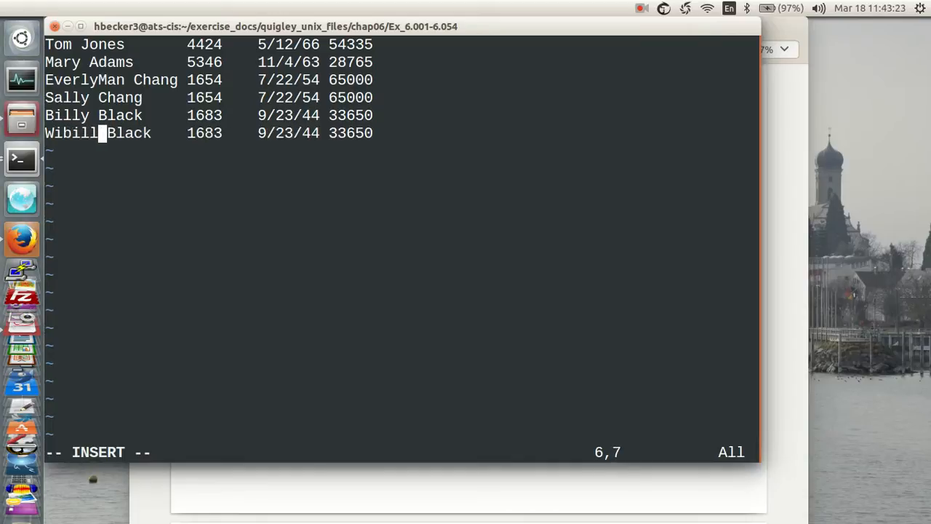
pyautogui.write('y')
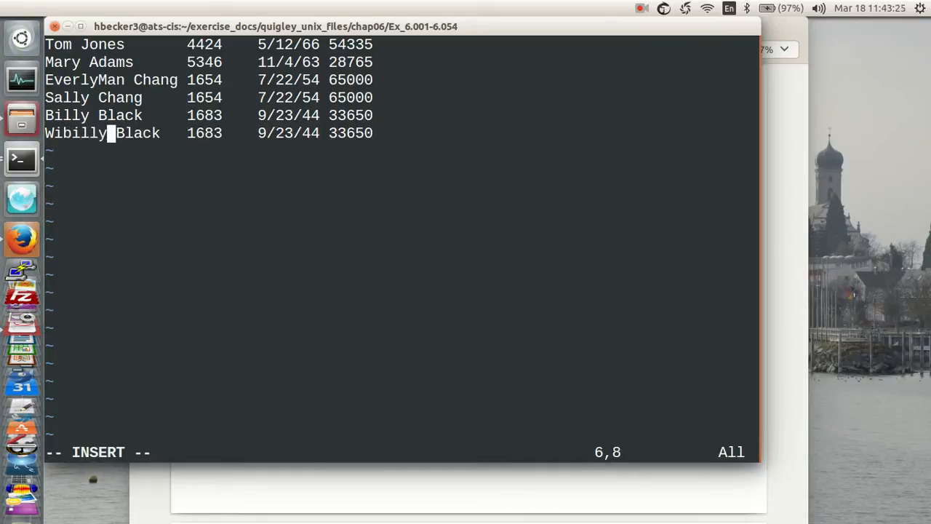
pyautogui.press('Escape')
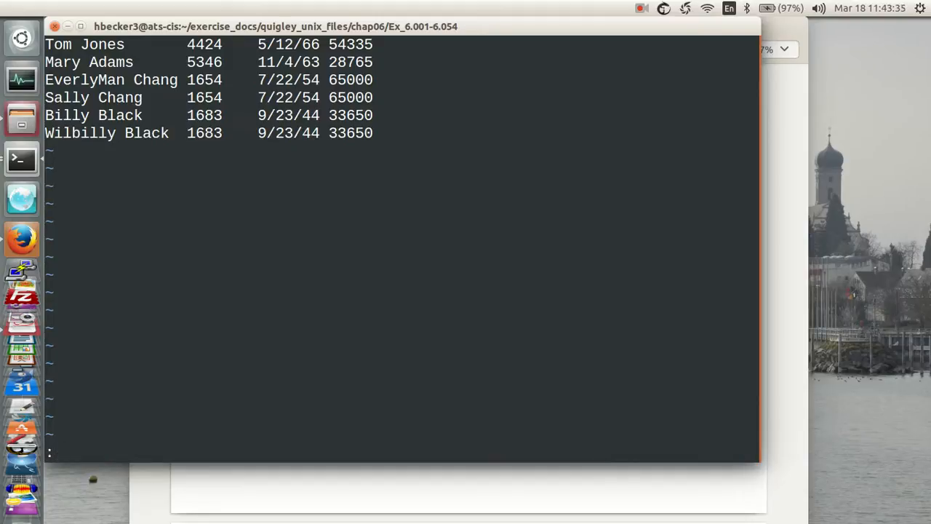
# Save the edited data as a new file named employees_r1
pyautogui.write(':w employ')
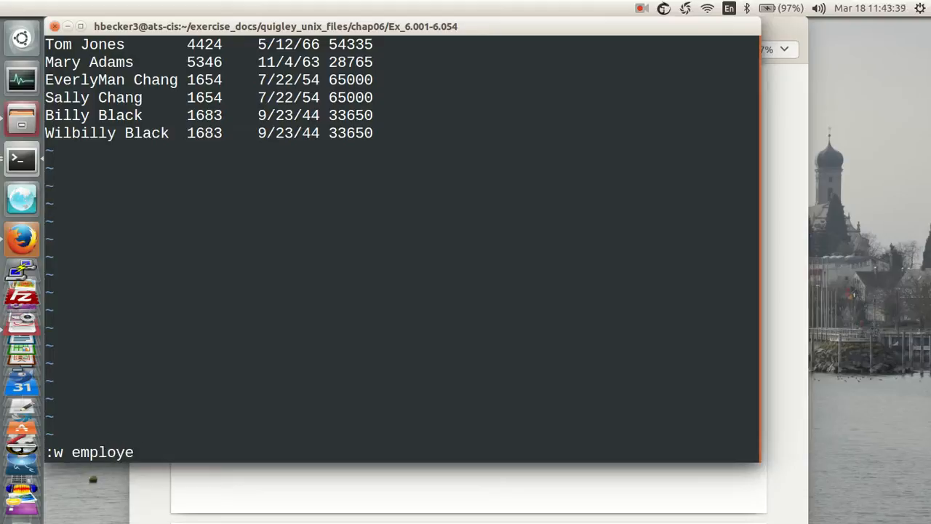
pyautogui.write('es_r1')
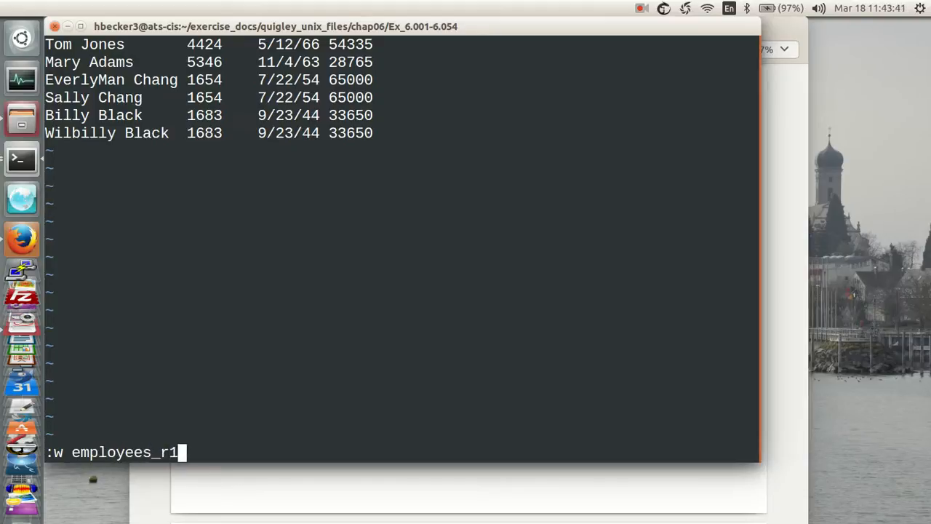
pyautogui.press('Return')
pyautogui.write('l')
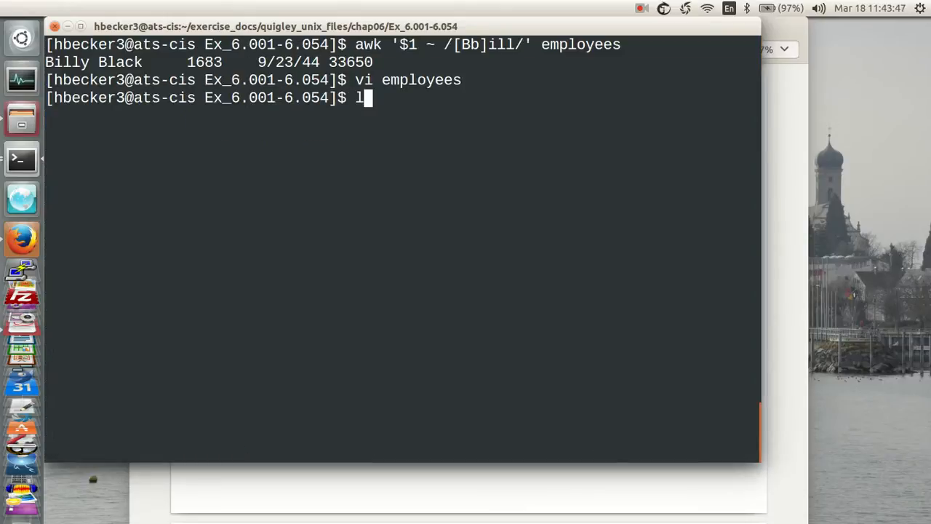
# List the folder, then run the [Bb]ill match on employees_r1, returning Billy and Wilbilly Black
pyautogui.press('Return')
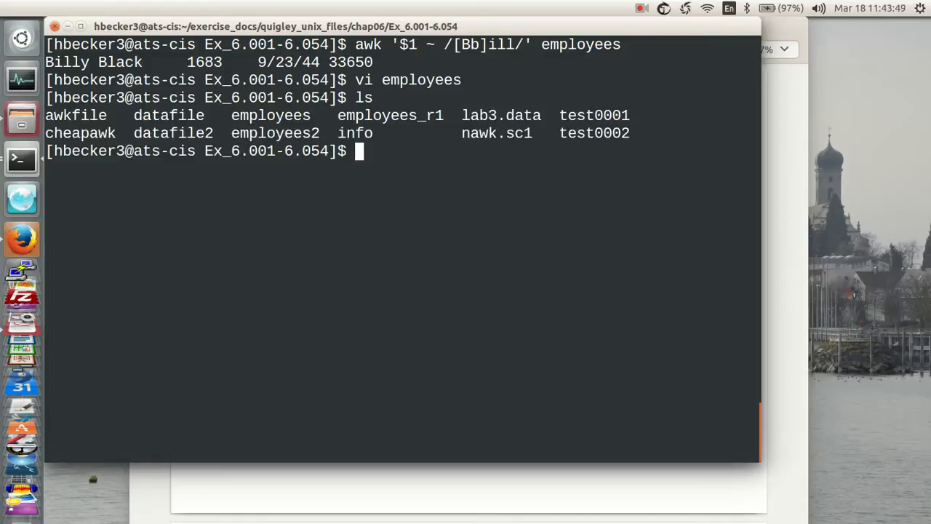
pyautogui.write('vi employees')
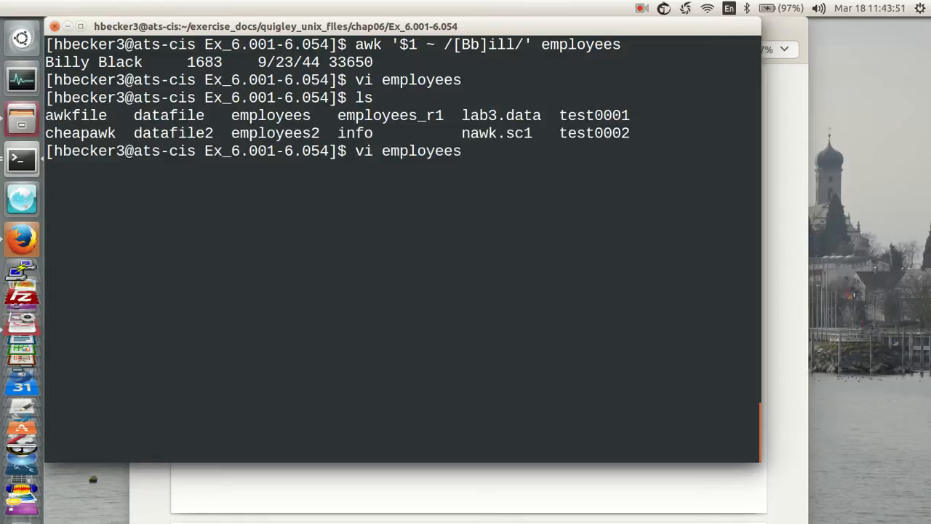
pyautogui.write("awk '$1 ~ /[Bb]ill/' employees")
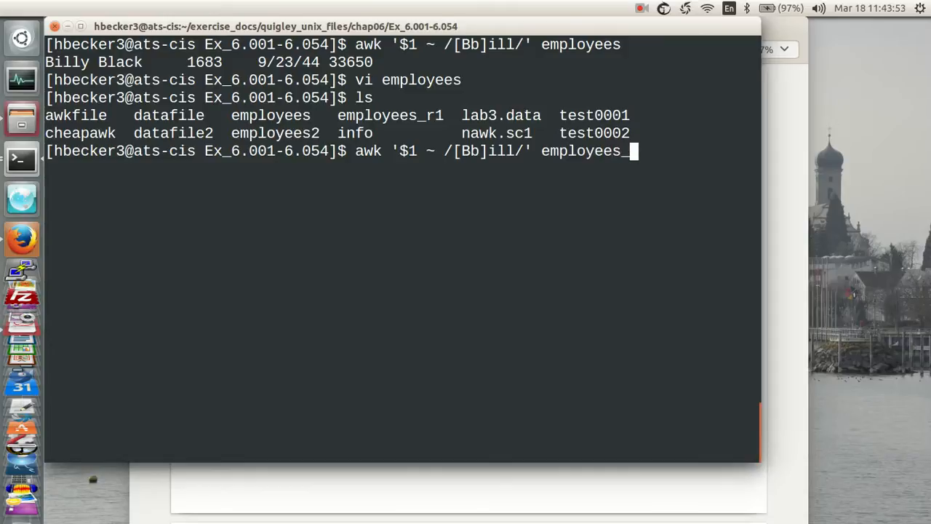
pyautogui.write('r1')
pyautogui.press('Return')
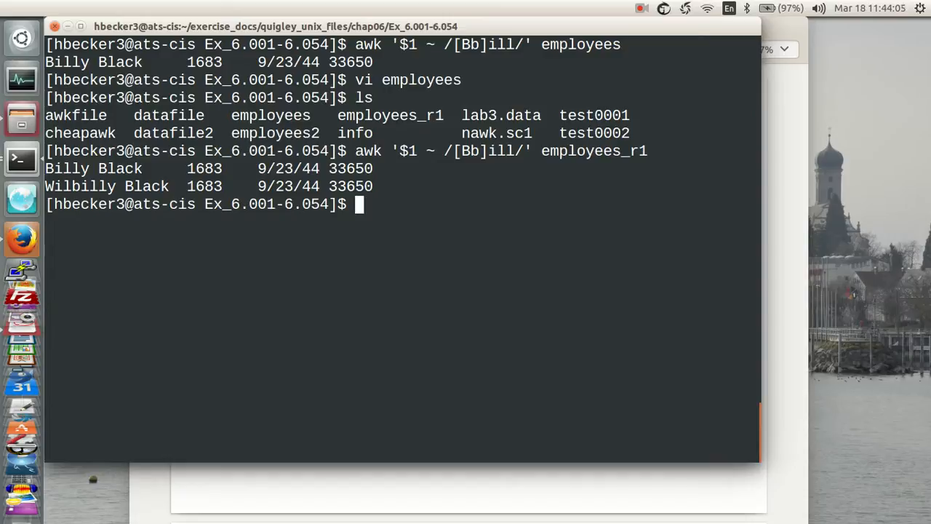
# Edit employees_r1 in vi to add a Dan Wilbilly record and save it
pyautogui.write('vi')
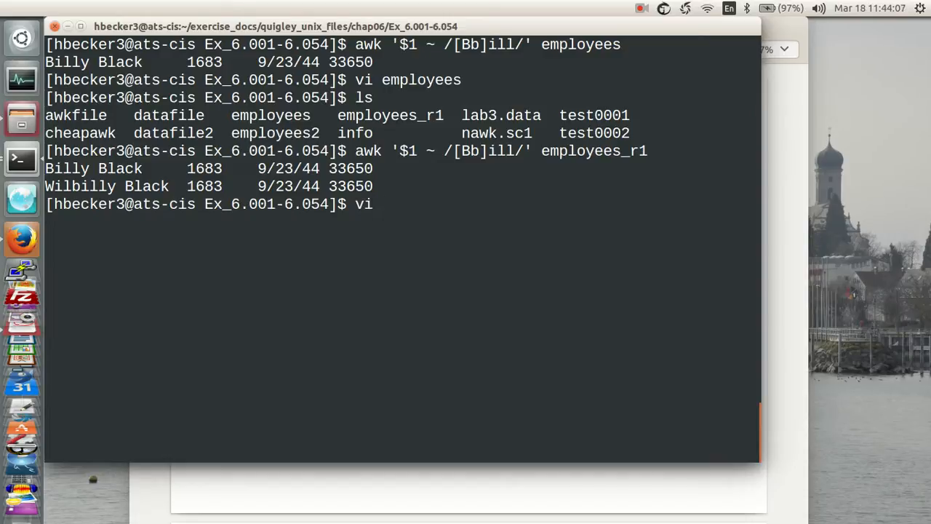
pyautogui.write('empy')
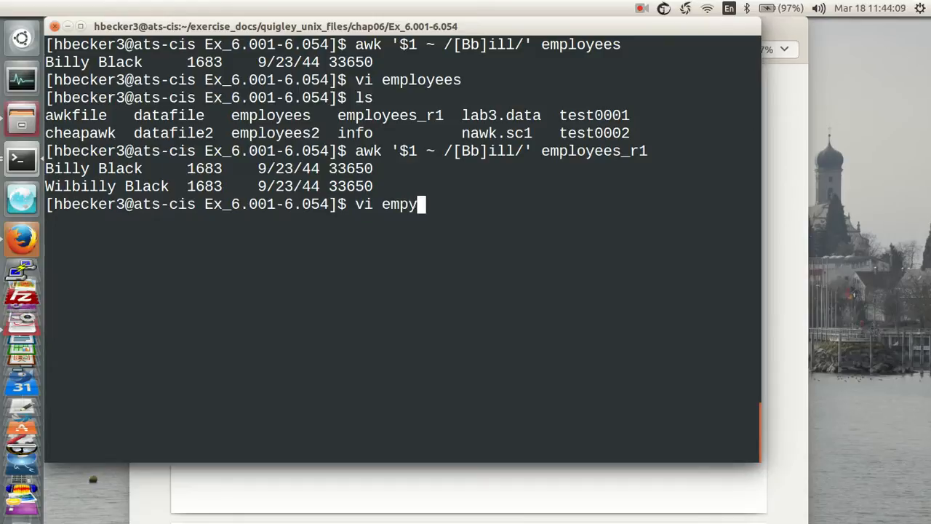
pyautogui.write('loyees')
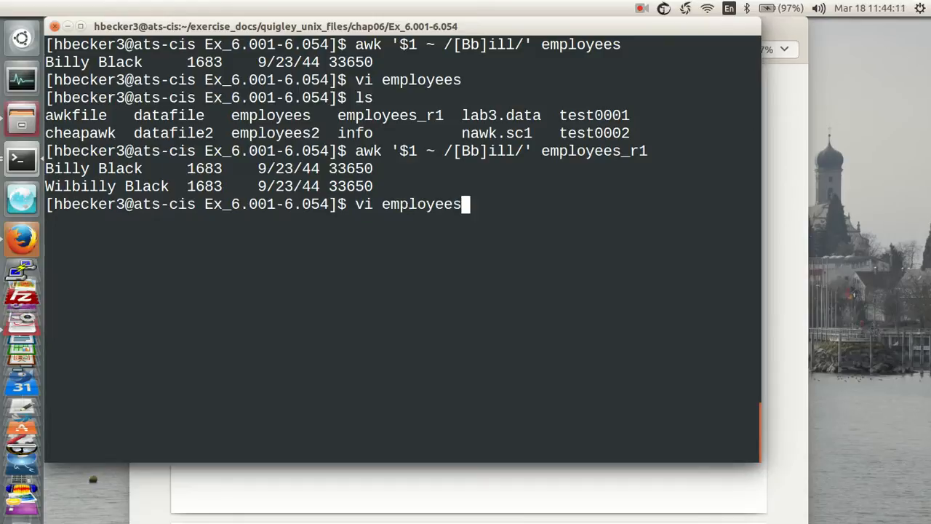
pyautogui.write('_r1')
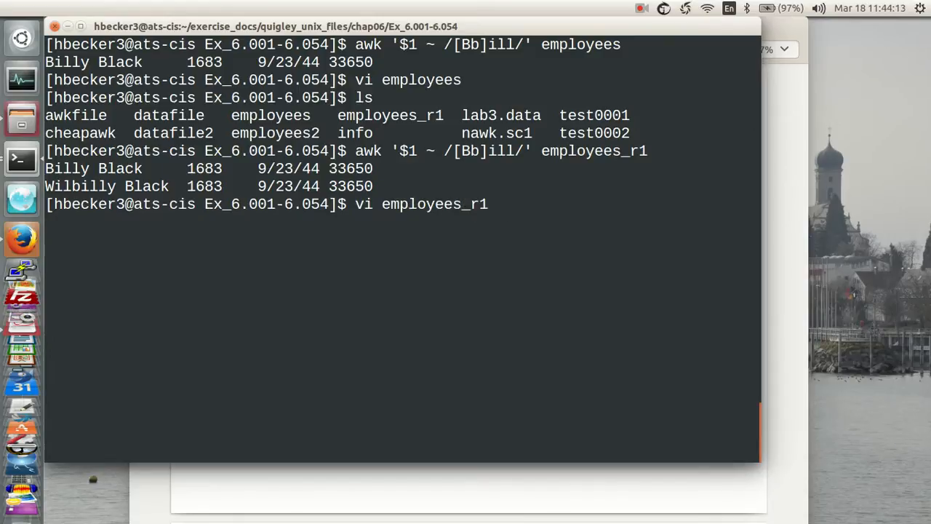
pyautogui.press('Return')
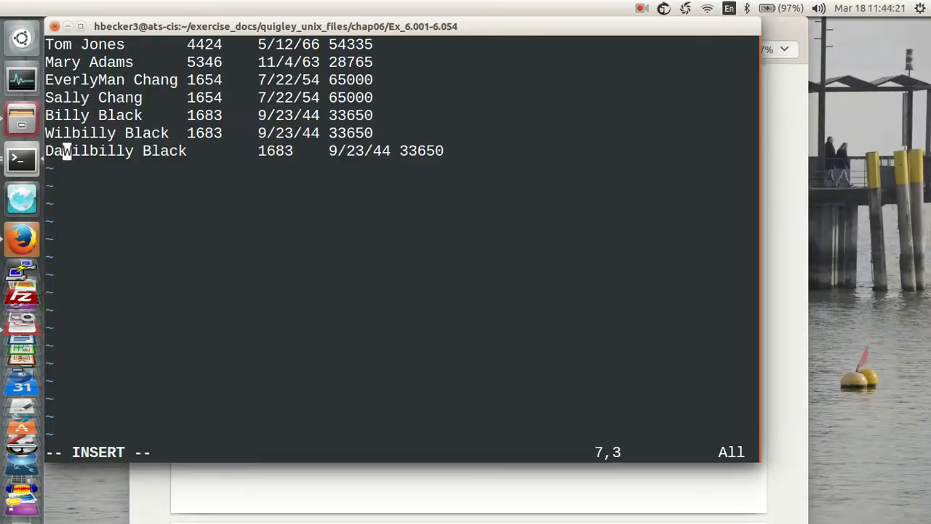
pyautogui.write('n')
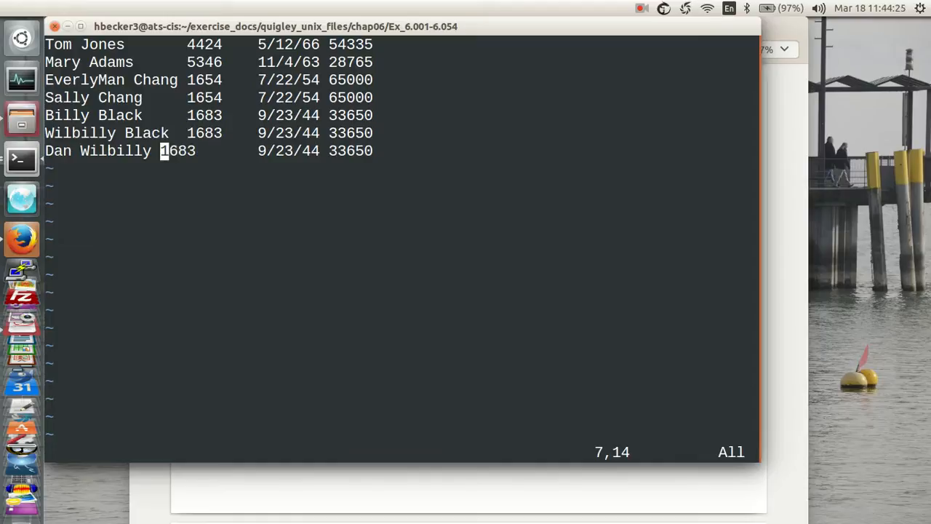
pyautogui.press('i')
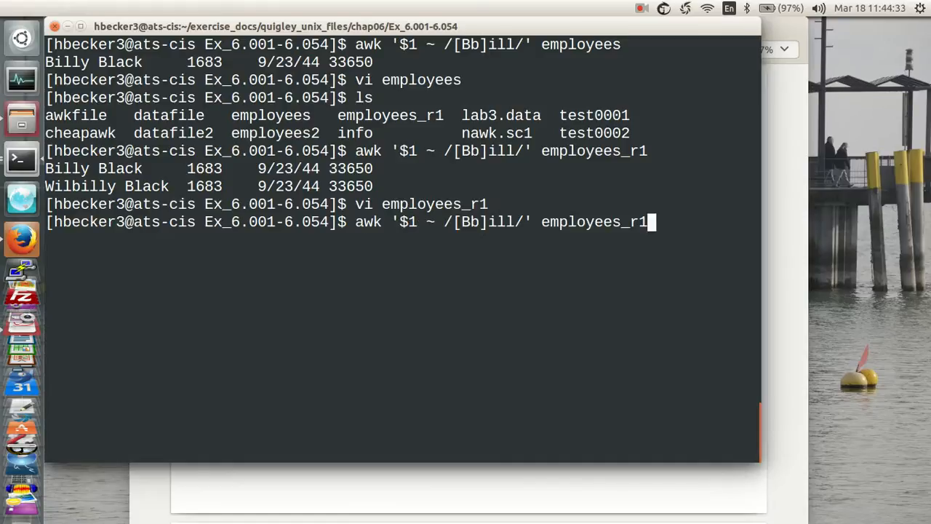
# Rerun the [Bb]ill match on employees_r1 against field 1, then against field 2 to catch Dan Wilbilly
pyautogui.press('Return')
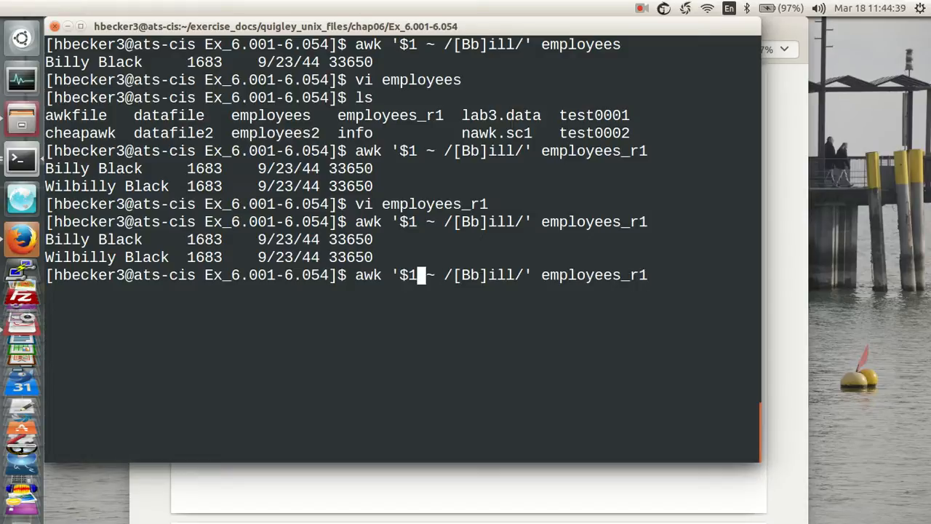
pyautogui.write('2')
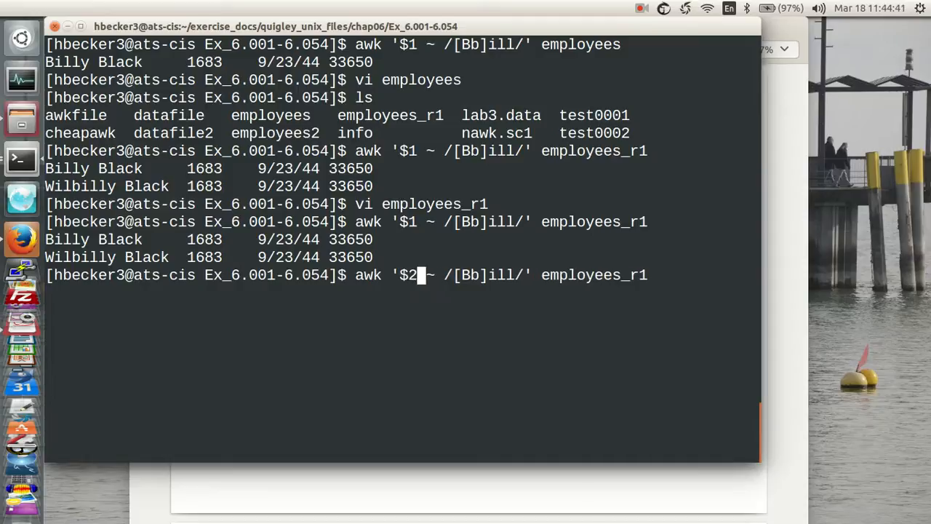
pyautogui.press('Return')
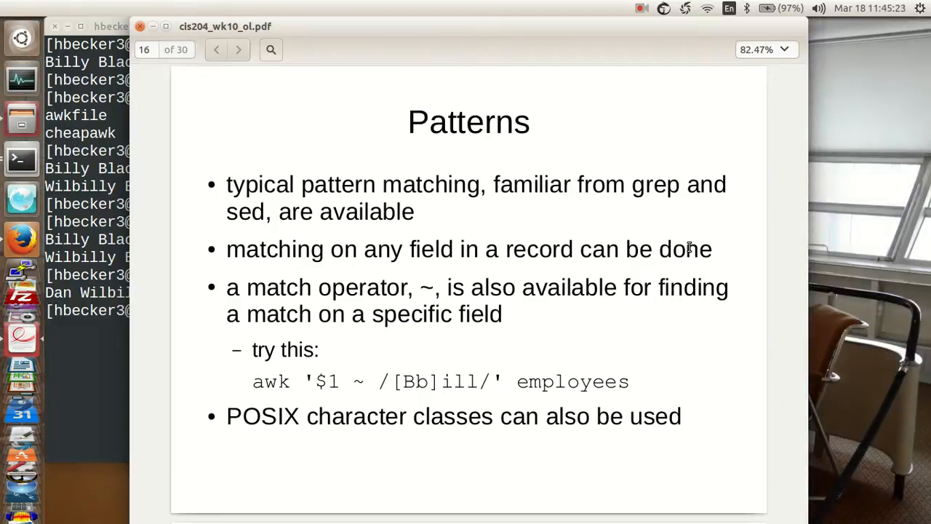
# Advance Document Viewer to the next Patterns slide
pyautogui.click(238, 50)
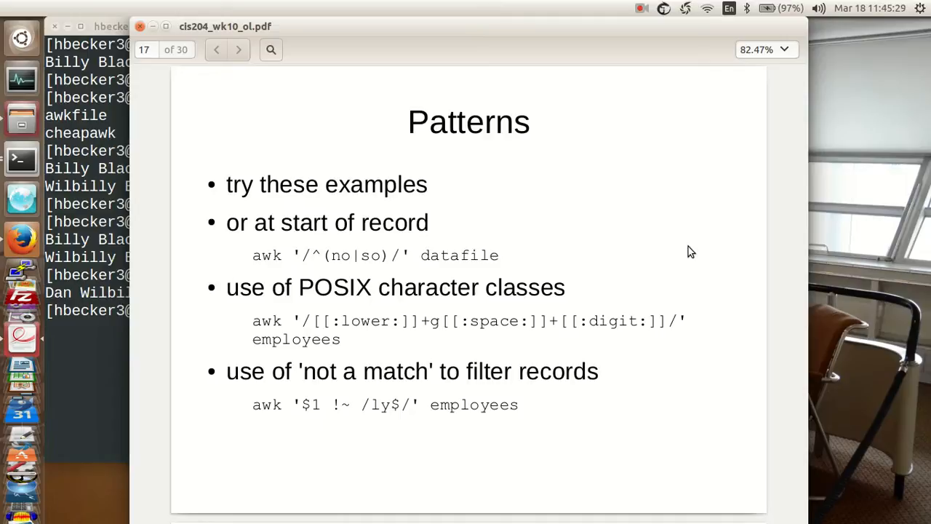
pyautogui.moveTo(245, 253)
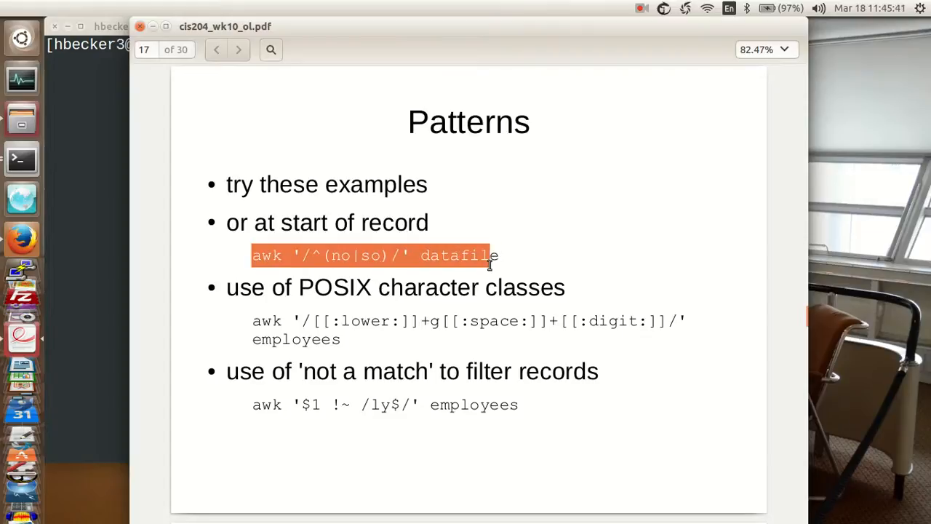
pyautogui.moveTo(477, 256)
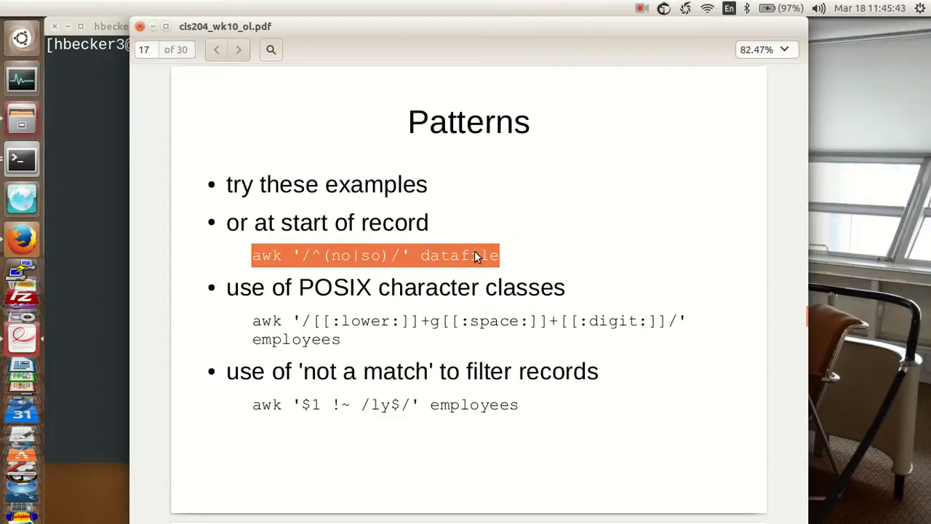
pyautogui.moveTo(80, 197)
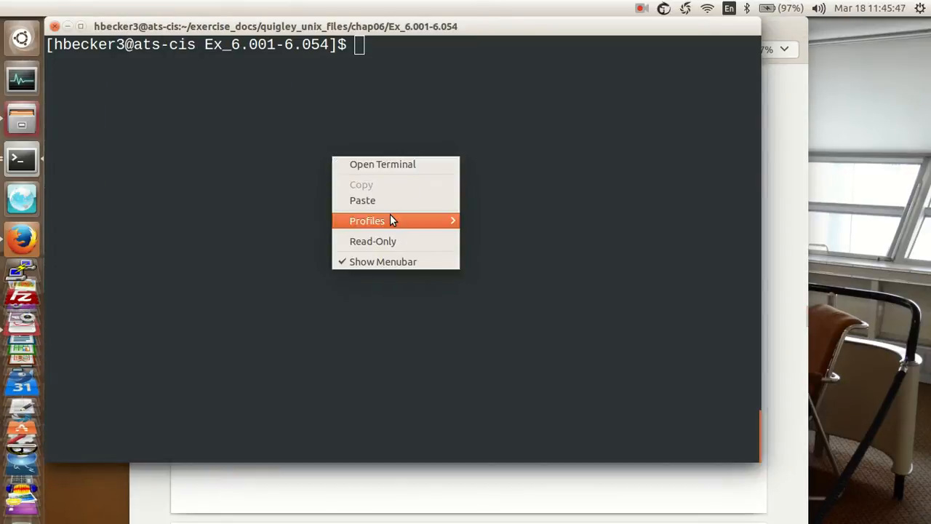
# Run awk '/^(no|so)/' datafile to list north/south records, then show all of datafile with more
pyautogui.write("awk '/^(no|so)/' datafile")
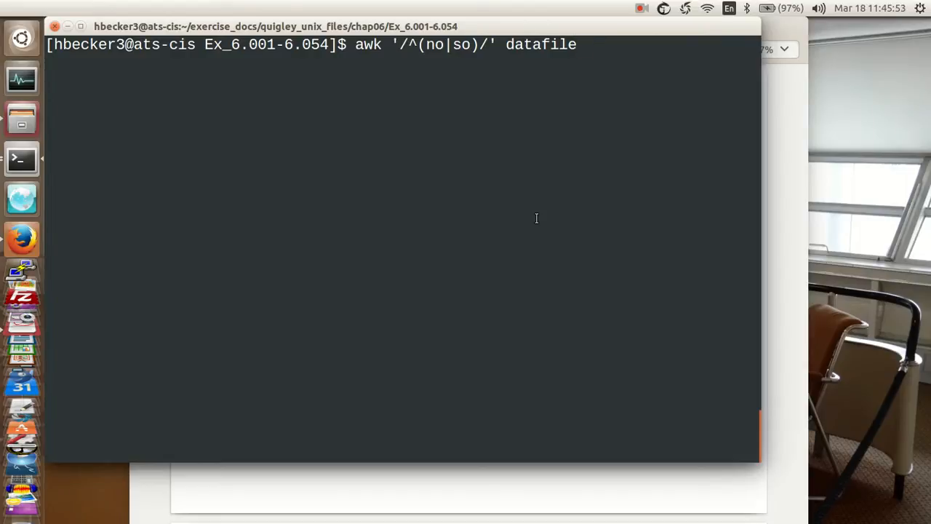
pyautogui.press('Return')
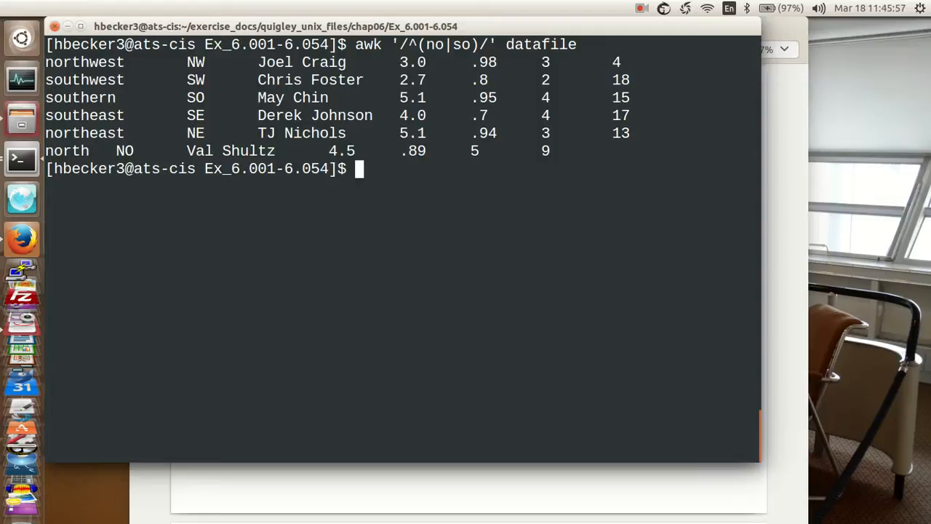
pyautogui.write('more datafile')
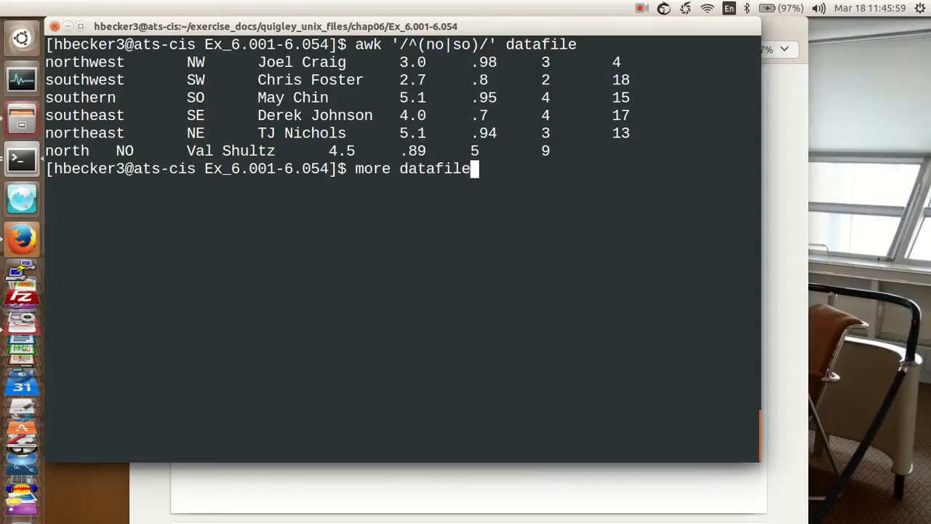
pyautogui.press('Return')
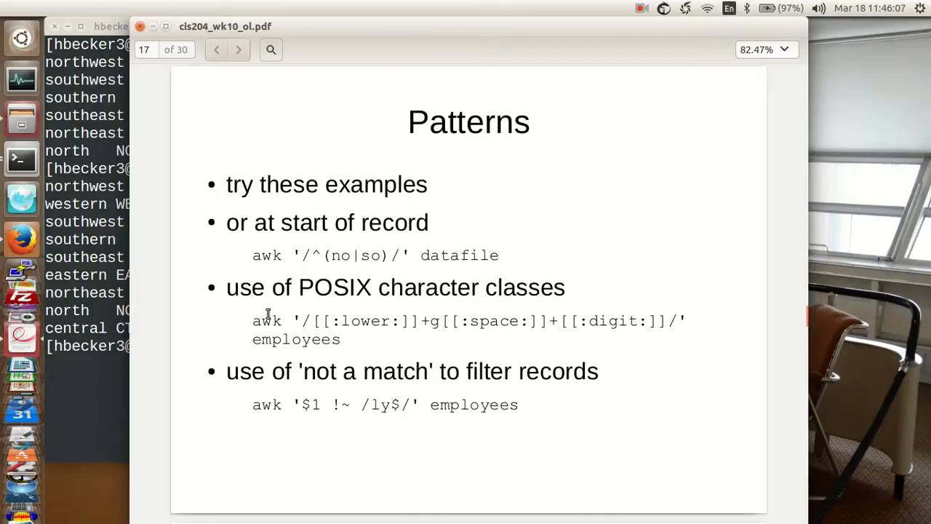
# Select the POSIX character classes awk example on the Patterns slide
pyautogui.moveTo(254, 322); pyautogui.dragTo(340, 339)
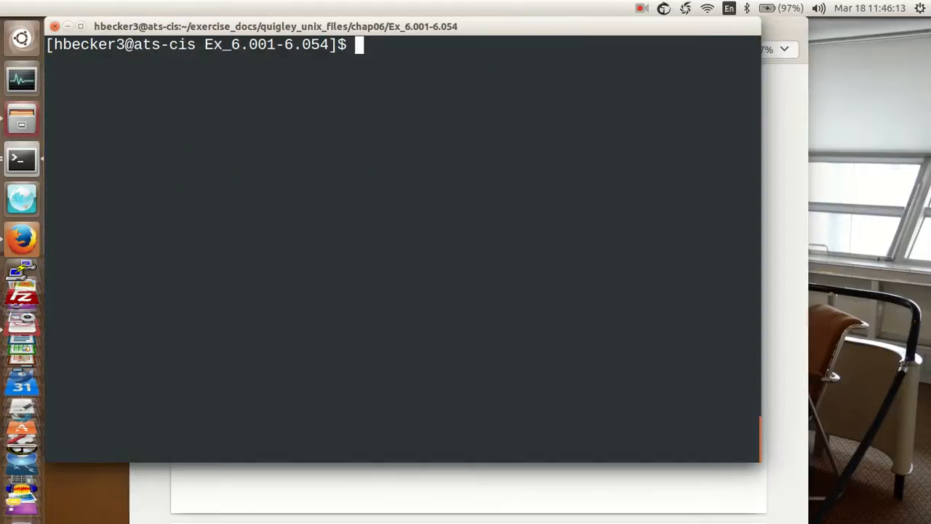
pyautogui.moveTo(800, 367)
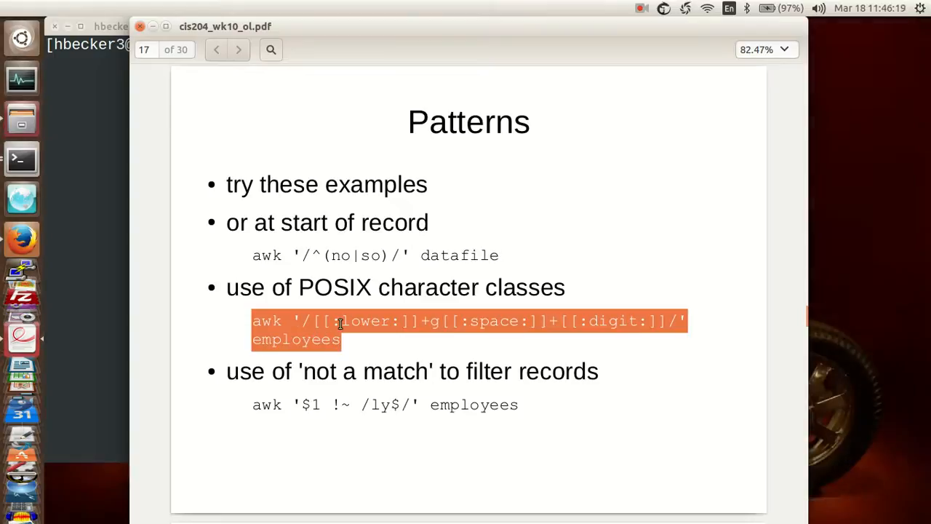
pyautogui.moveTo(204, 349)
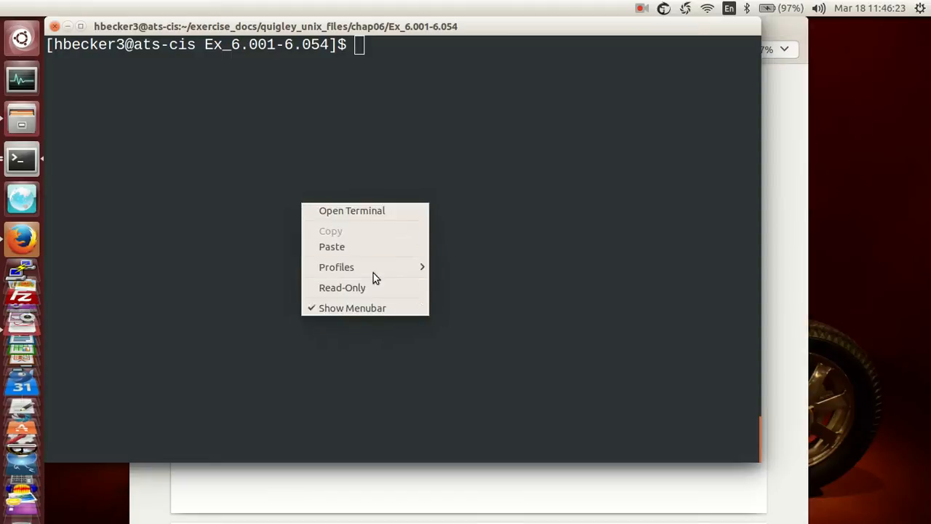
# Paste the POSIX character-class pattern, cancel the stalled run, and run it on employees
pyautogui.click(332, 248)
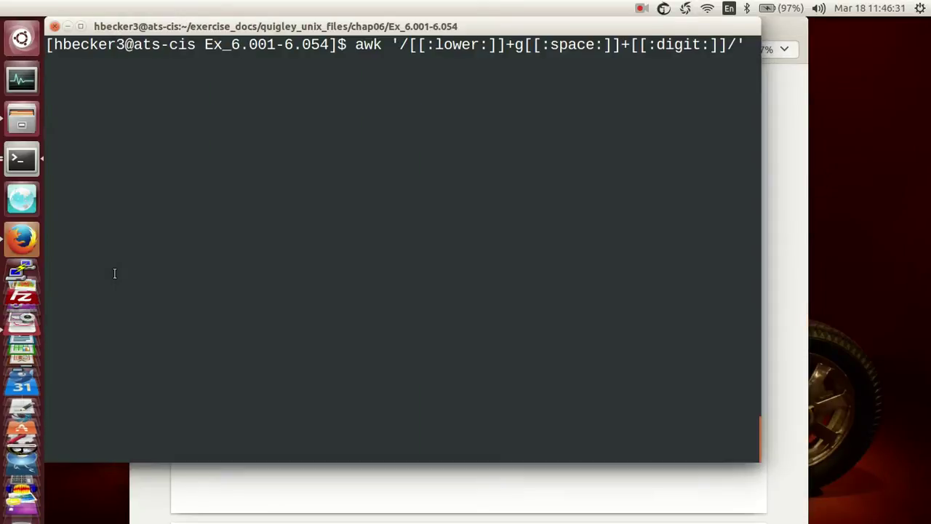
pyautogui.write('employees')
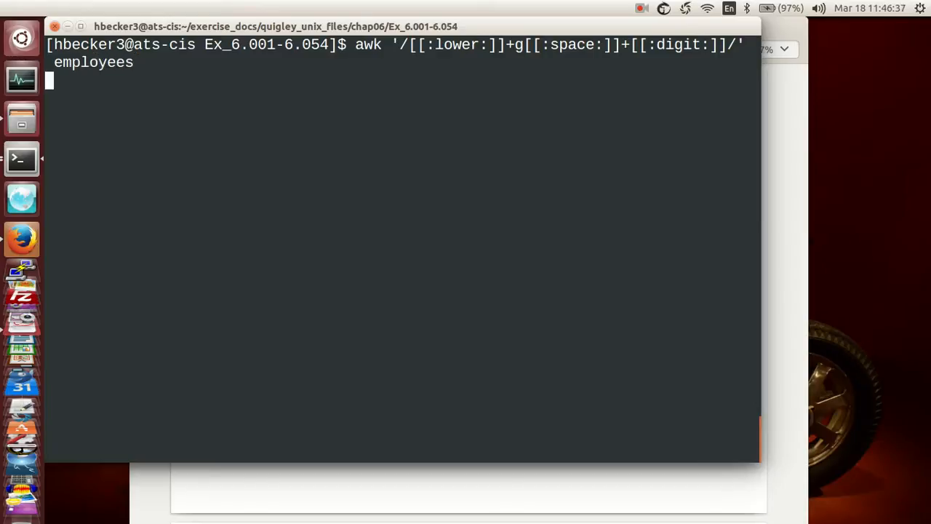
pyautogui.press('ctrl+c')
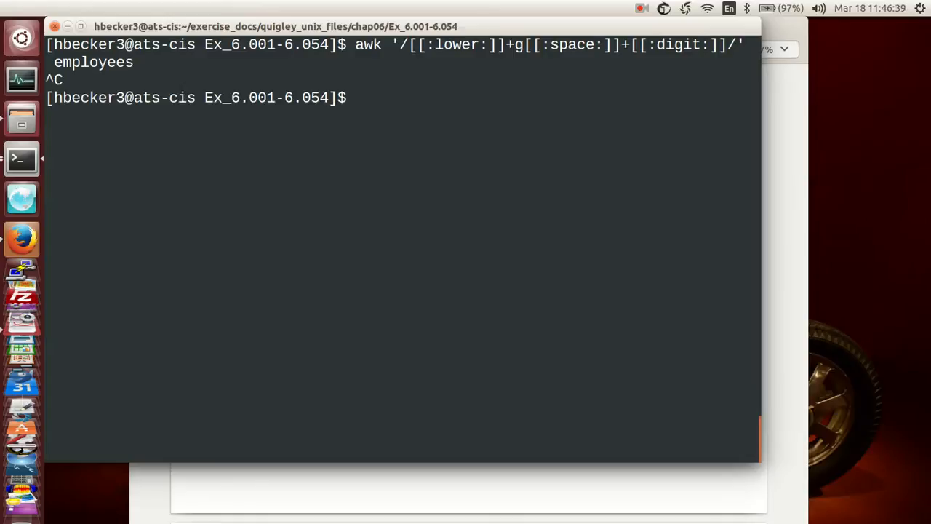
pyautogui.press('Up')
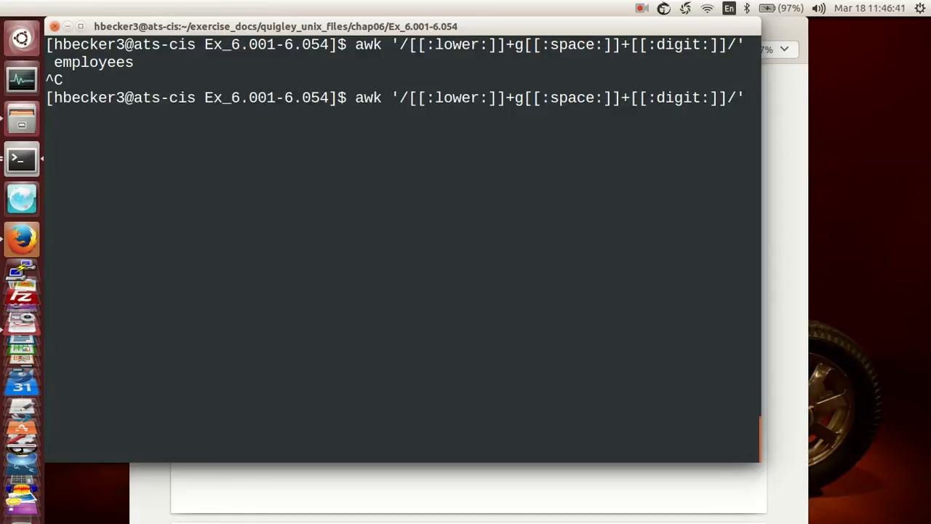
pyautogui.write('e')
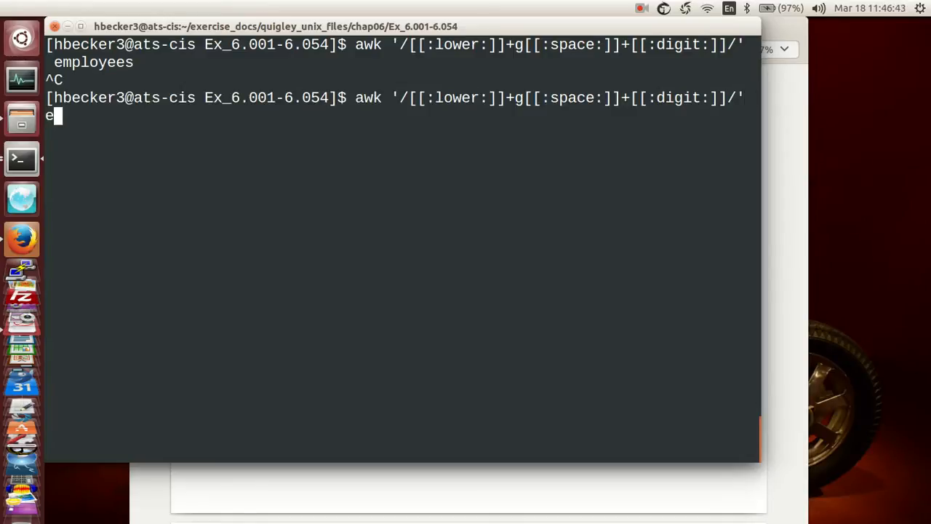
pyautogui.write('mployees')
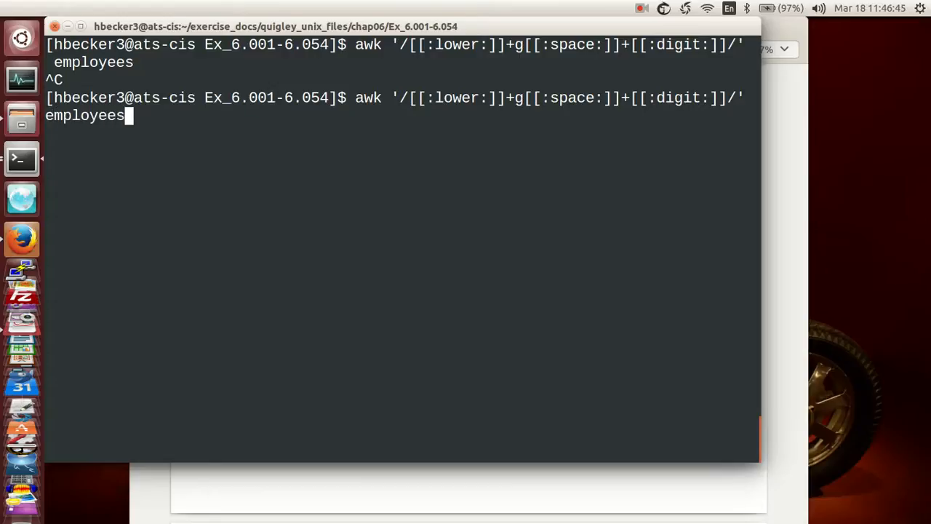
pyautogui.press('Return')
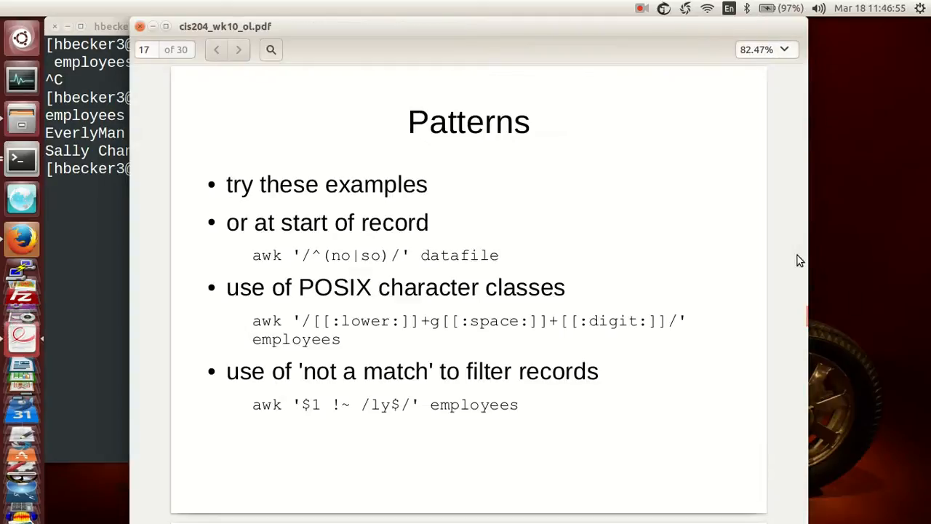
pyautogui.moveTo(477, 358)
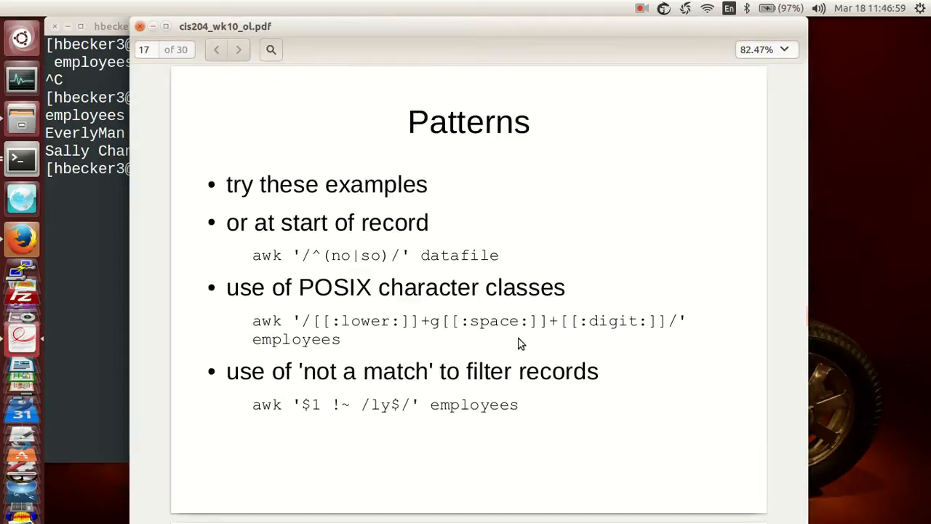
# Copy the awk '$1 !~ /ly$/' employees not-a-match example from the slide
pyautogui.click(22, 158)
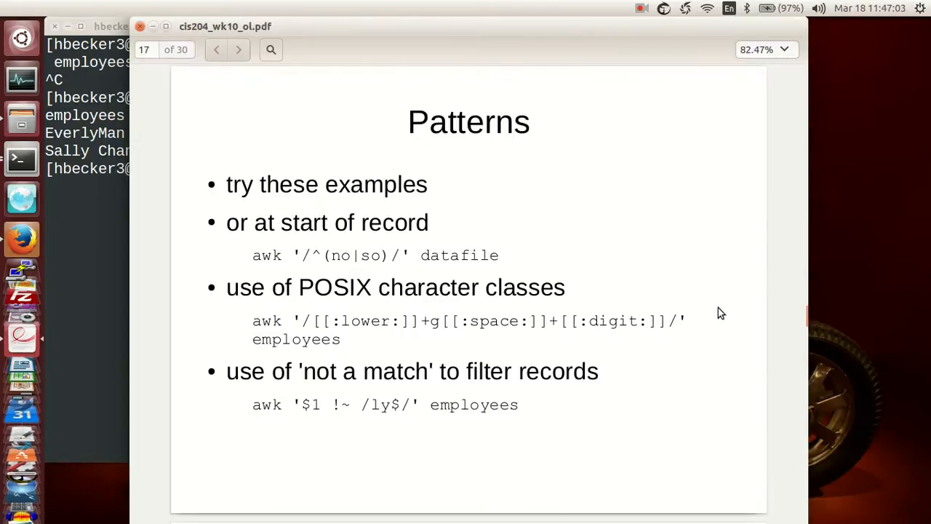
pyautogui.moveTo(724, 326)
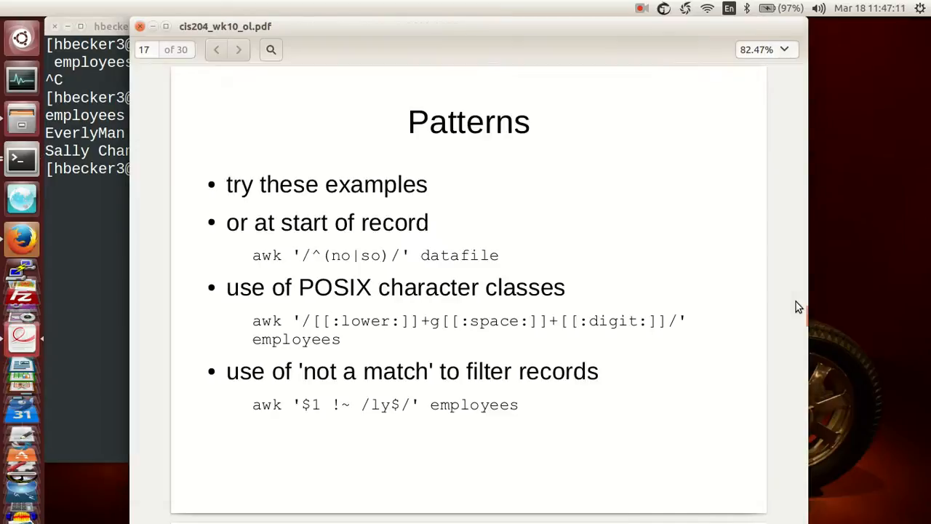
pyautogui.moveTo(436, 327)
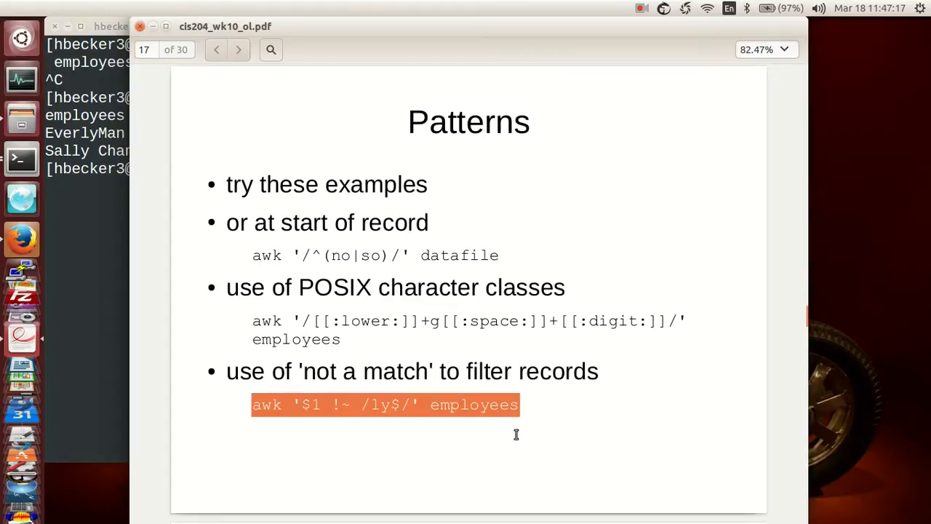
pyautogui.rightClick(515, 434)
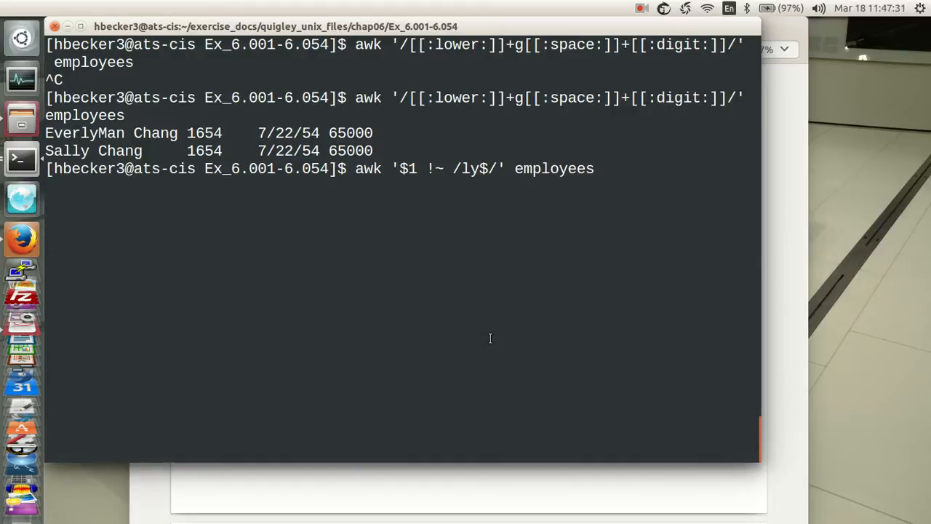
# Run the not-a-match awk listing Tom Jones, Mary Adams and EverlyMan Chang, then more employees
pyautogui.press('Return')
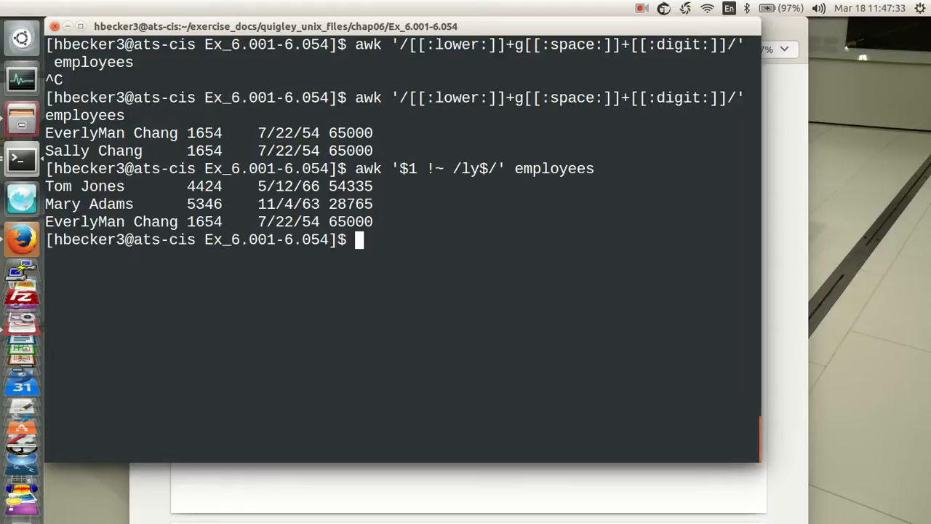
pyautogui.write('mre')
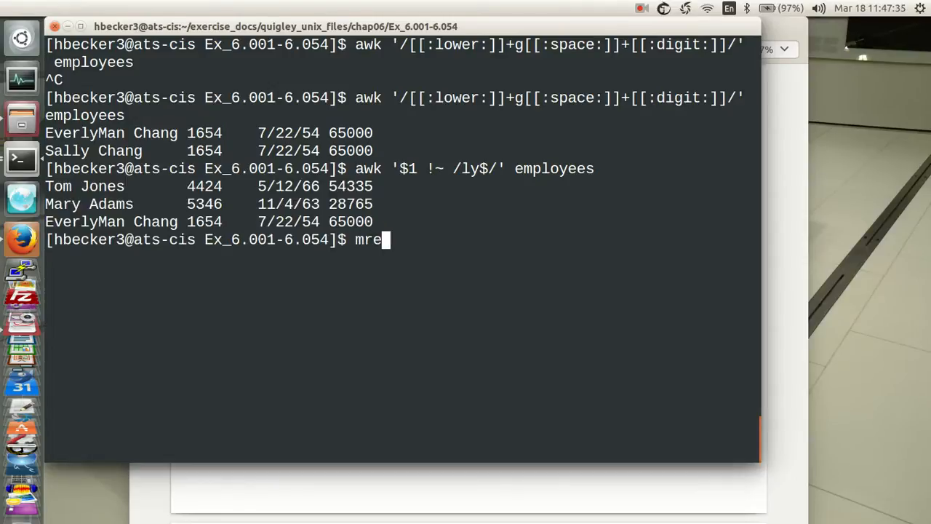
pyautogui.write('ore e')
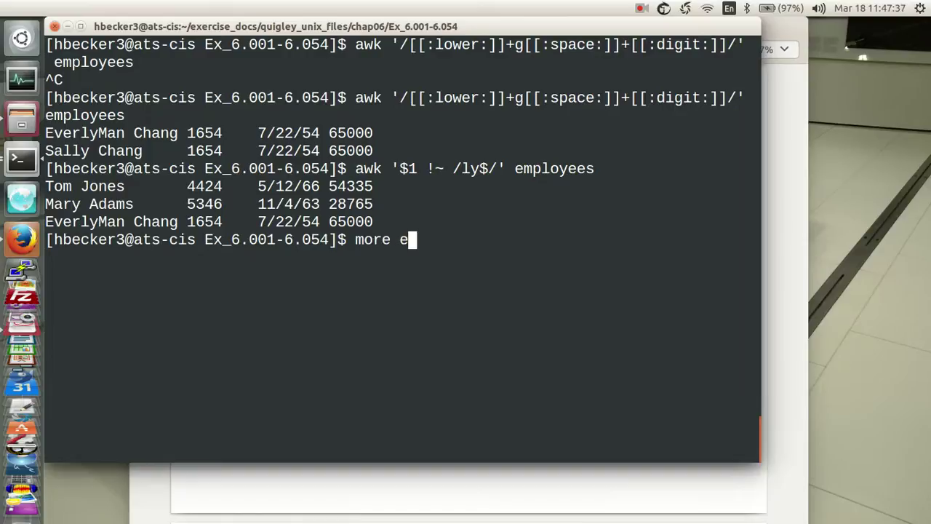
pyautogui.write('mployees')
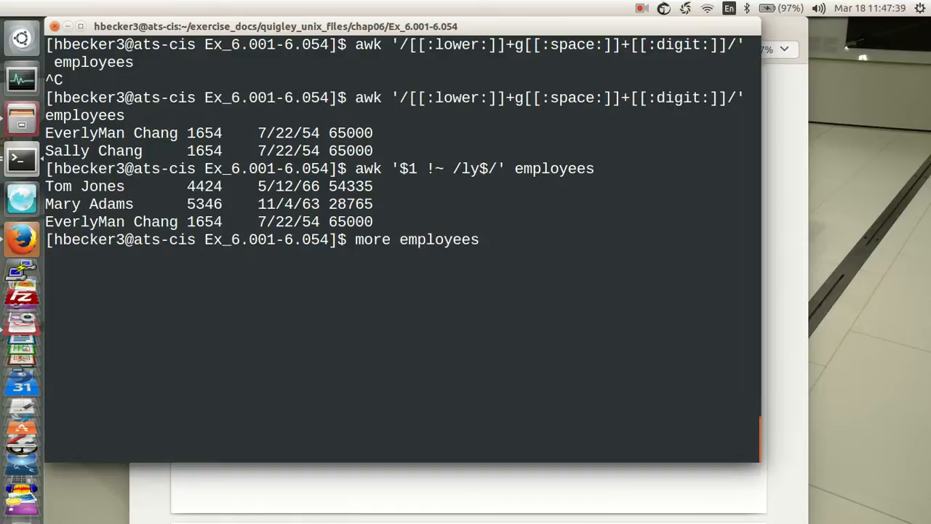
pyautogui.press('Return')
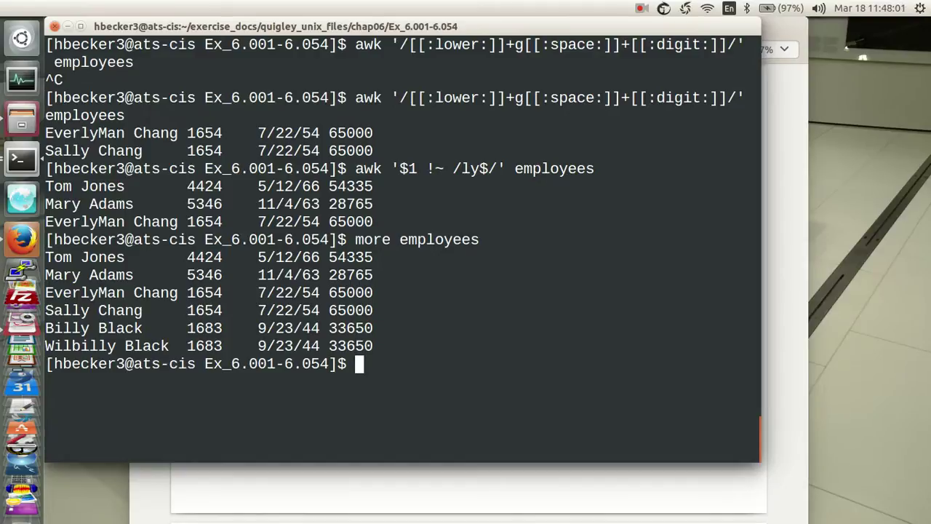
# Launch vi on the employees file
pyautogui.write('vi em')
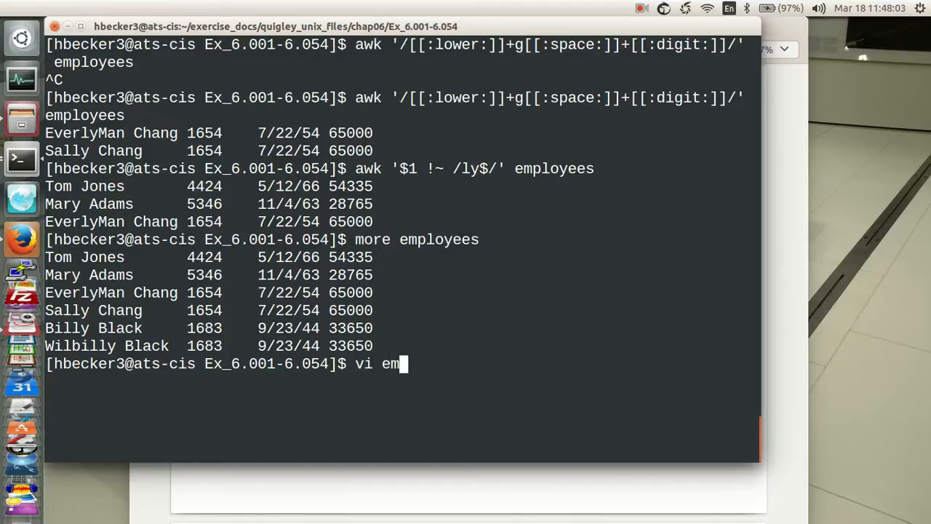
pyautogui.write('ployees')
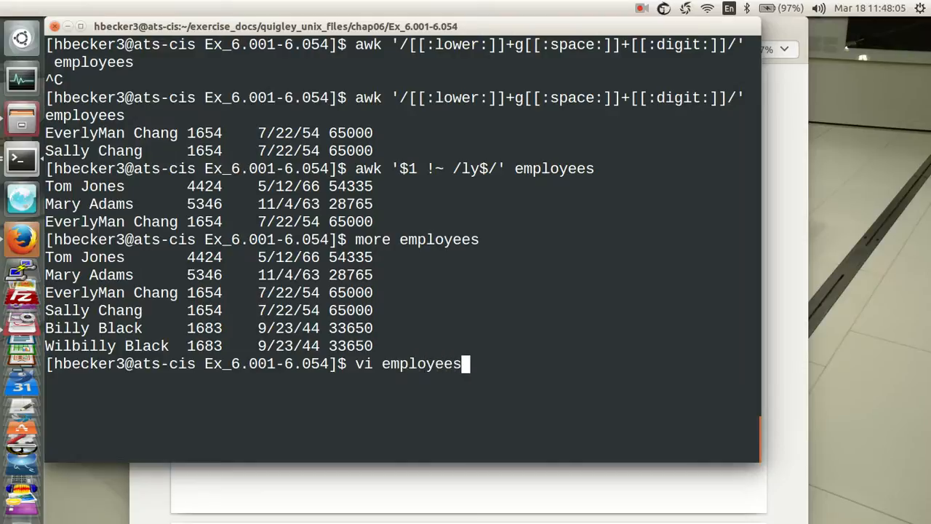
pyautogui.press('Return')
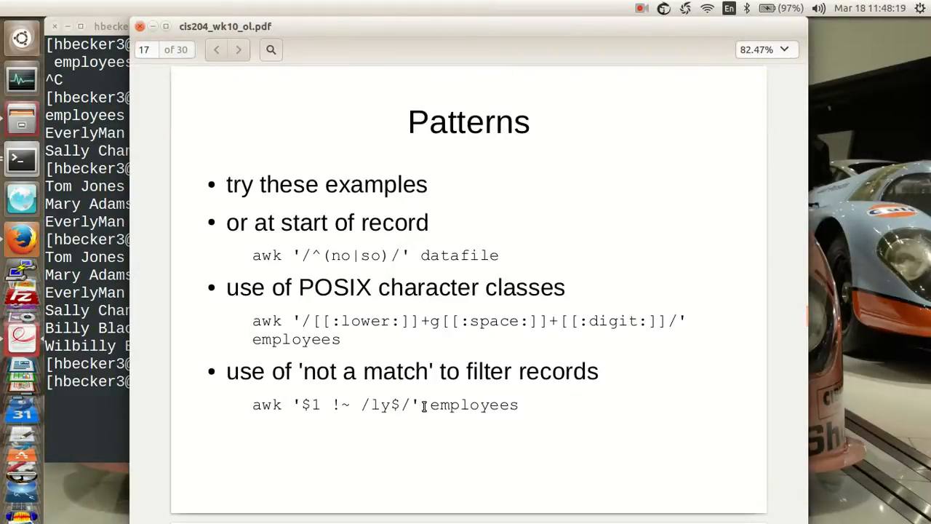
pyautogui.moveTo(585, 410)
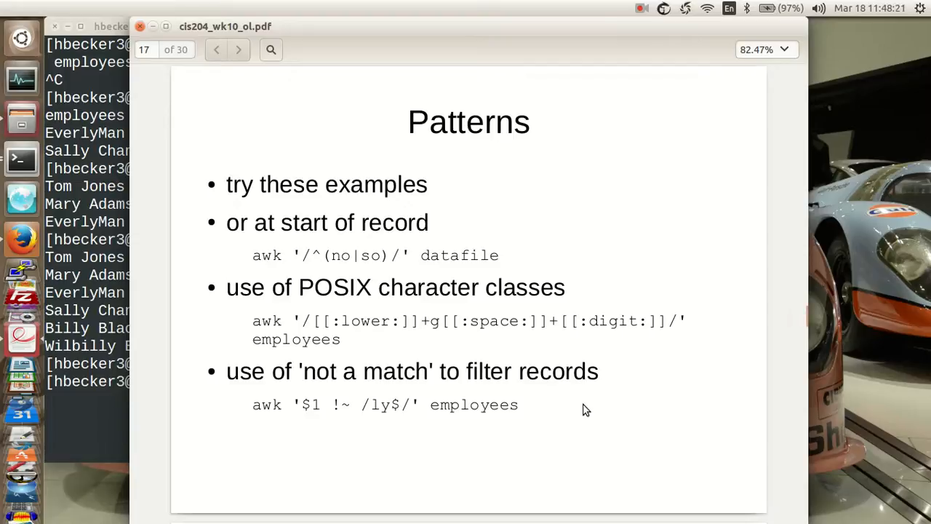
# Flip back through the Patterns and Processing Format slides, then advance past Actions to The print Function slide
pyautogui.click(239, 50)
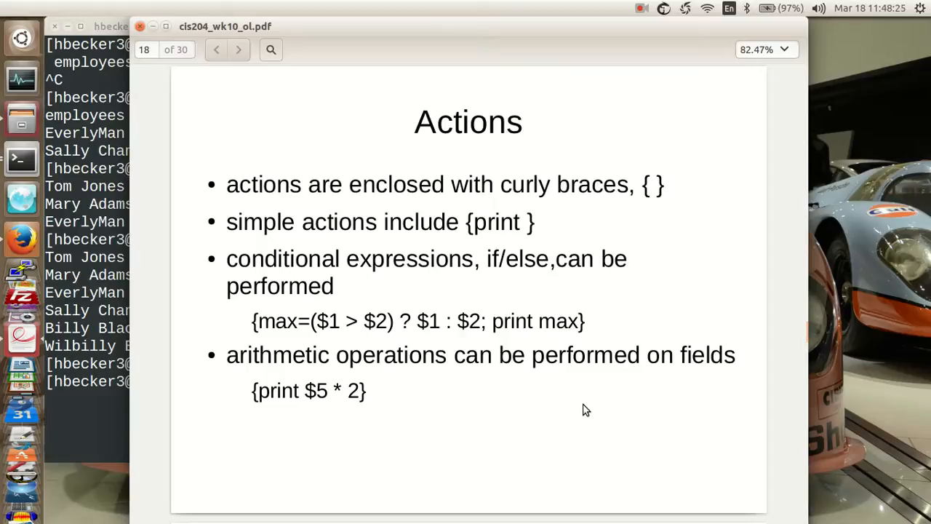
pyautogui.moveTo(134, 201)
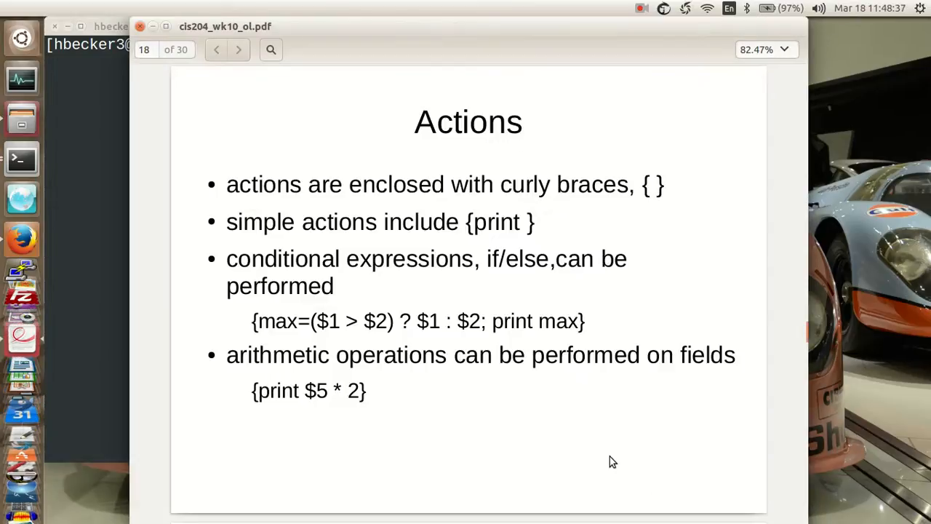
pyautogui.click(215, 50)
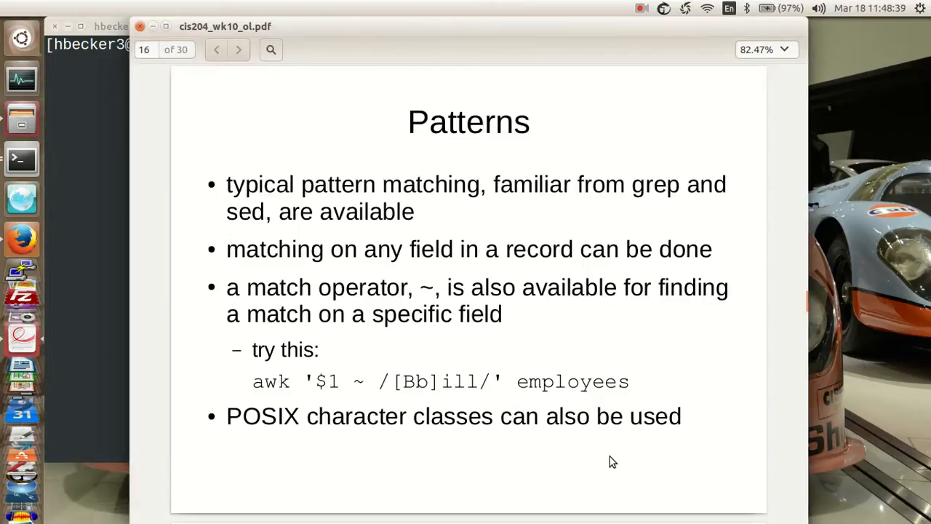
pyautogui.click(216, 49)
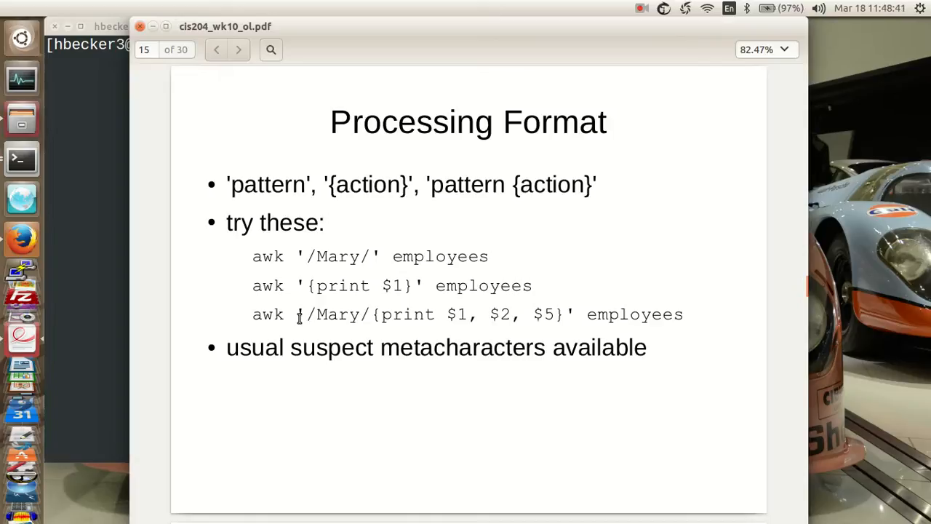
pyautogui.moveTo(371, 317)
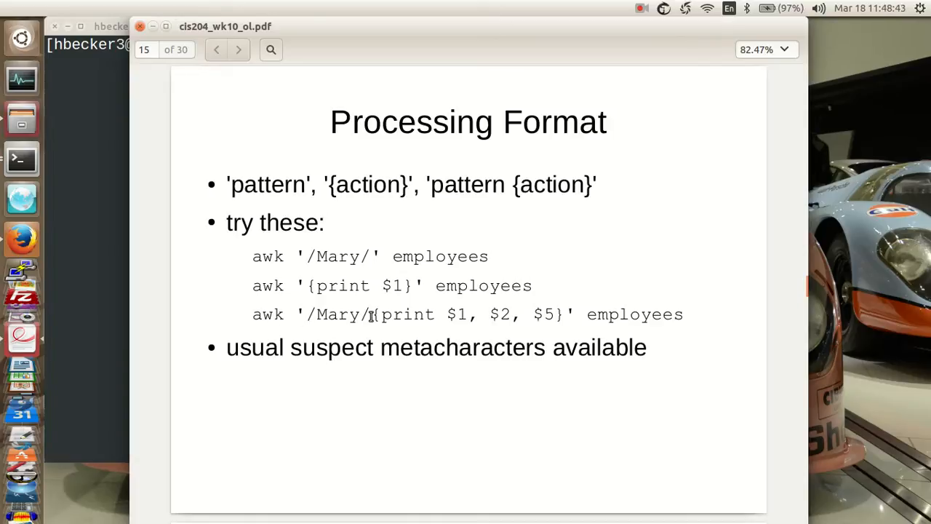
pyautogui.moveTo(371, 315); pyautogui.dragTo(590, 346)
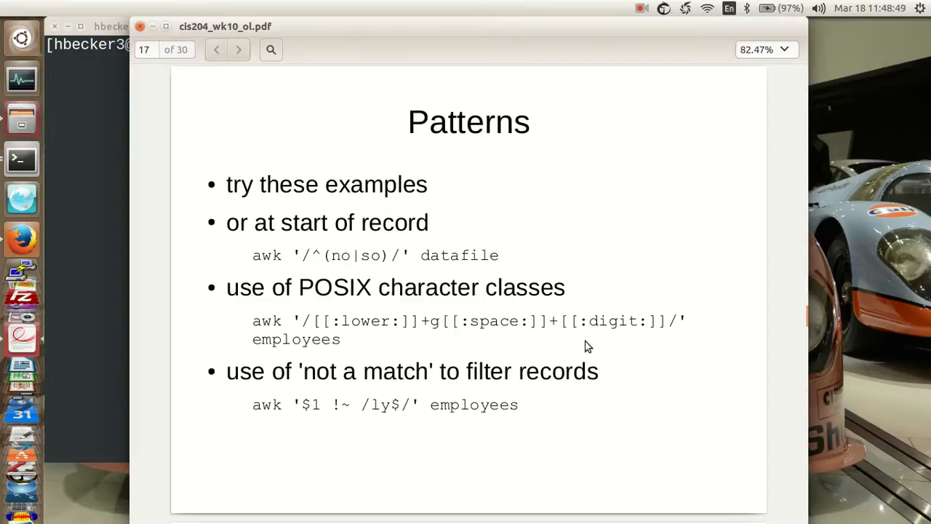
pyautogui.click(239, 49)
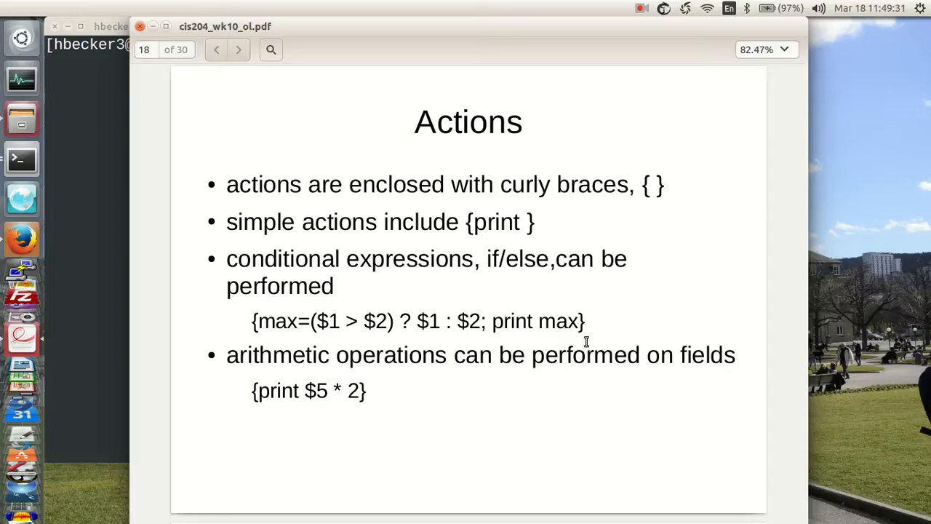
pyautogui.moveTo(518, 470)
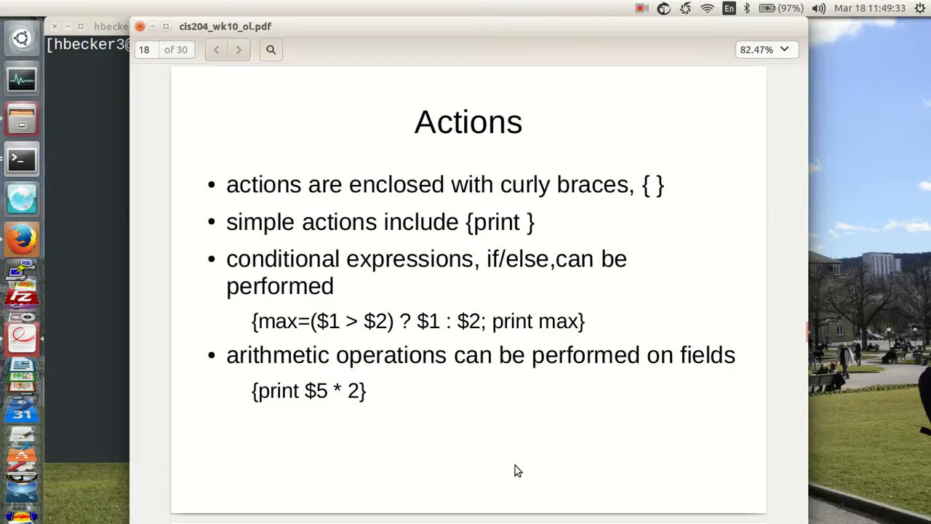
pyautogui.click(238, 49)
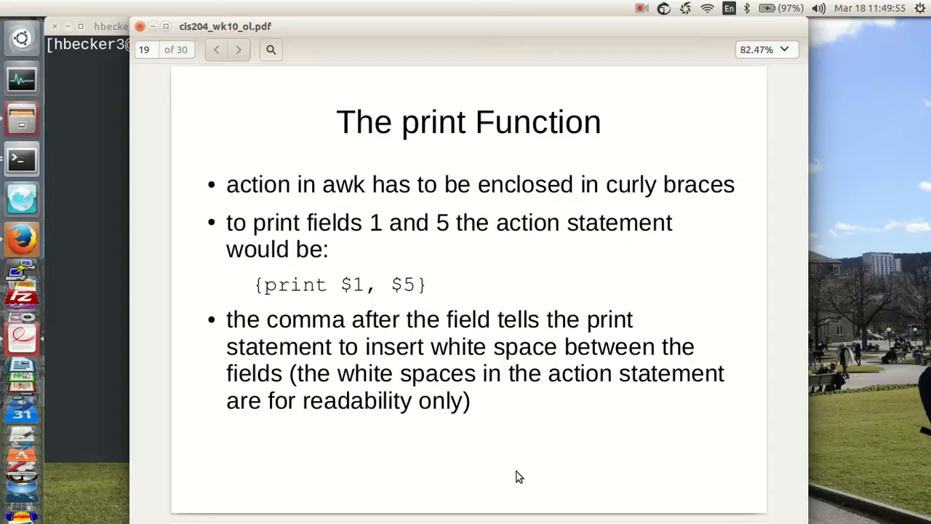
pyautogui.moveTo(87, 192)
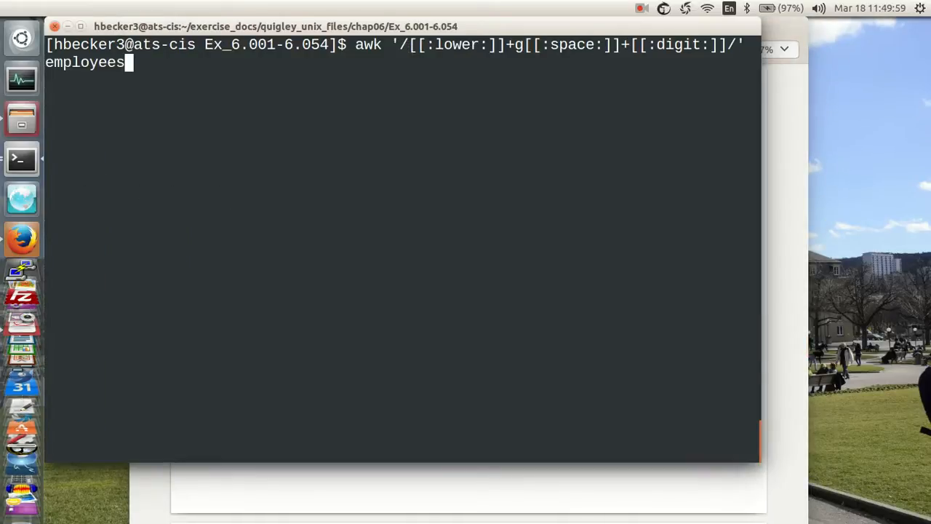
# Run awk '/Mary/{print $1,$2,$5}' employees without spaces, printing Mary Adams 28765
pyautogui.write("awk '/^(no|so)/' datafile")
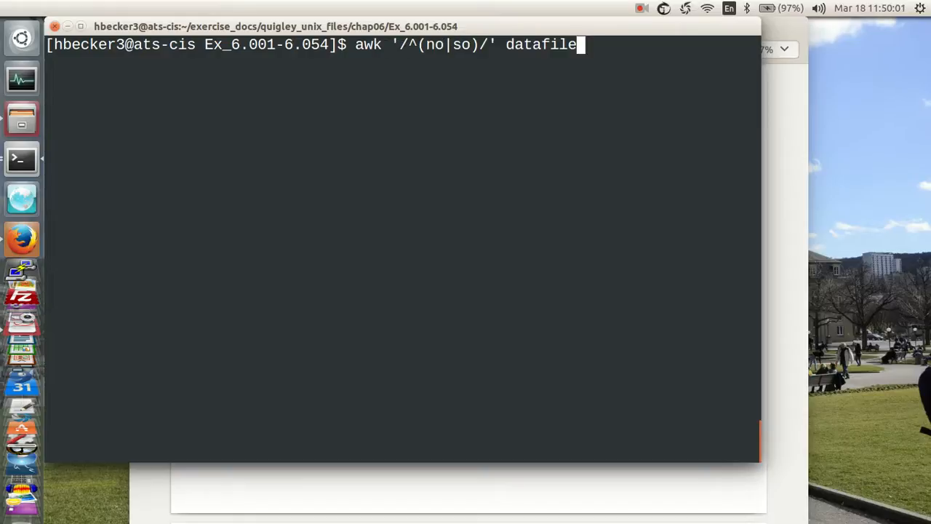
pyautogui.write("awk '$2 ~ /[Bb]ill/' employees_r1")
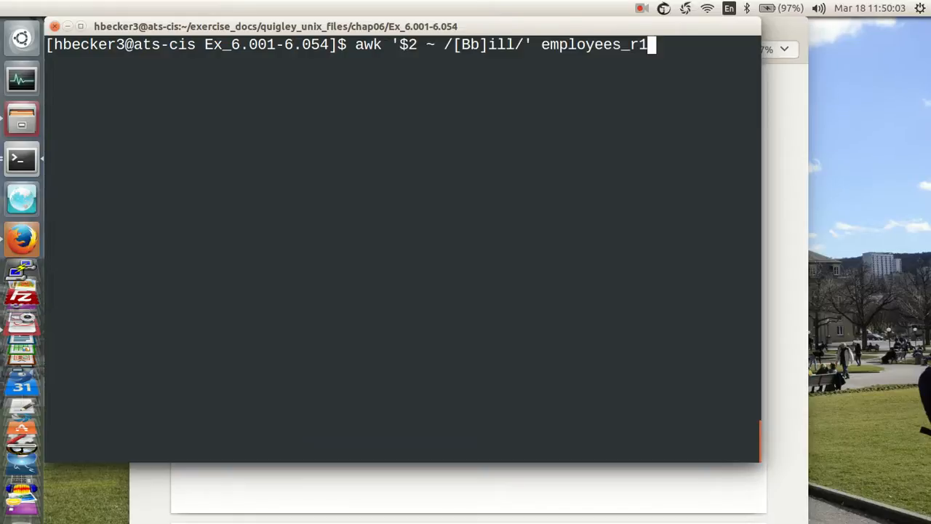
pyautogui.write('1')
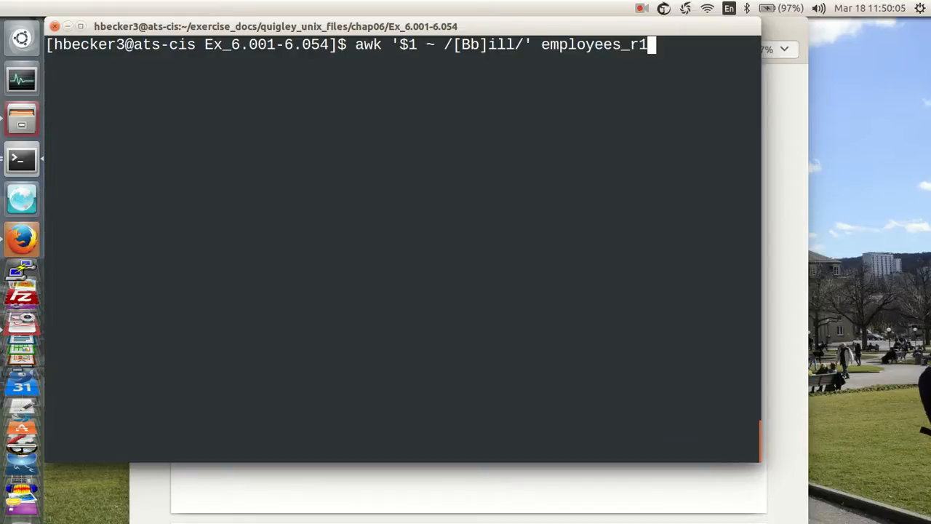
pyautogui.press('BackSpace')
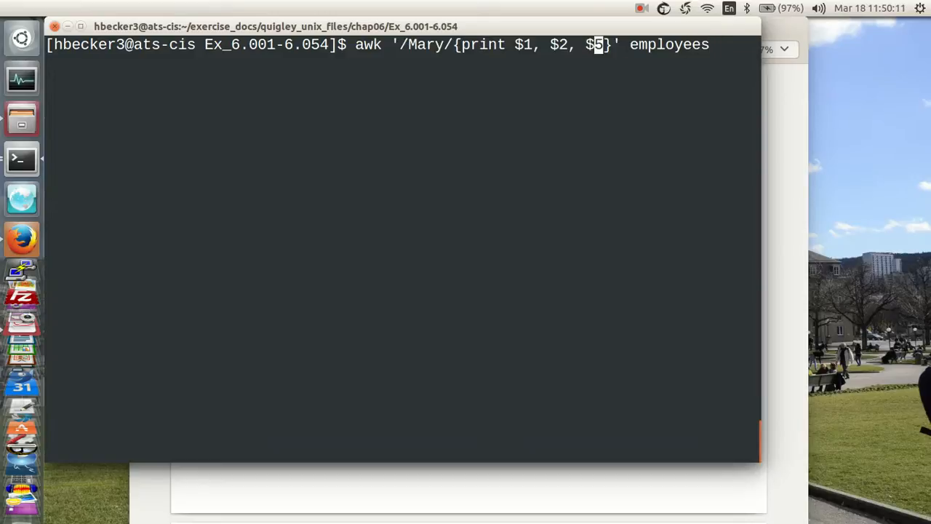
pyautogui.press('BackSpace')
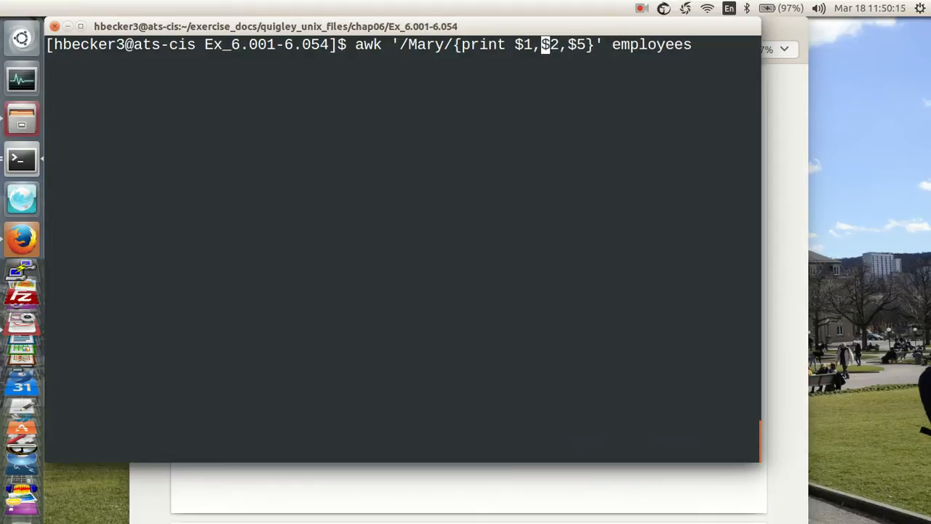
pyautogui.press('Return')
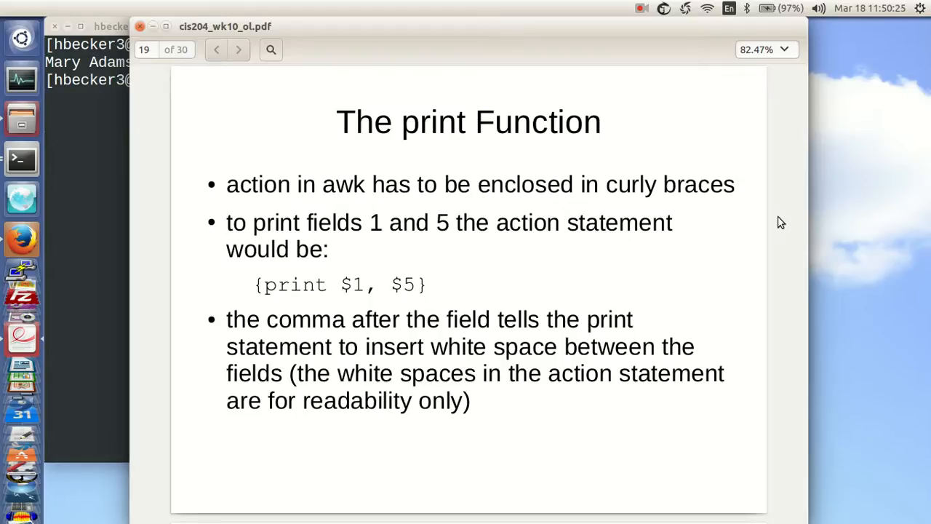
pyautogui.moveTo(748, 245)
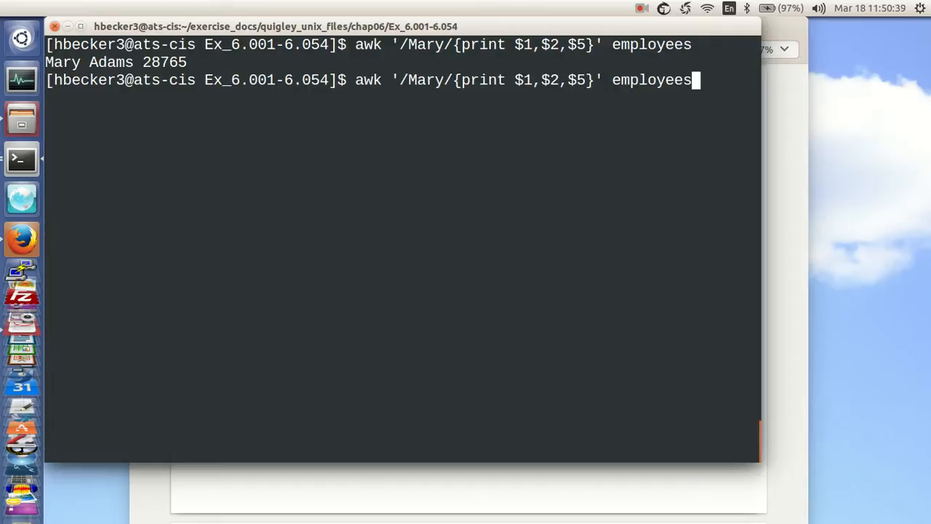
pyautogui.write('vi employees')
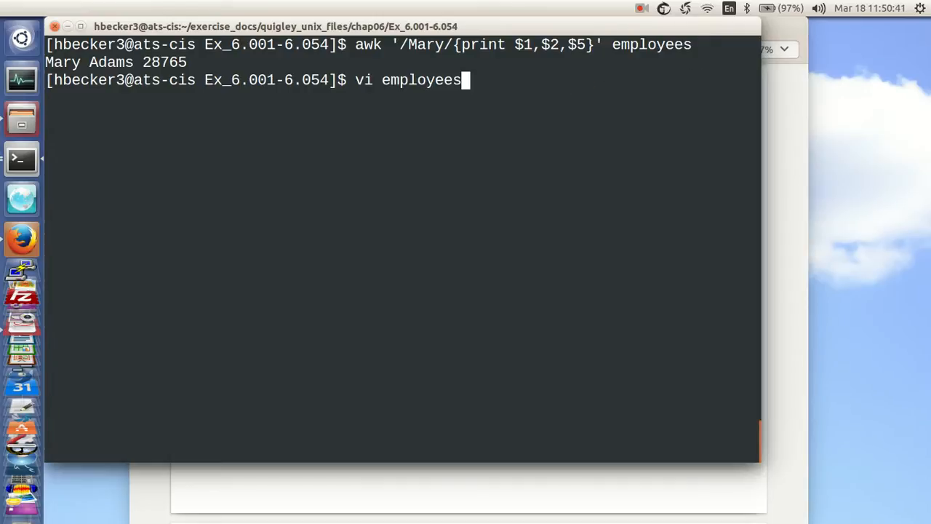
pyautogui.press('Up')
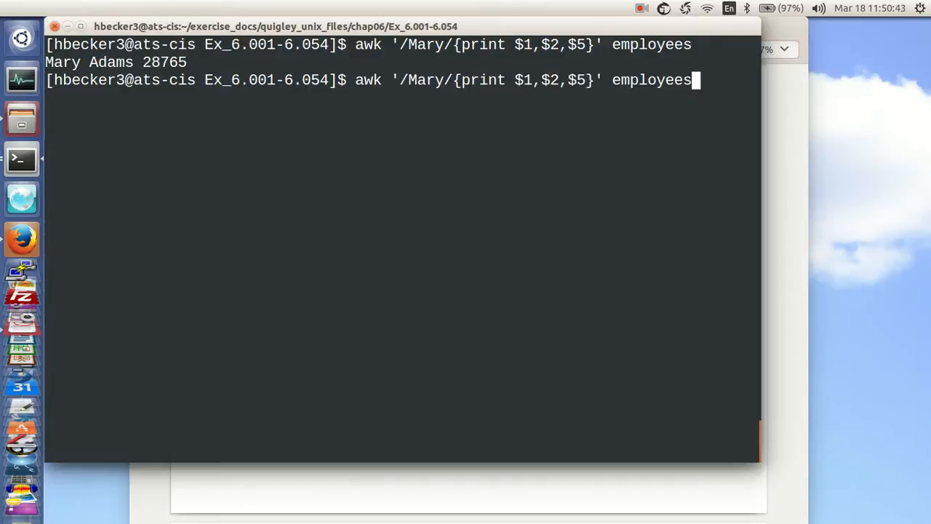
pyautogui.press('Return')
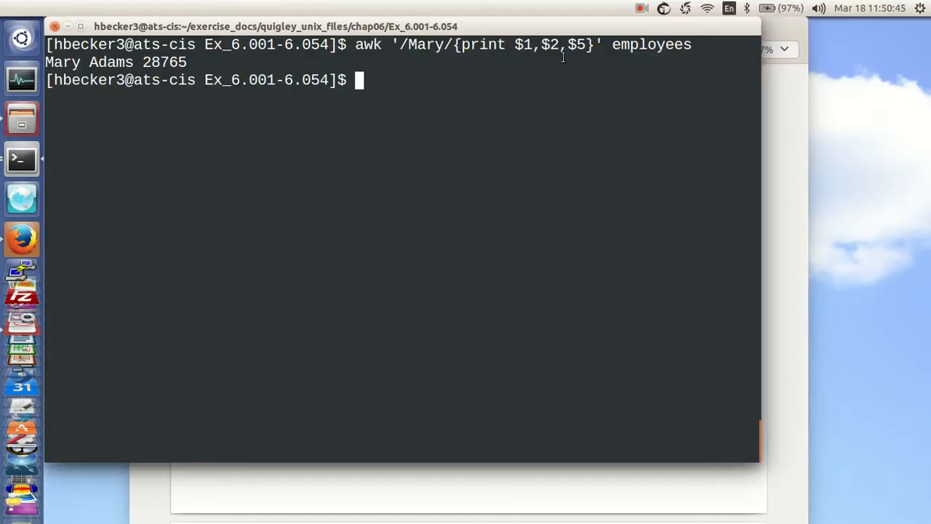
pyautogui.press('Up')
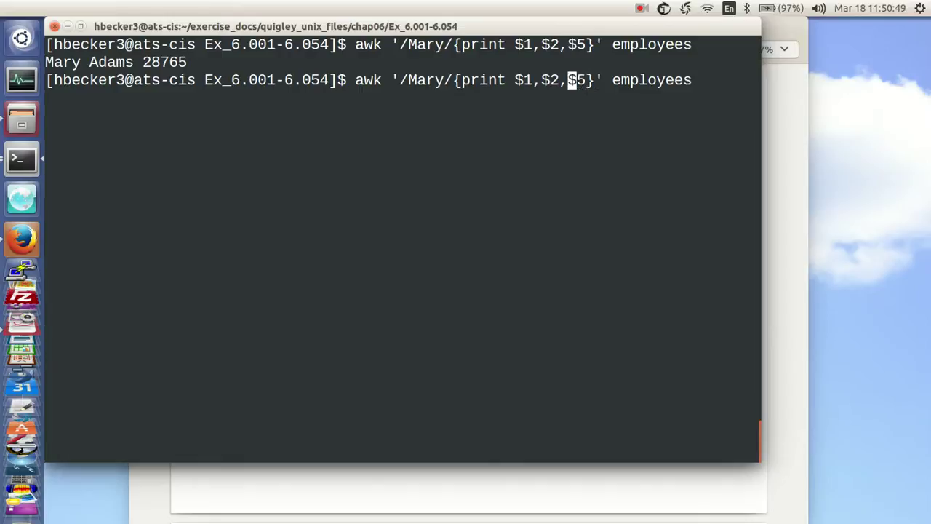
pyautogui.write('i')
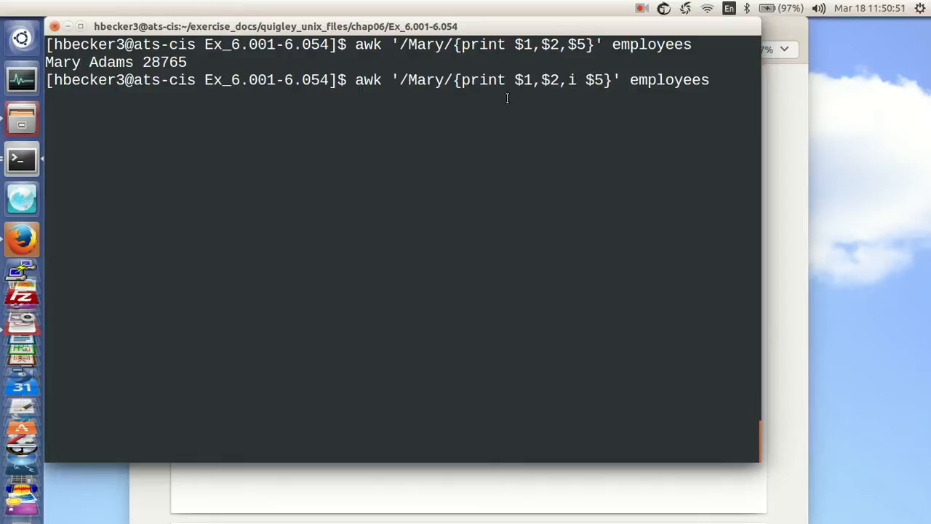
pyautogui.press('BackSpace')
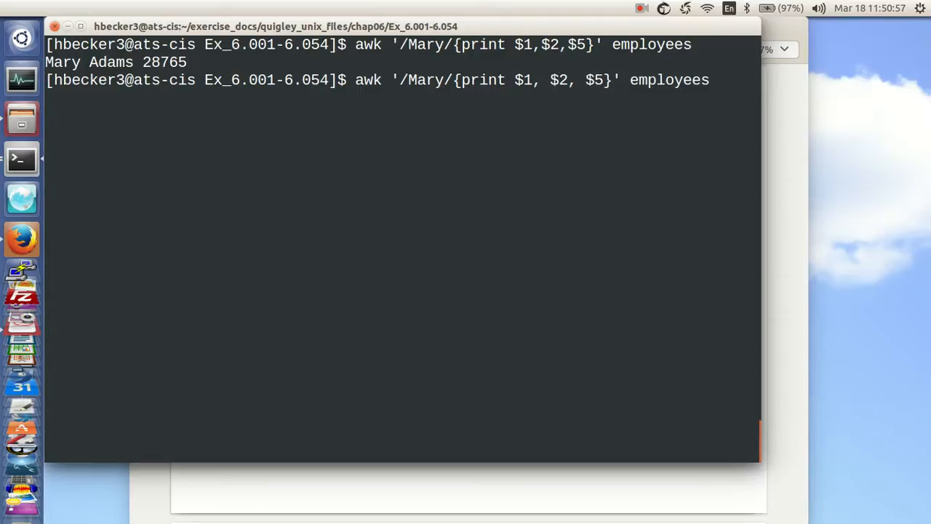
pyautogui.press('Return')
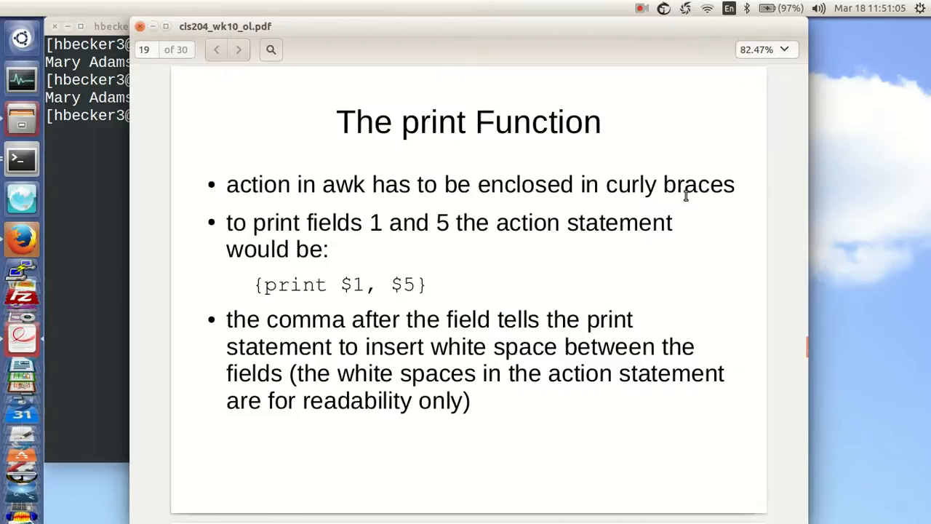
# Move to the Adding to Output slide and select its "Store ID #:\t" $1 example text
pyautogui.click(239, 50)
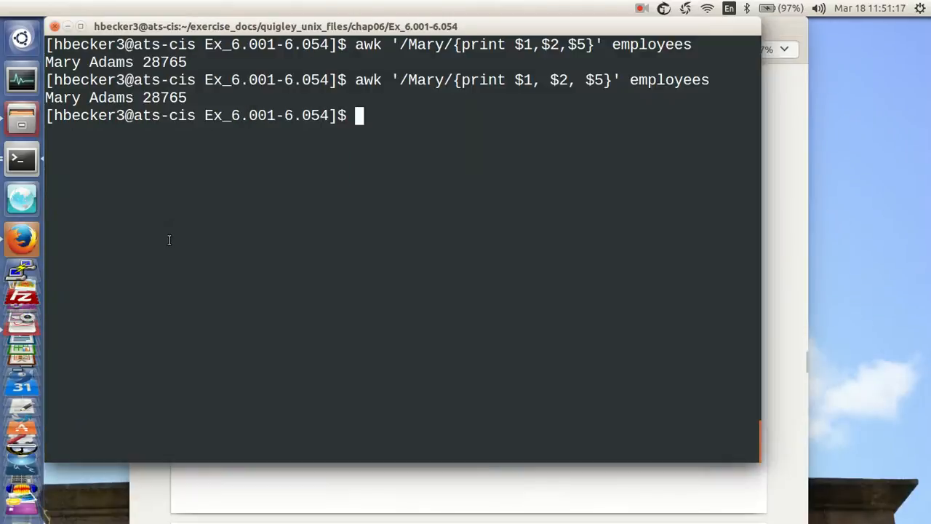
pyautogui.write("awk '/Mary/{print $1, $2, $5}' employees")
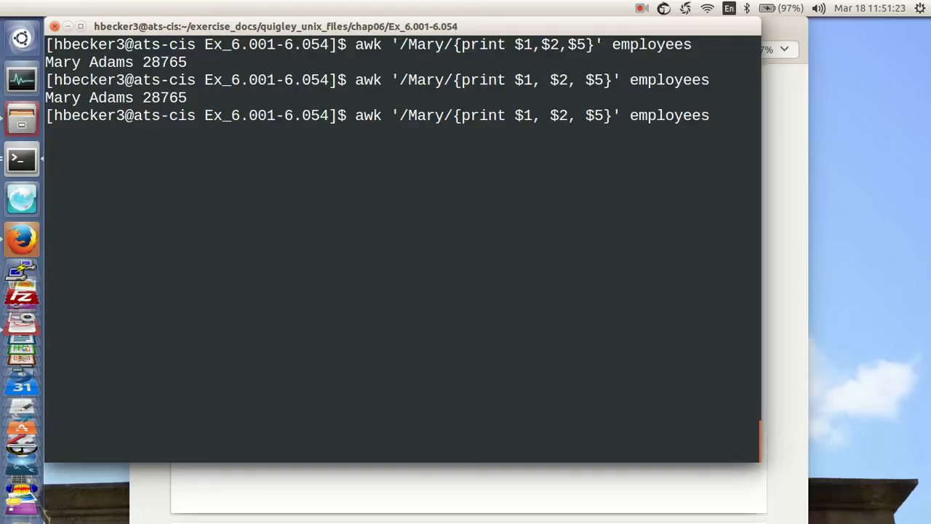
pyautogui.press('BackSpace')
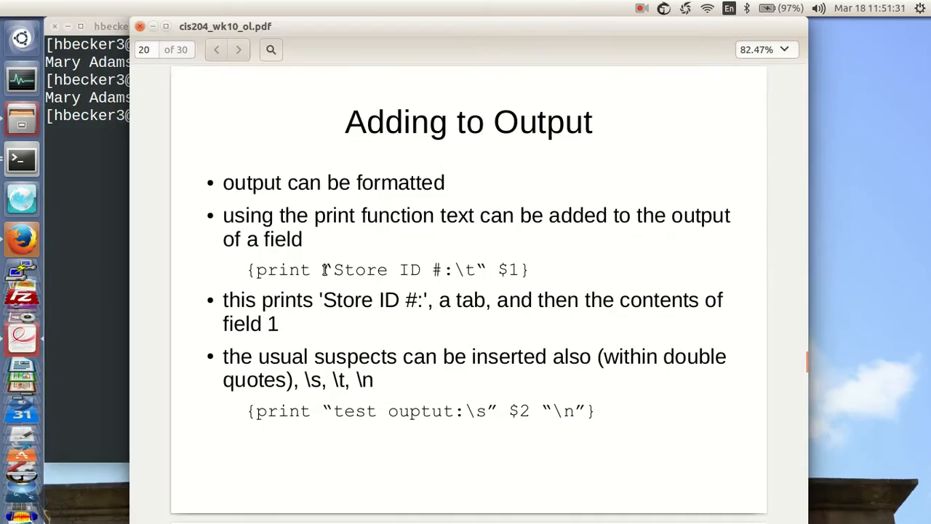
pyautogui.moveTo(321, 269); pyautogui.dragTo(521, 269)
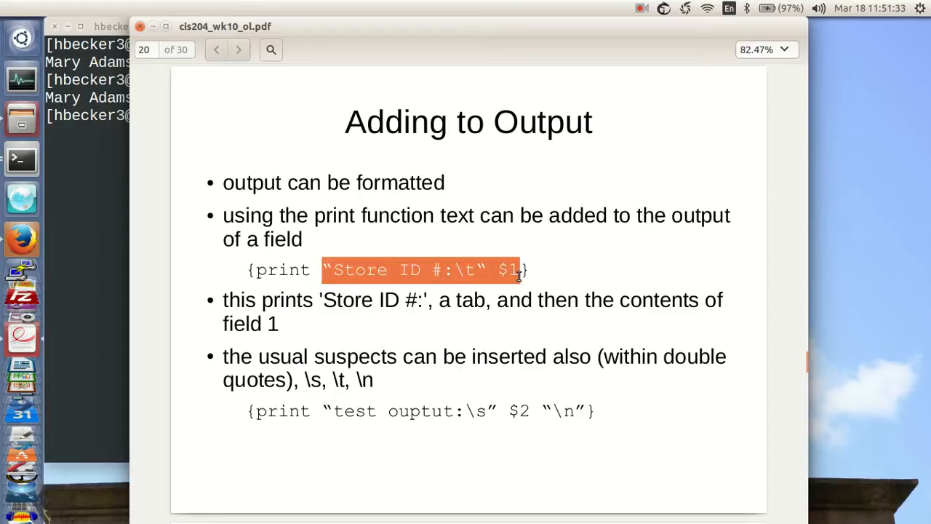
# Paste "Store ID #:\t" $1 into the Mary print action and run it, then rerun with $5 printing 28765
pyautogui.rightClick(518, 275)
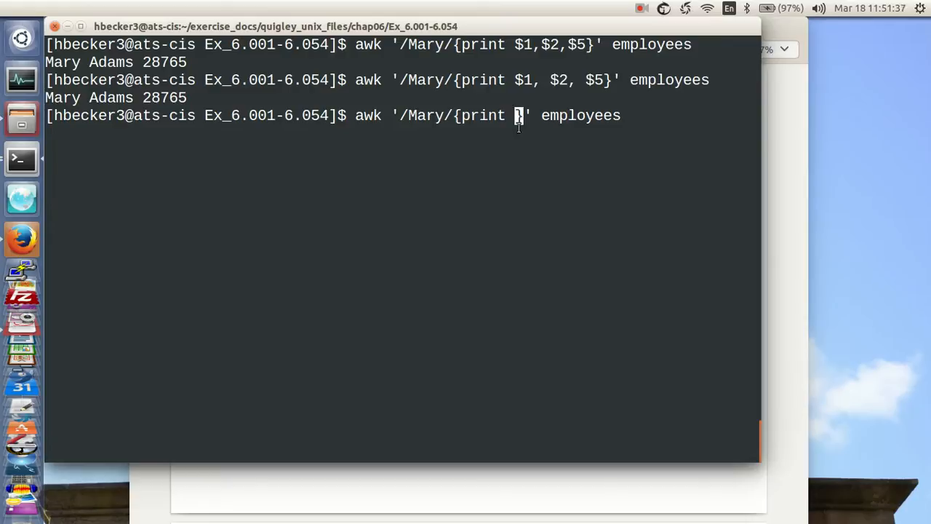
pyautogui.rightClick(518, 116)
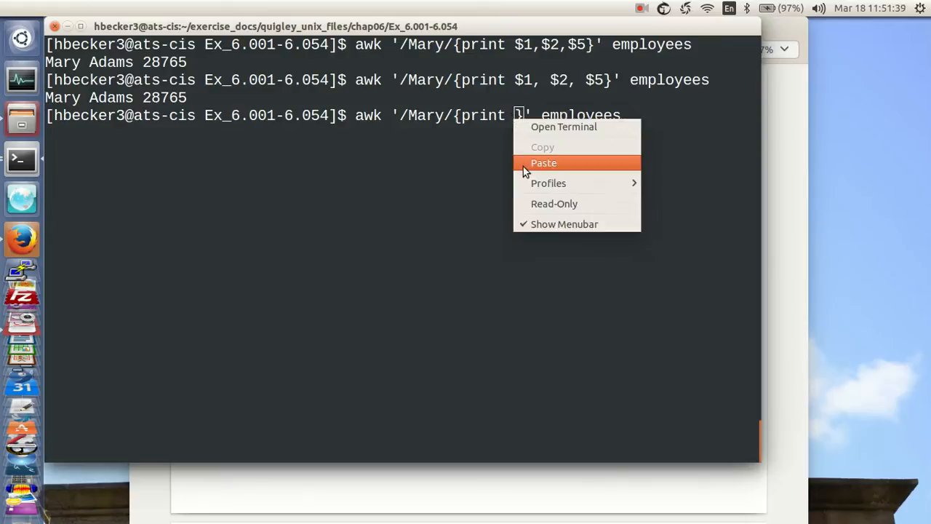
pyautogui.click(544, 163)
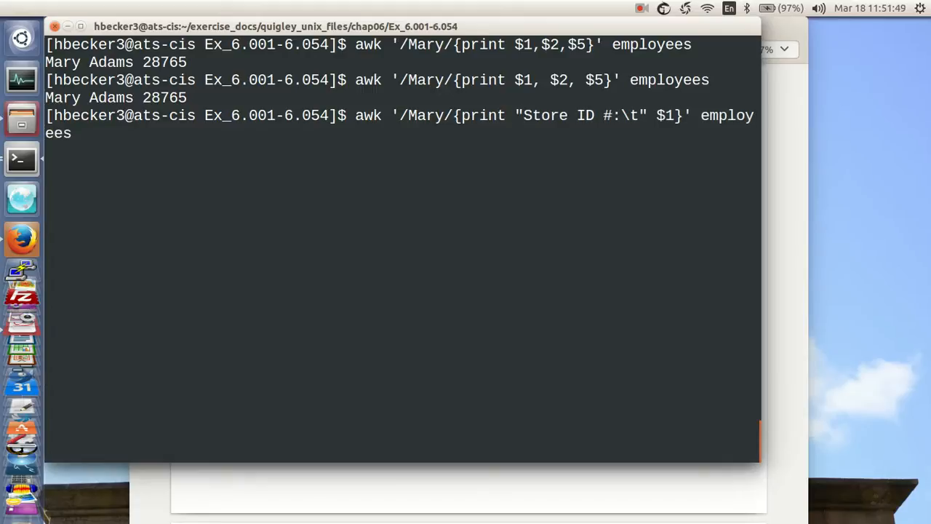
pyautogui.press('Return')
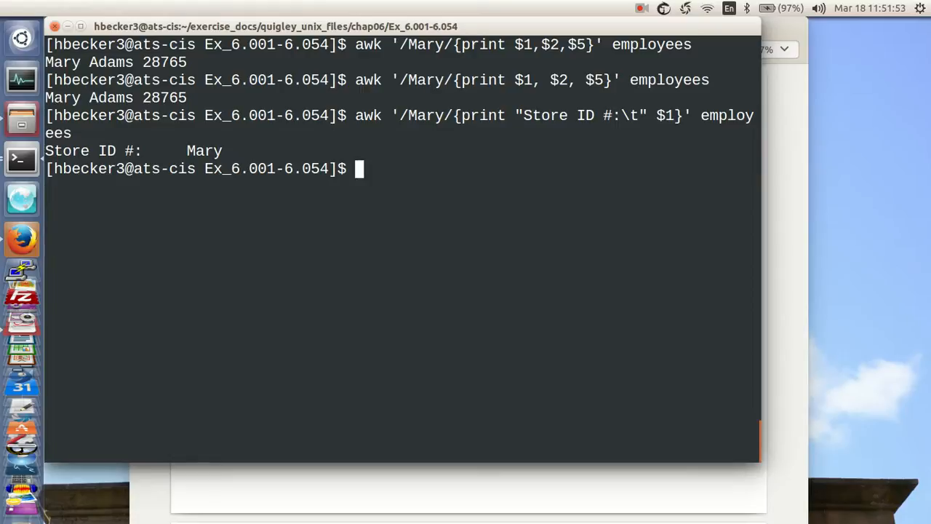
pyautogui.press('Up')
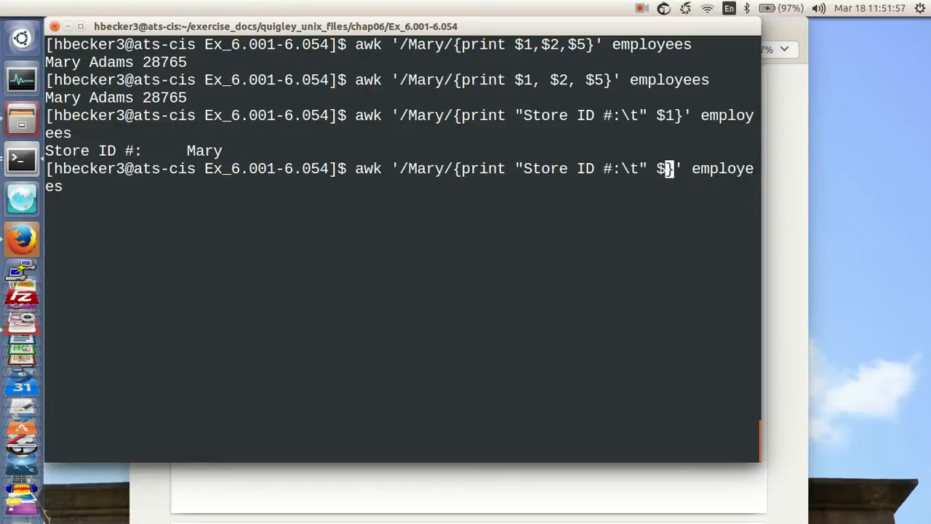
pyautogui.write('5')
pyautogui.press('Return')
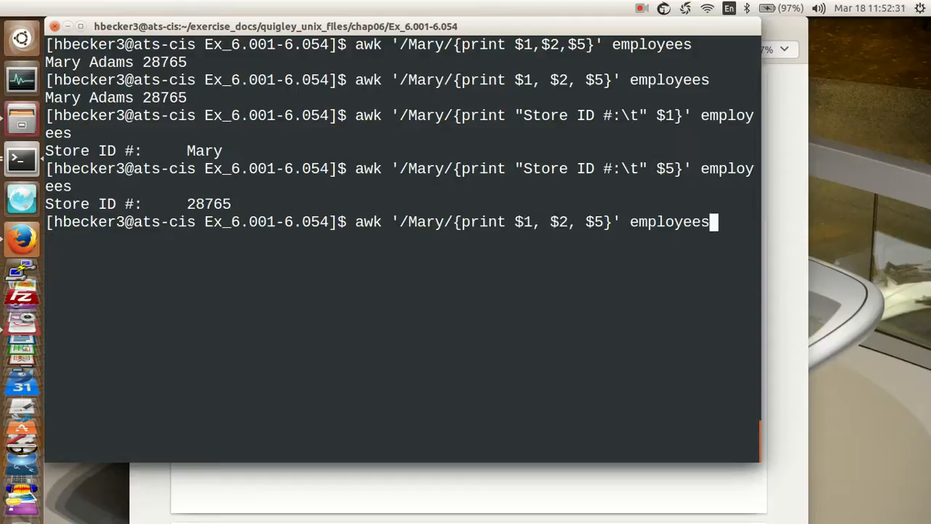
pyautogui.press('Return')
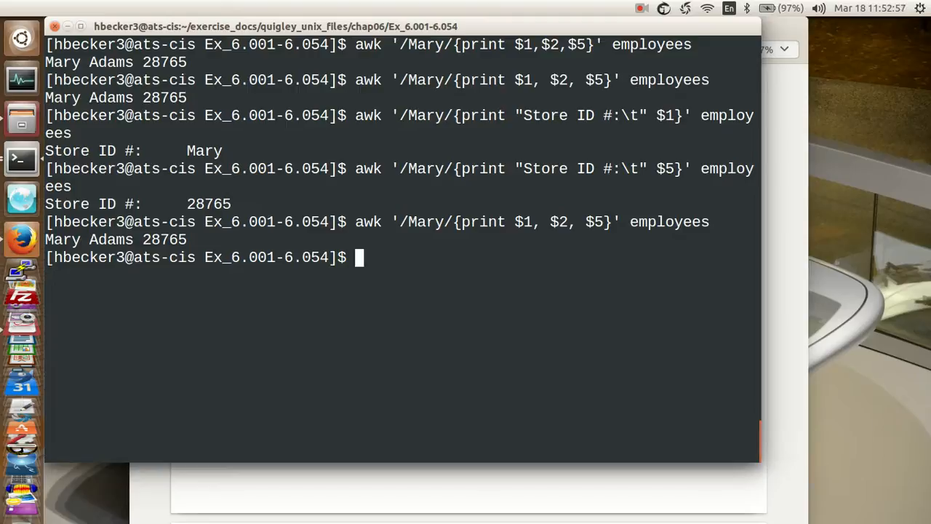
pyautogui.moveTo(857, 261)
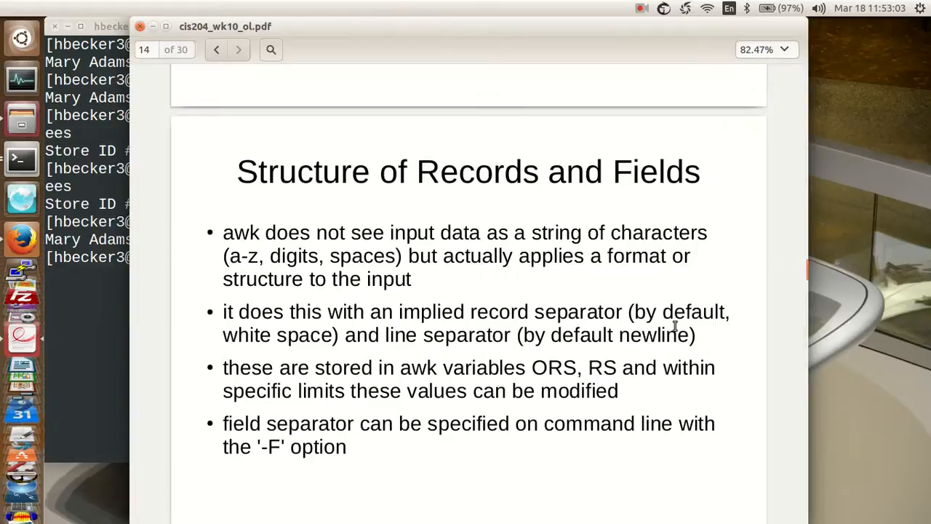
# Page through the awk slides to Adding to Output and copy its test-output print example
pyautogui.scroll(3)
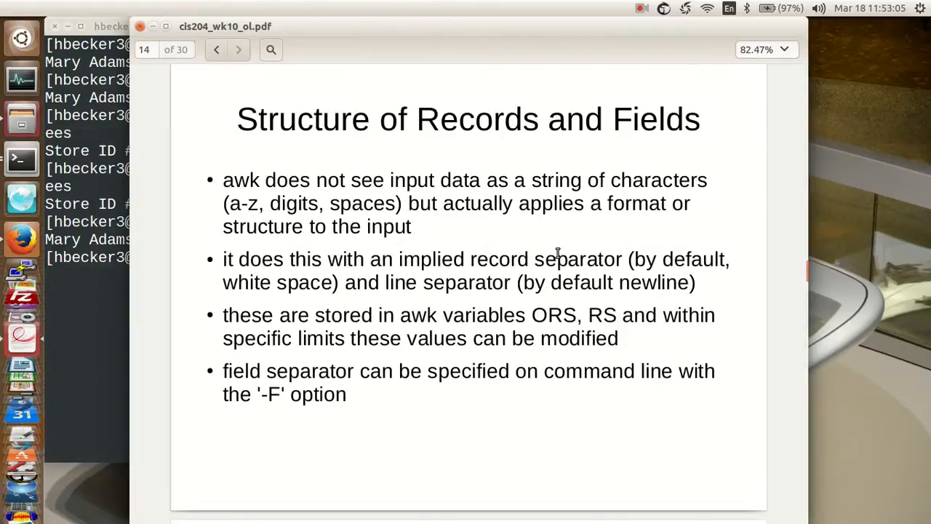
pyautogui.click(216, 49)
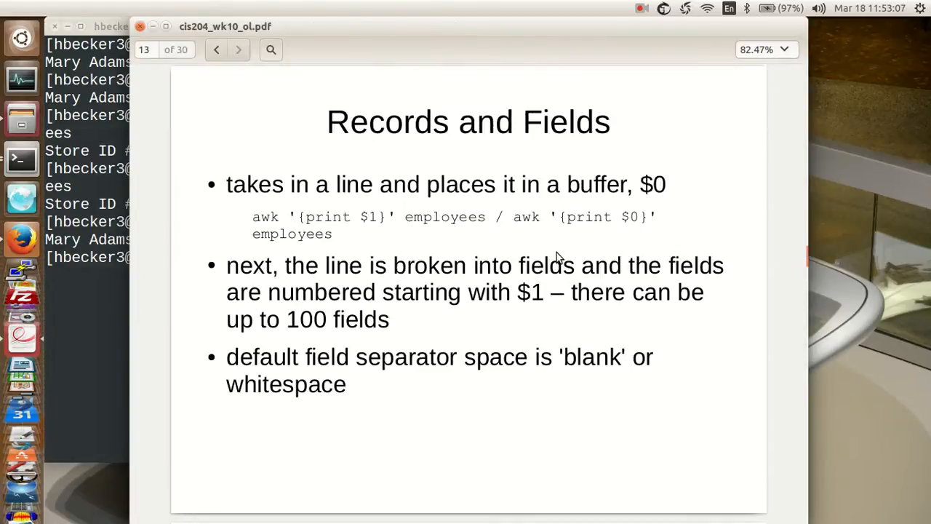
pyautogui.click(215, 49)
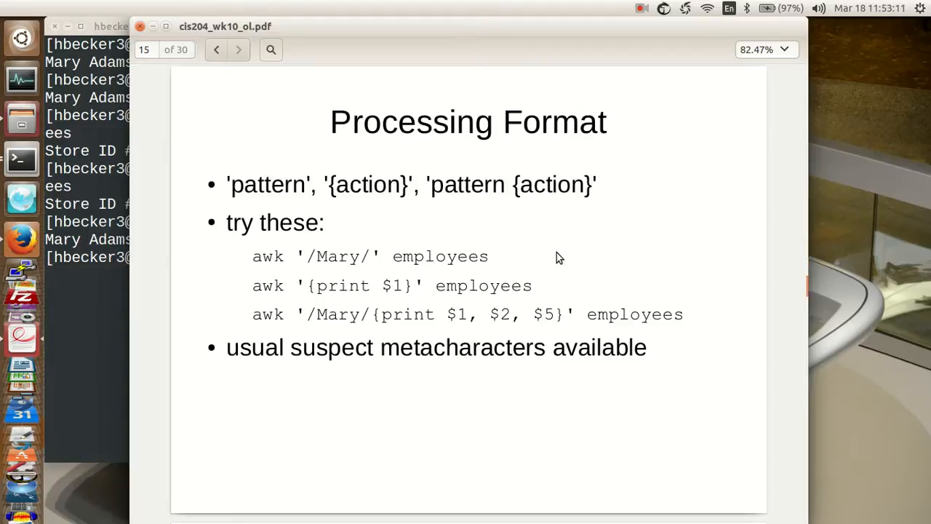
pyautogui.click(239, 50)
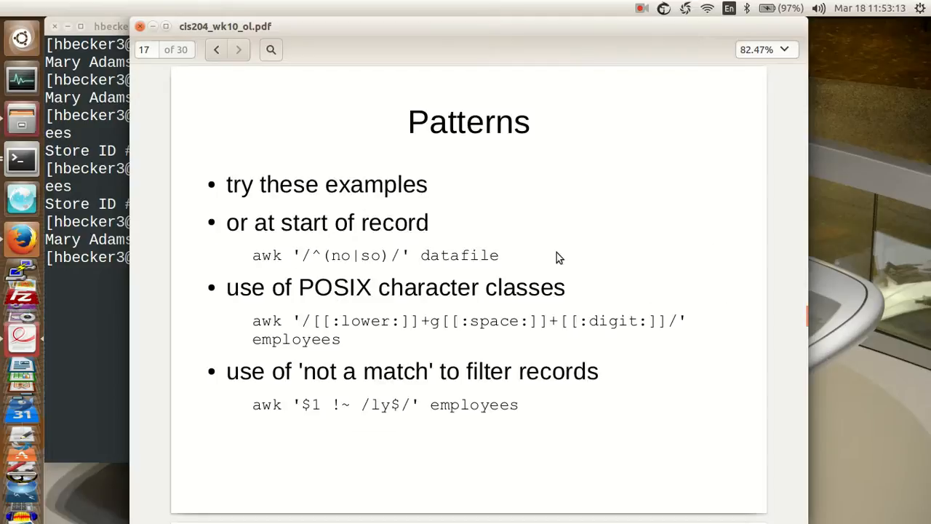
pyautogui.click(239, 50)
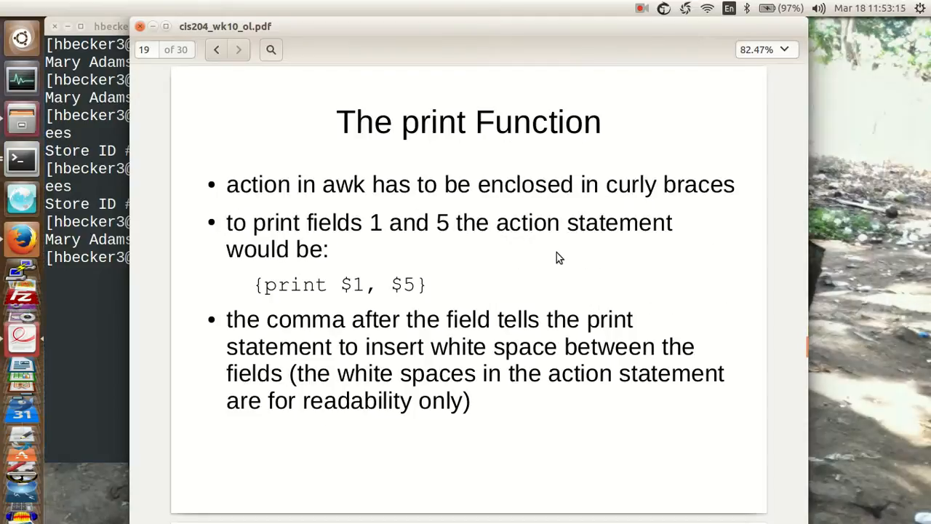
pyautogui.click(239, 50)
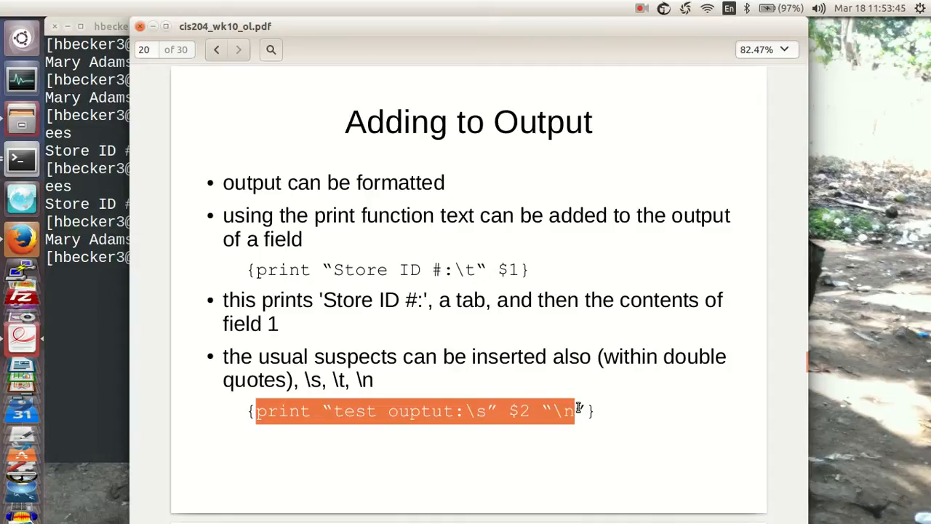
pyautogui.rightClick(506, 422)
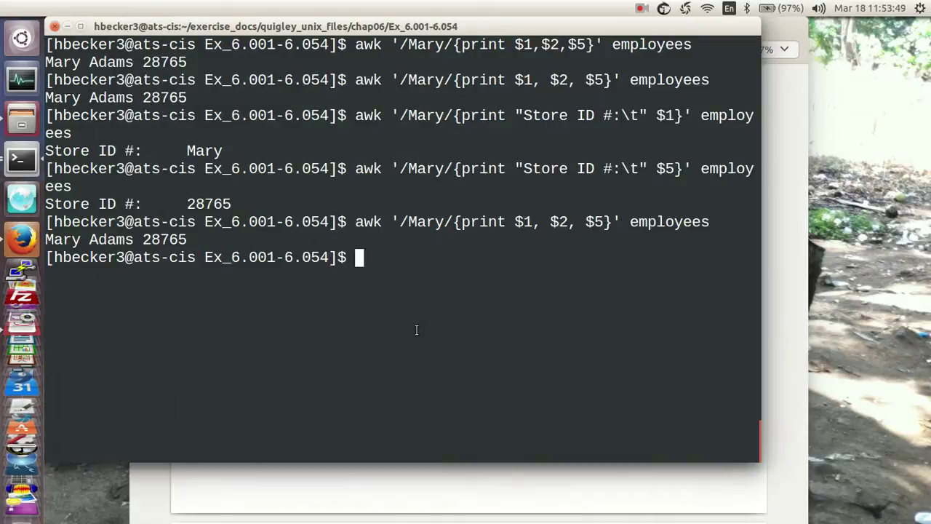
# Run awk on Mary's record with the action {print "test ouptut:\s" $2 "\n"} against employees
pyautogui.write("awk '/Mary/{print $1, $2, $5}' employees")
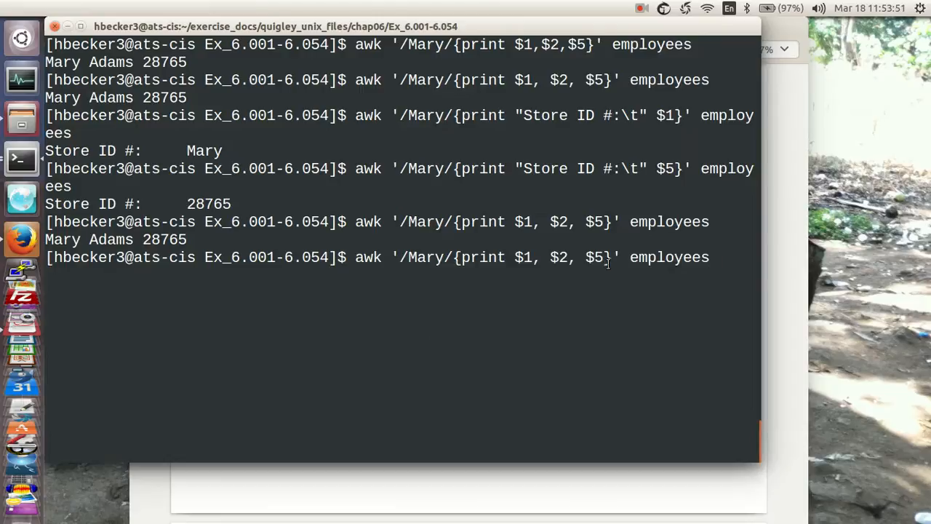
pyautogui.doubleClick(535, 256)
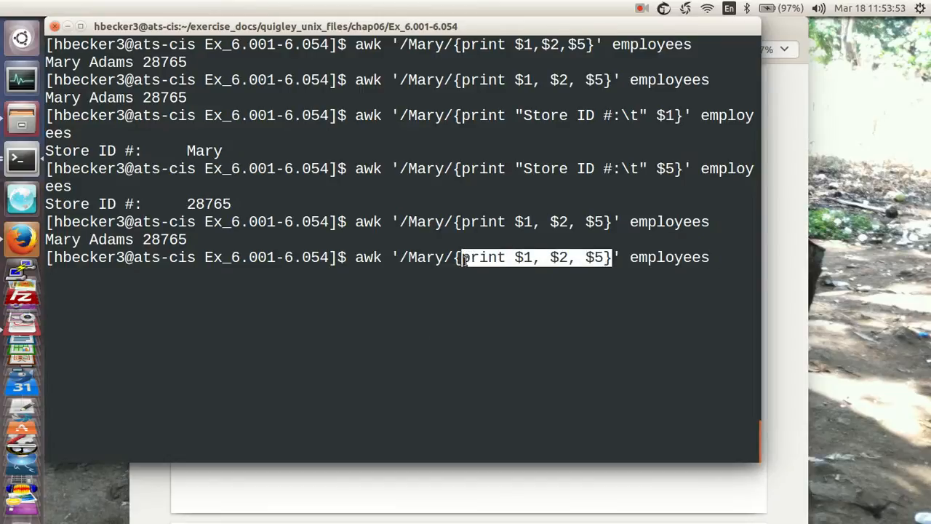
pyautogui.write('print "test ouptut:\\s" $2 "\\n"')
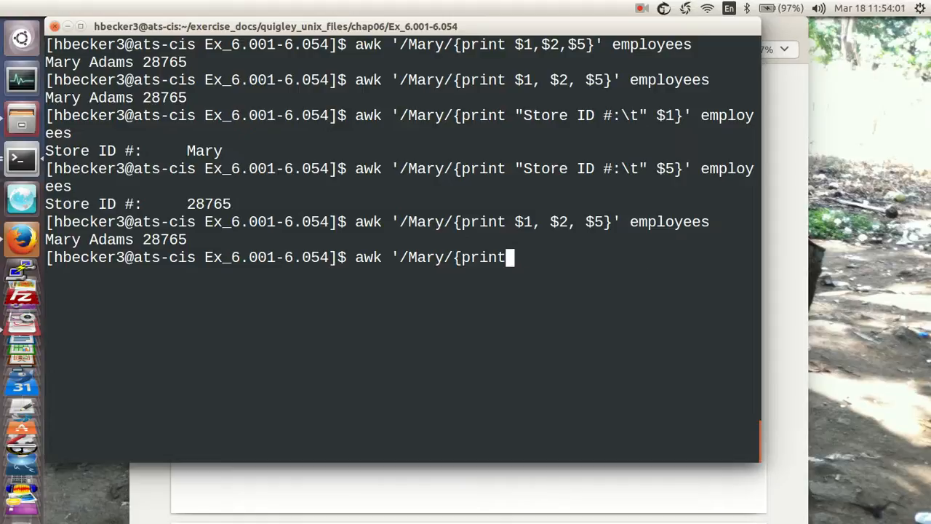
pyautogui.press('BackSpace')
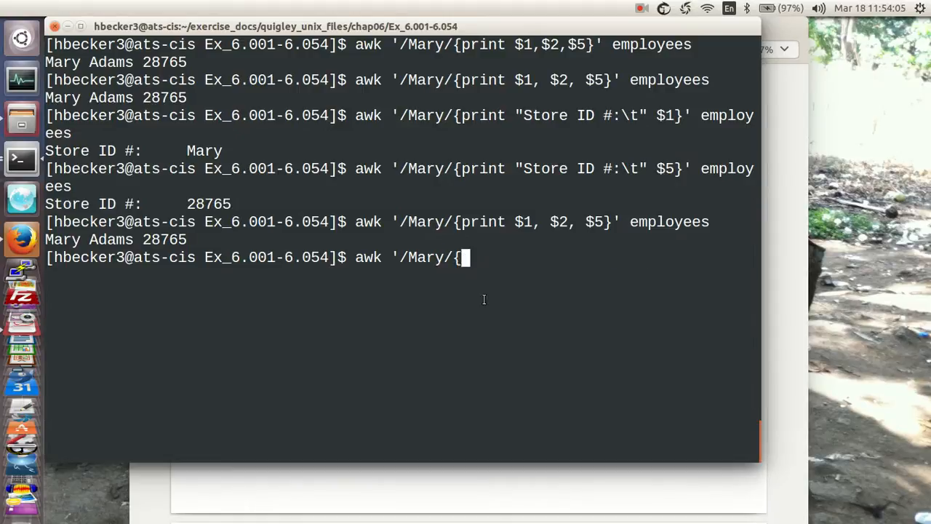
pyautogui.write('print "test ouptut:\\s" $2 "\\n"')
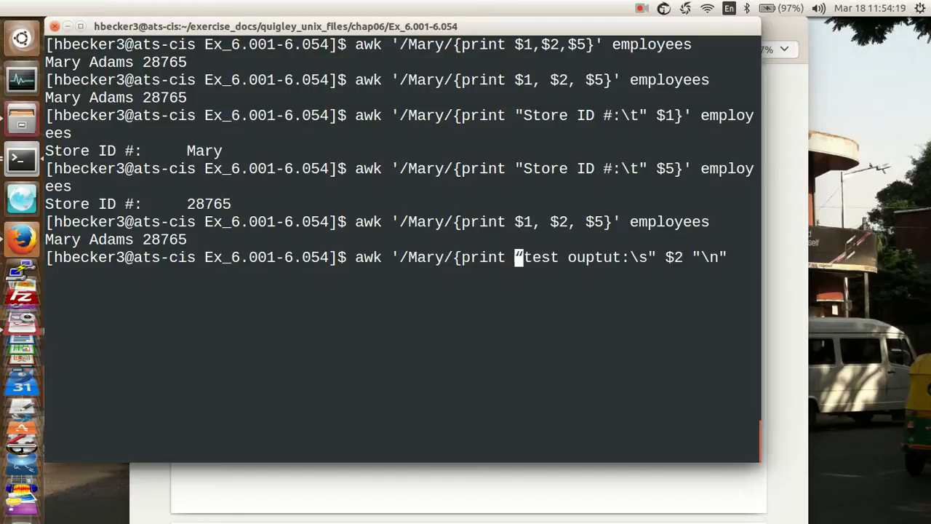
pyautogui.write('"')
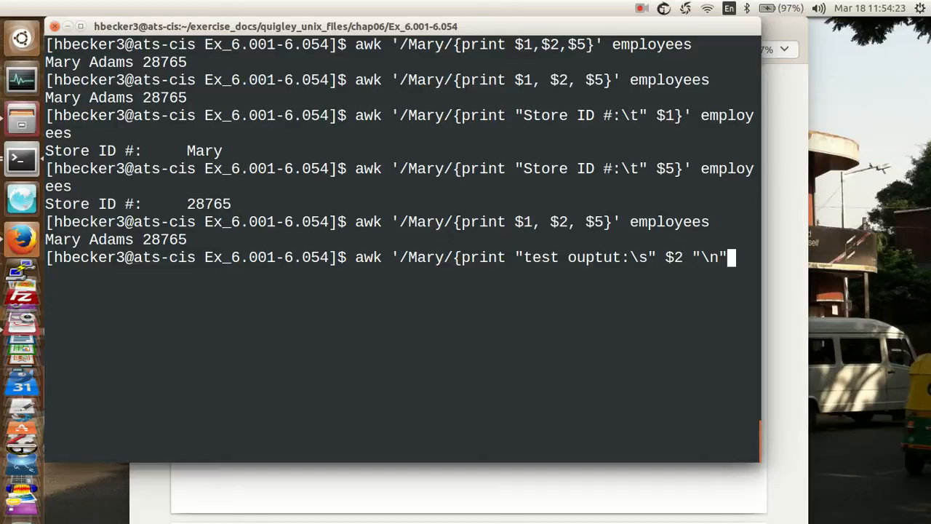
pyautogui.write("}' em")
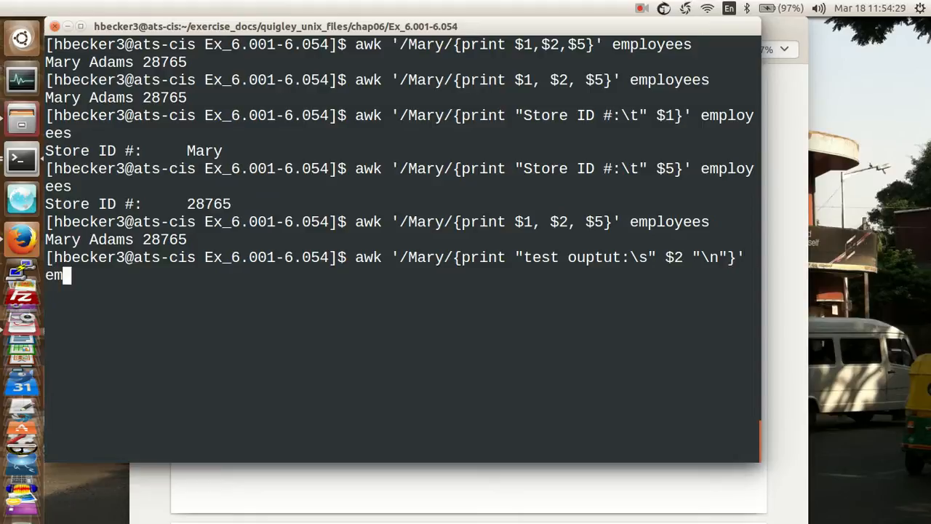
pyautogui.write('ployess')
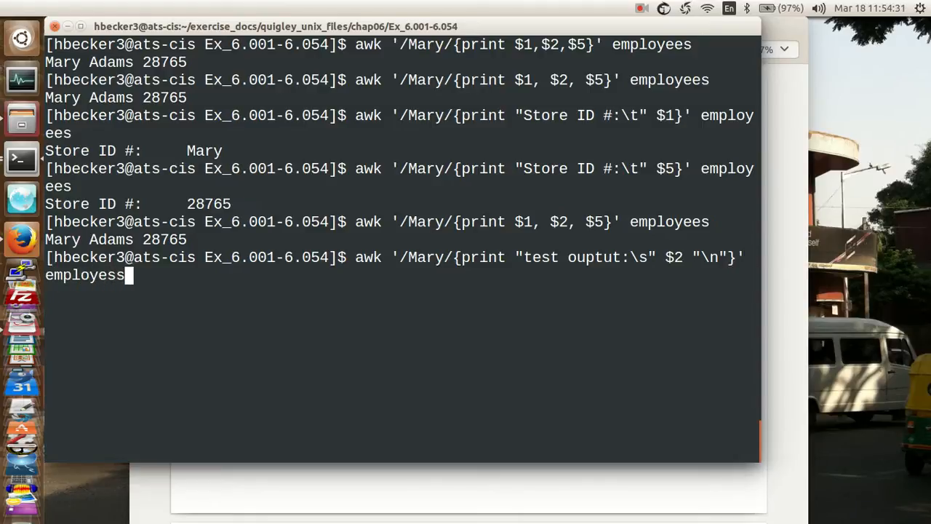
pyautogui.press('Return')
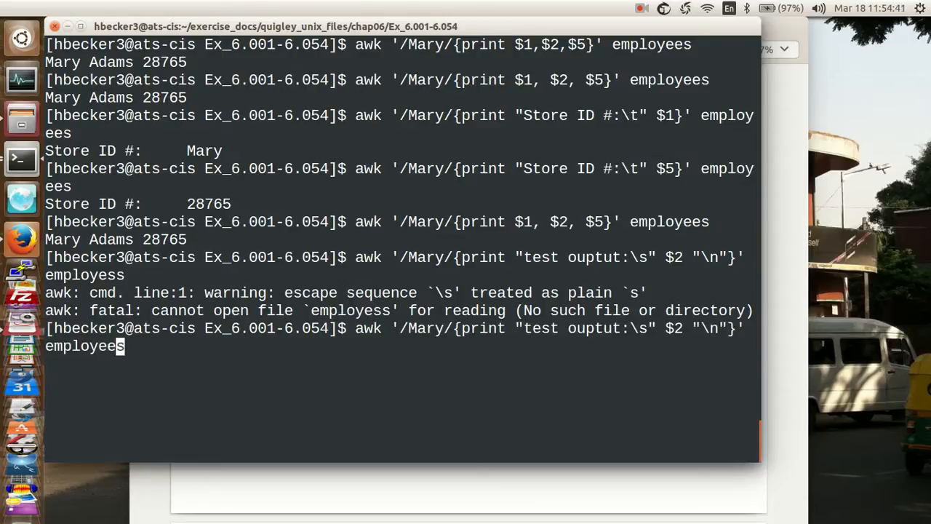
# Rerun with the file name corrected to employees, then recall the command and edit the \s escape
pyautogui.press('Return')
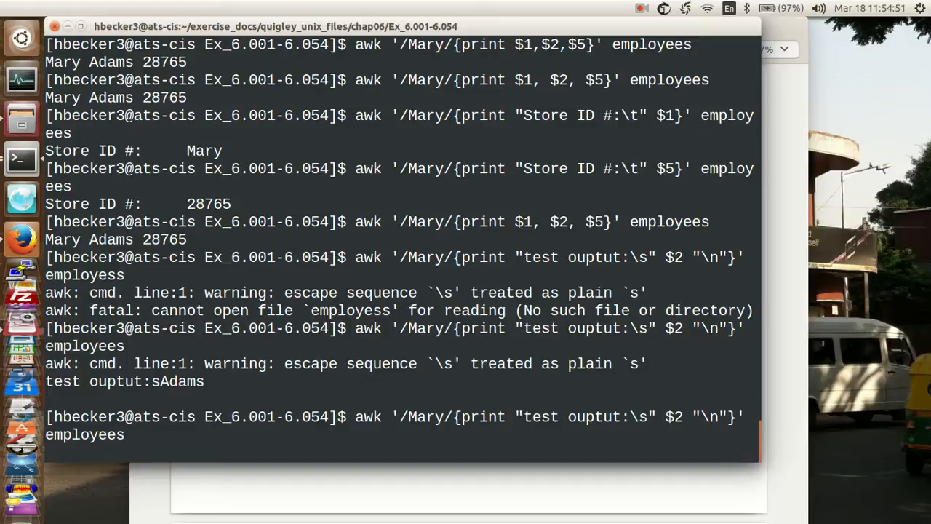
pyautogui.press('Return')
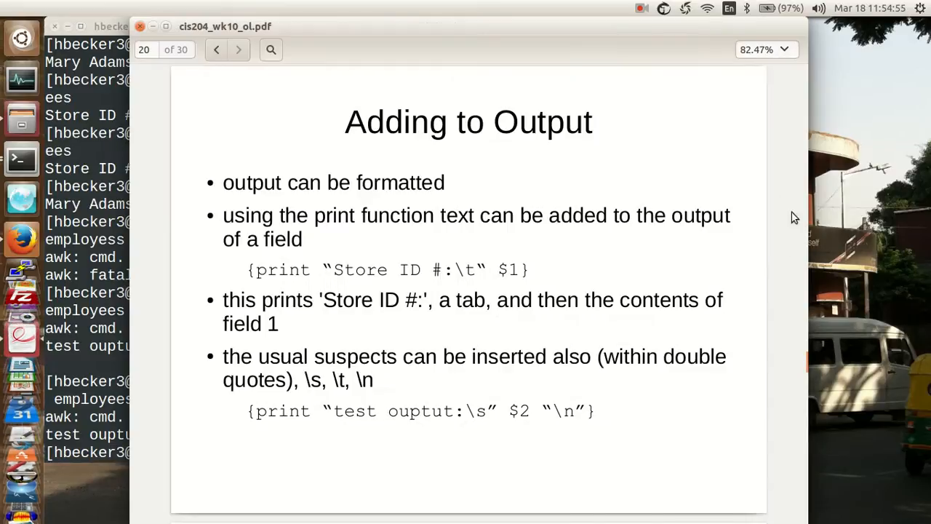
pyautogui.moveTo(630, 360)
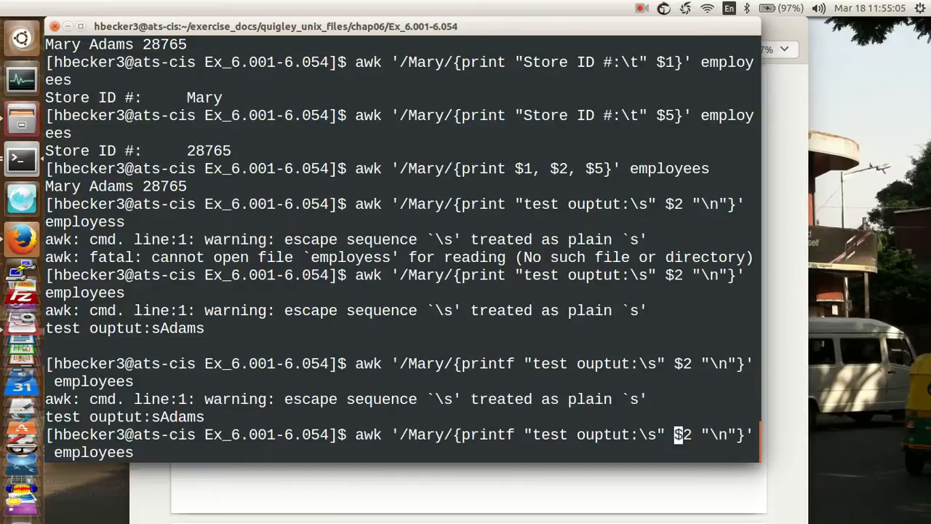
pyautogui.press('Left')
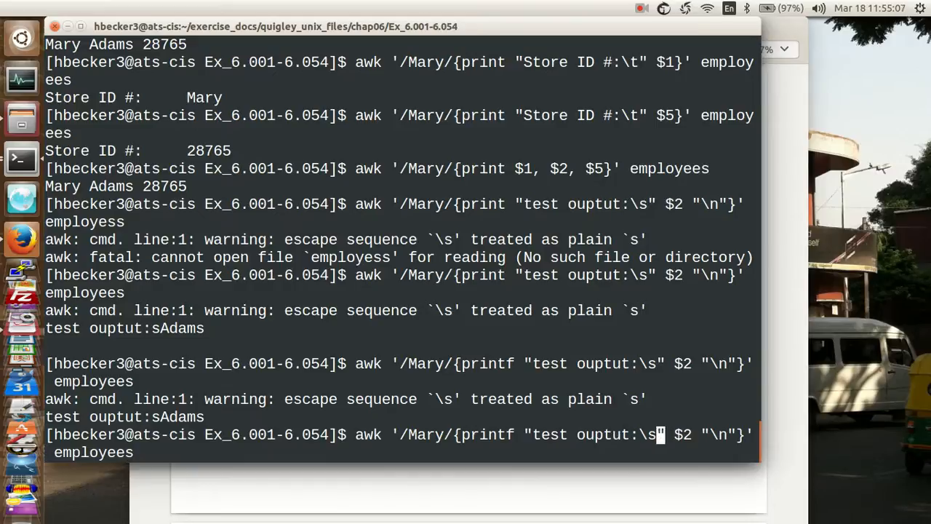
pyautogui.write('\\t')
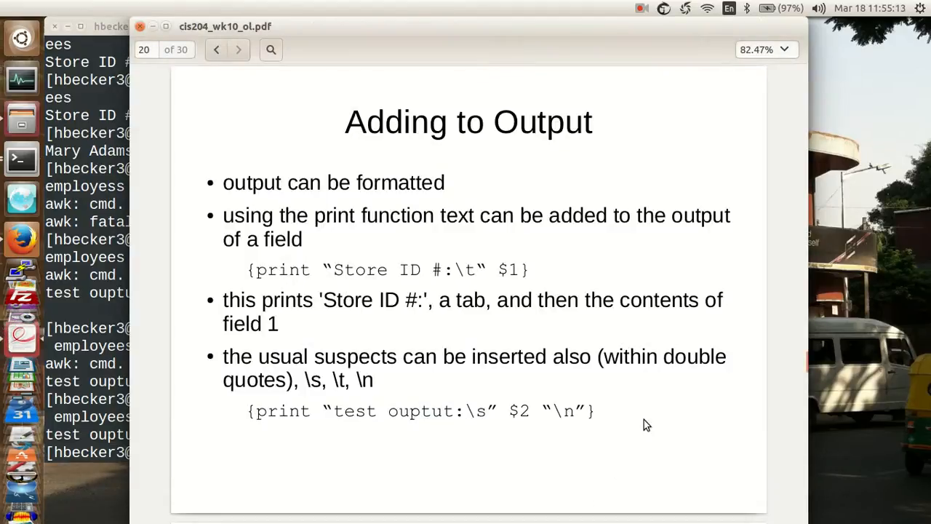
# Show slide 21, Using printf, with its Name and ID formatting example
pyautogui.click(238, 50)
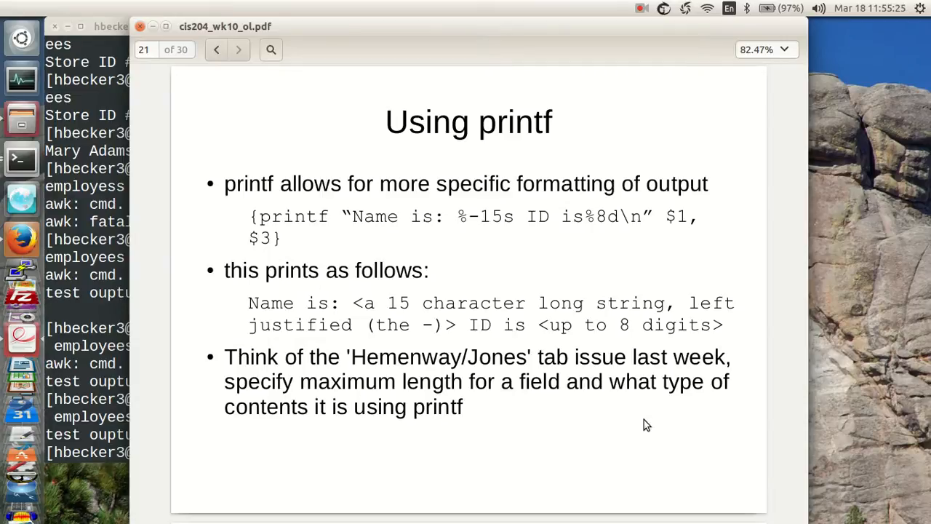
pyautogui.moveTo(254, 215)
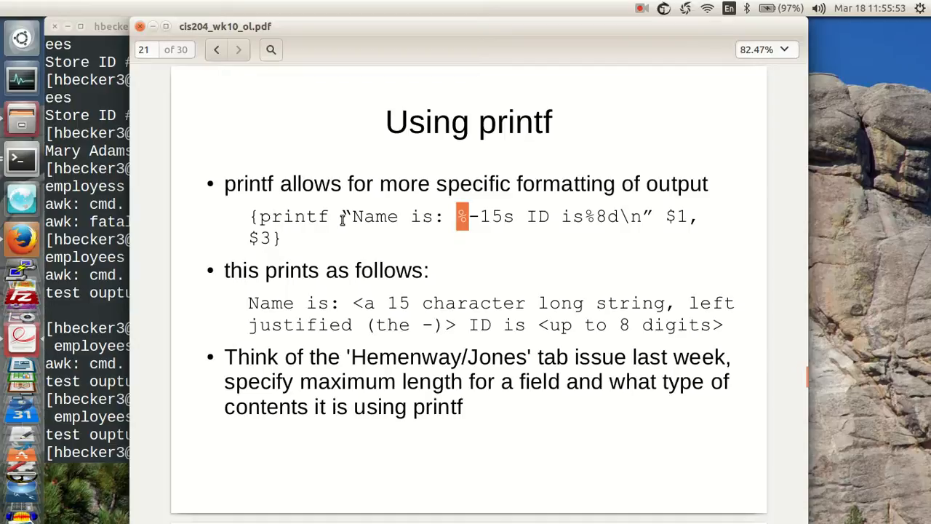
pyautogui.moveTo(466, 221)
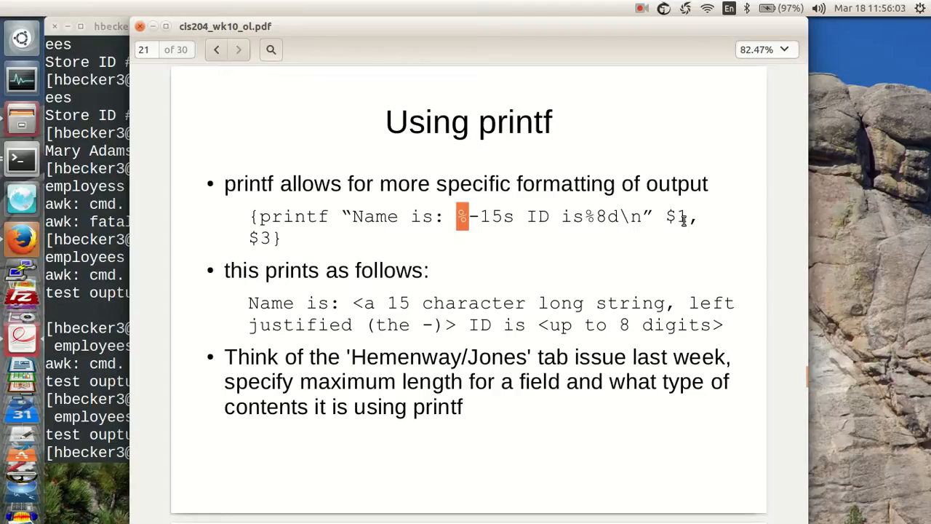
pyautogui.moveTo(378, 247)
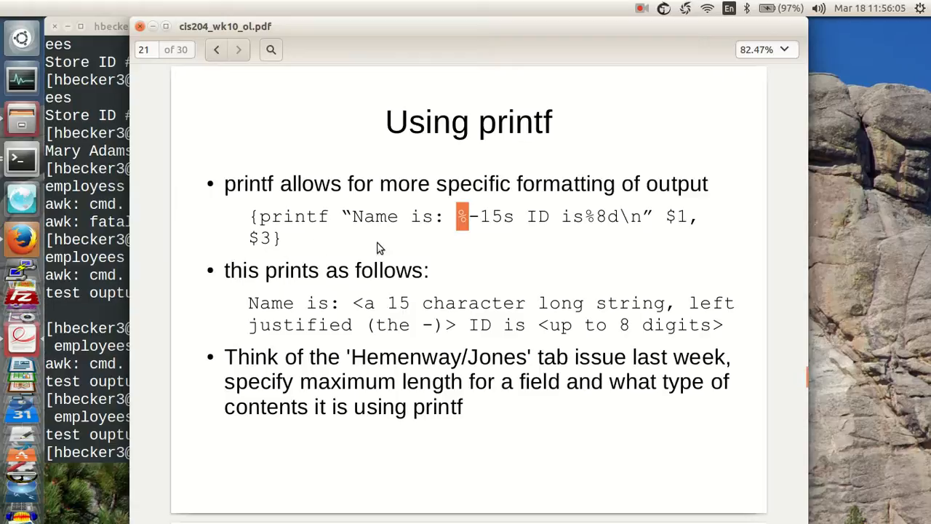
pyautogui.moveTo(387, 247)
pyautogui.write("awk '/Mary/{printf }' employees")
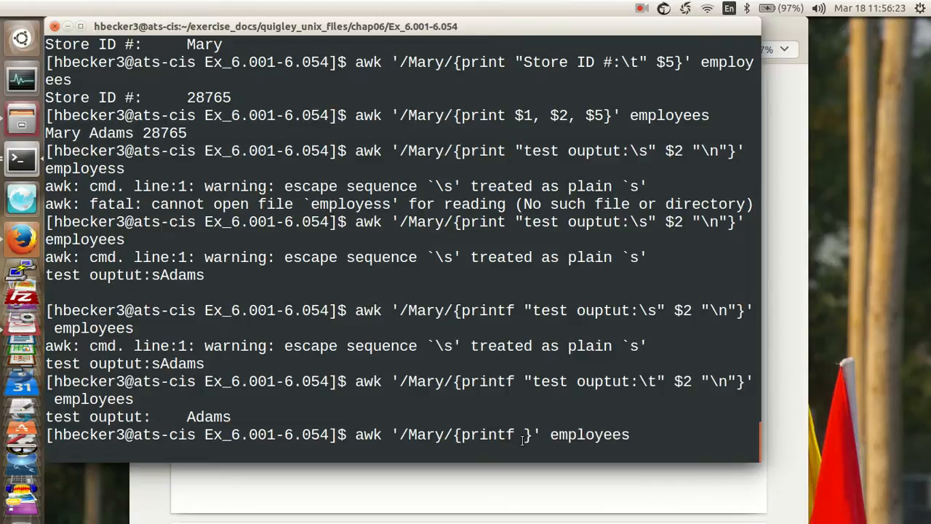
# Paste and run the slide's printf "Name is: %-15s ID is%8d\n" command on employees, then append $3
pyautogui.rightClick(524, 434)
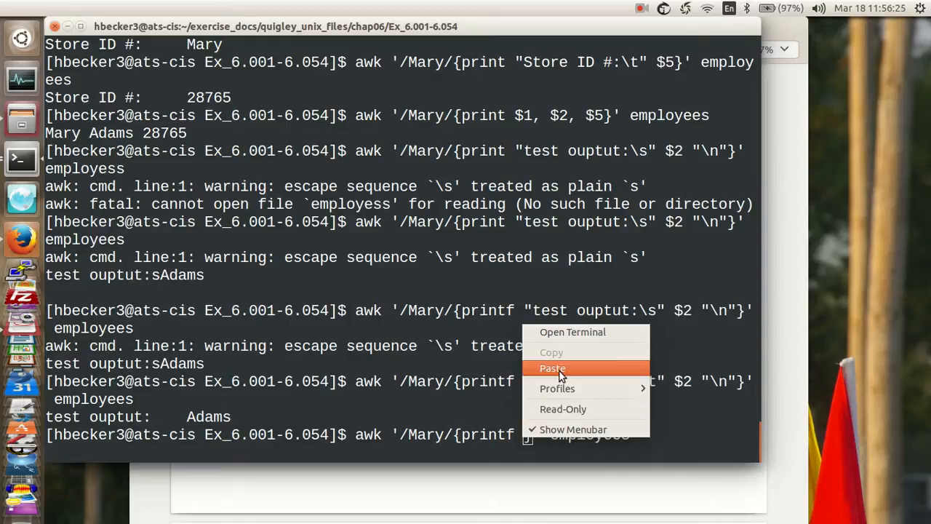
pyautogui.click(553, 368)
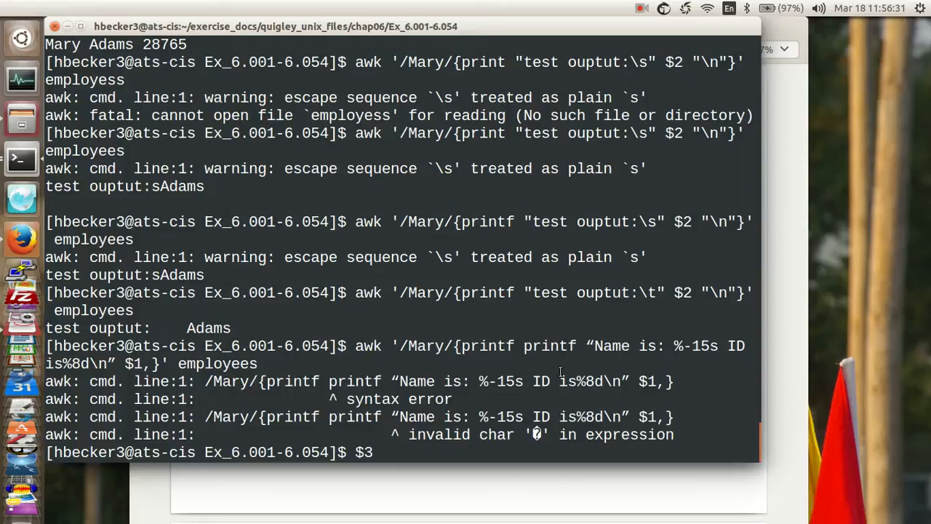
pyautogui.write('awk \'/Mary/{printf printf "Name is: %-15s ID is%8d\\n" $1,}\' employees')
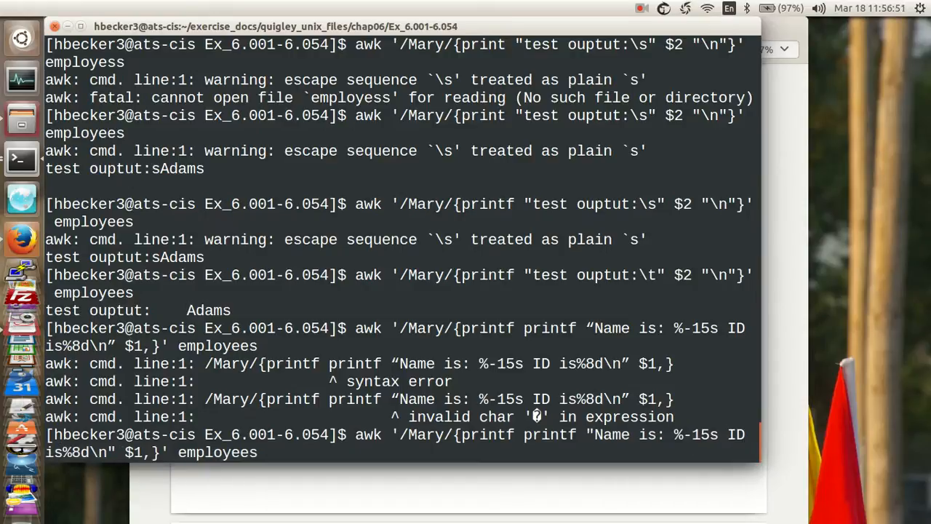
pyautogui.write('$3')
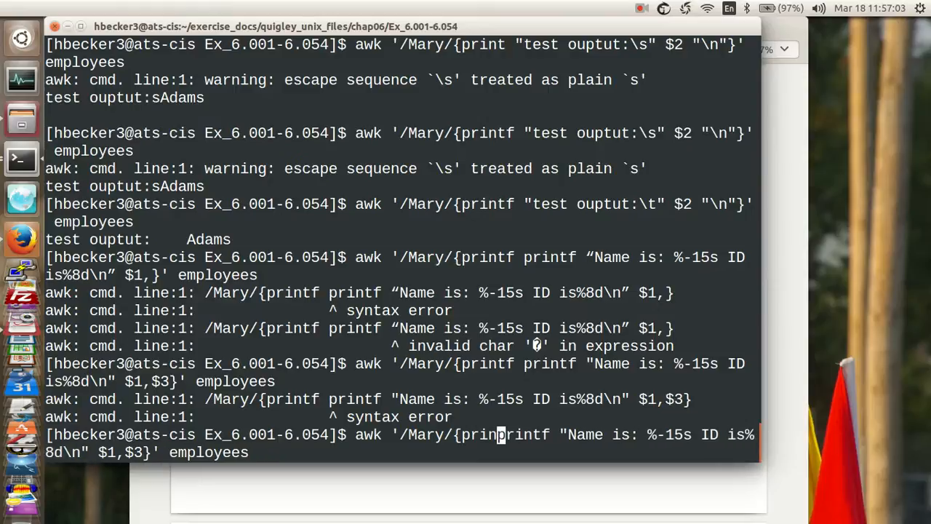
# Rerun the printf command without the doubled printf, tweaking spacing around $3 and %8d; each fails with not enough arguments
pyautogui.press('Return')
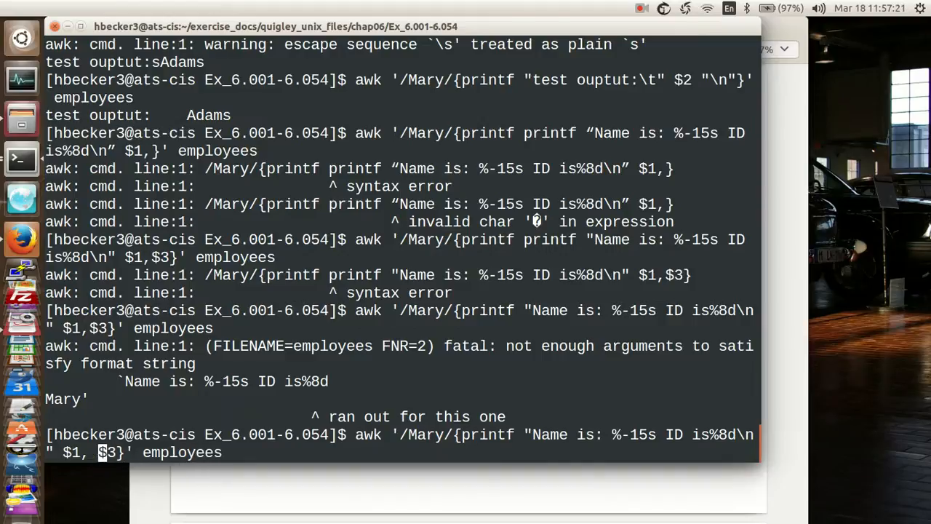
pyautogui.press('Return')
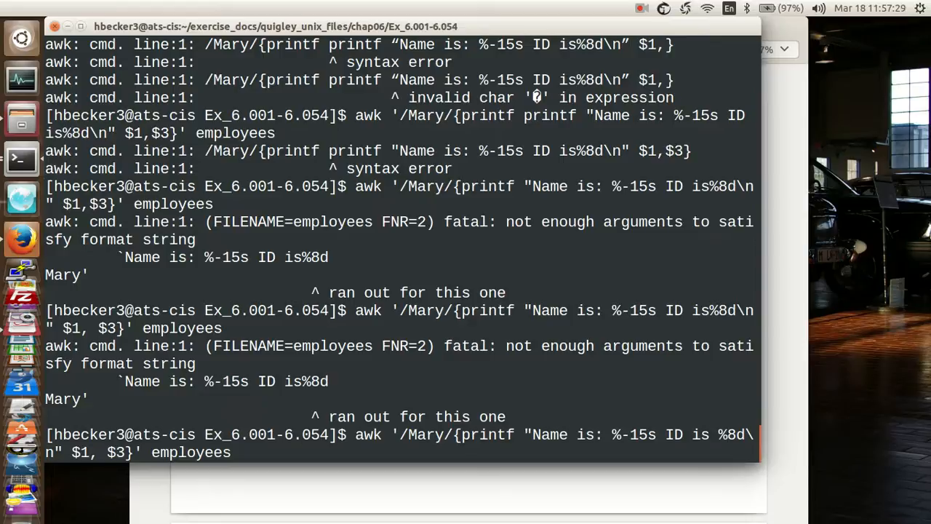
pyautogui.press('Return')
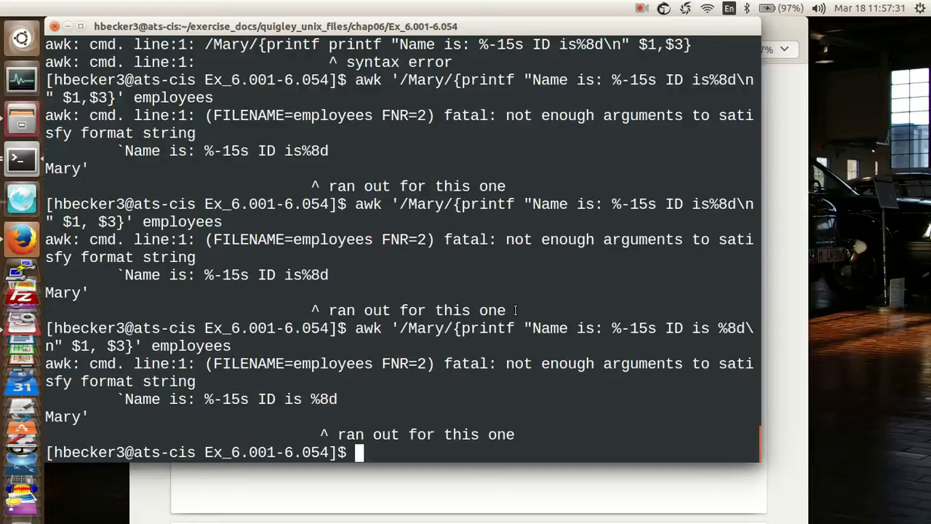
pyautogui.moveTo(591, 419)
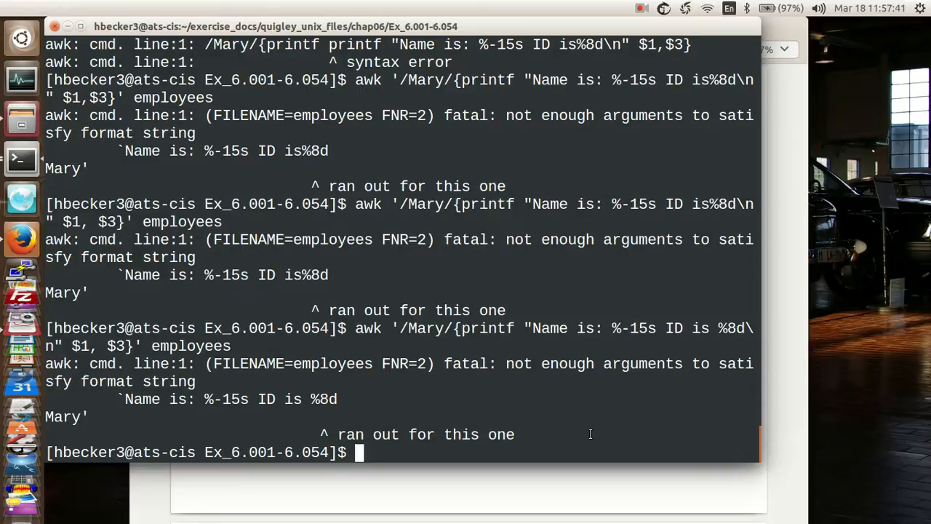
# List the employees file with more, then retry the printf command with fields '$1 $3'
pyautogui.write('more')
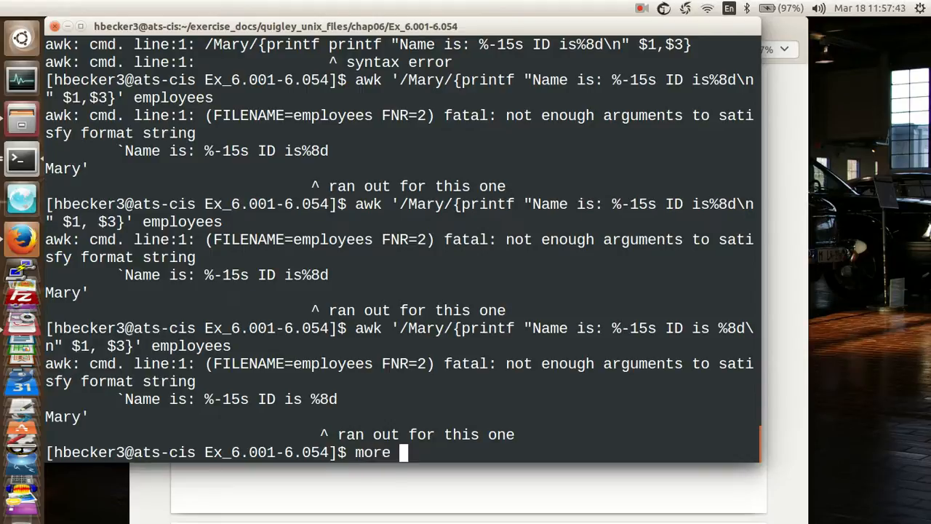
pyautogui.write('employee')
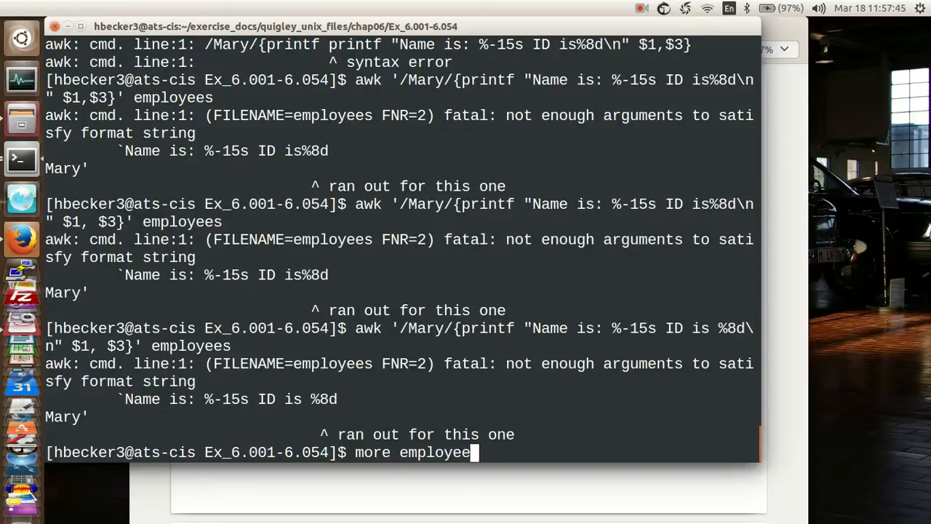
pyautogui.press('Return')
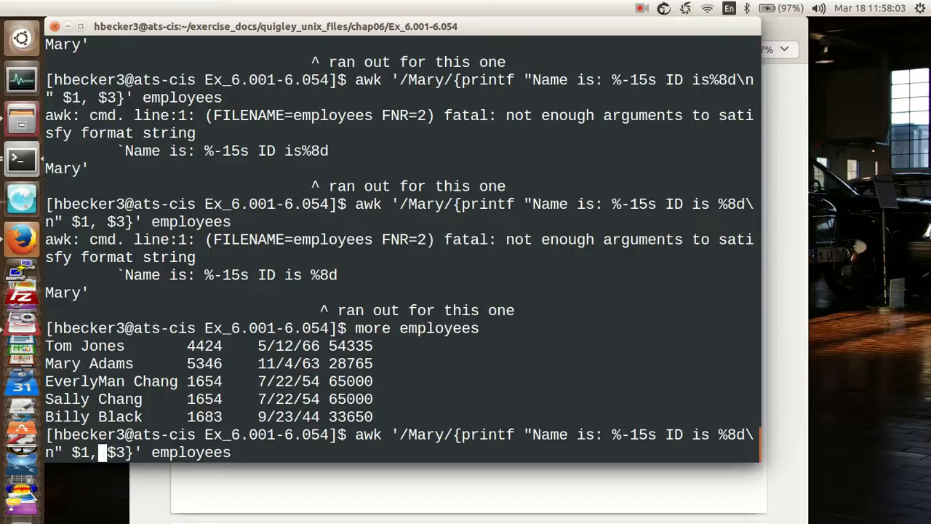
pyautogui.press('Return')
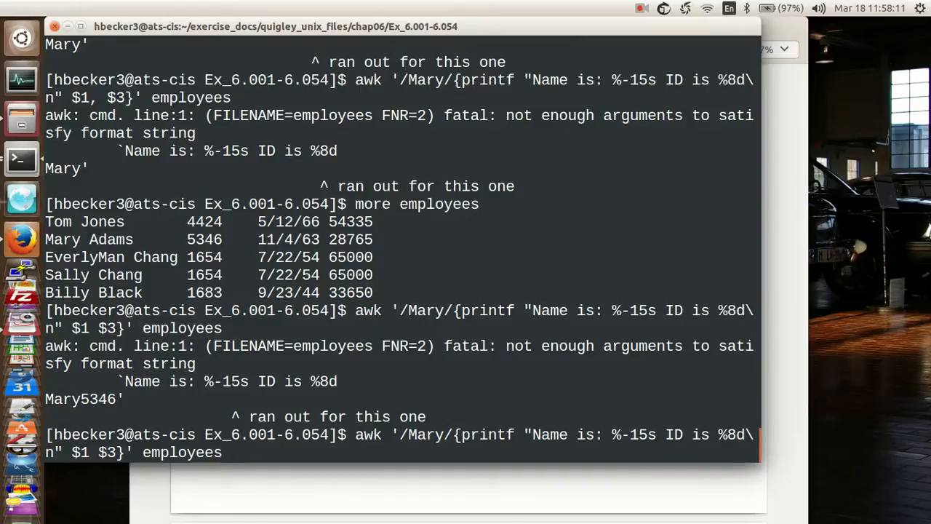
pyautogui.moveTo(227, 451)
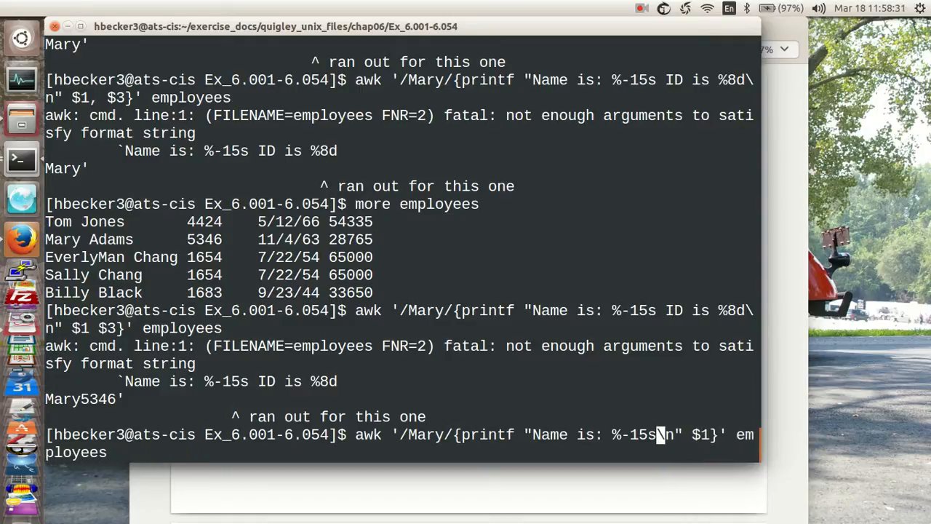
# Run the name-only printf with a comma after the format string to print 'Name is: Mary', then clear the screen
pyautogui.press('Return')
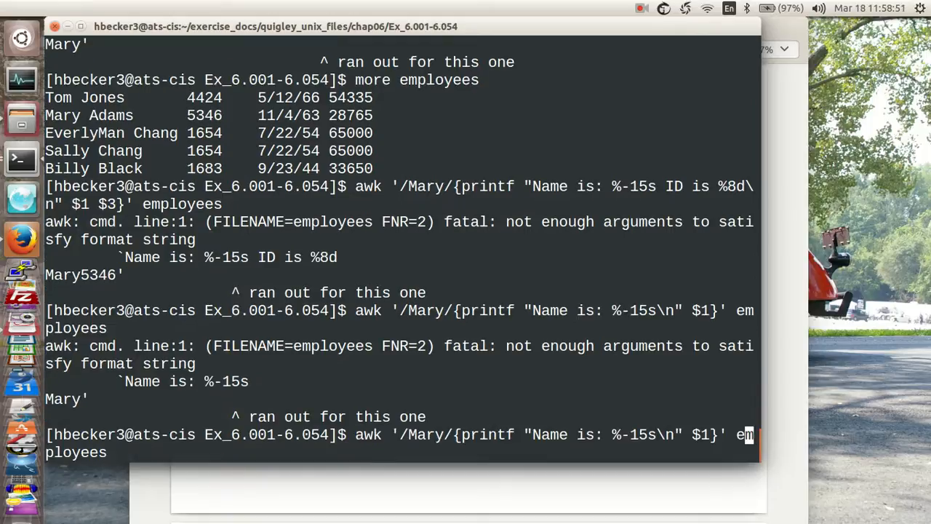
pyautogui.moveTo(695, 433)
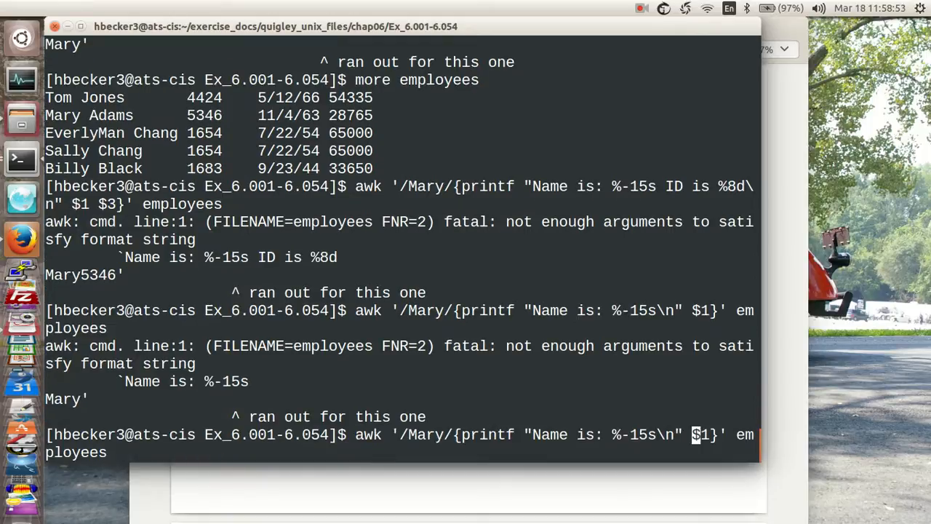
pyautogui.moveTo(695, 433)
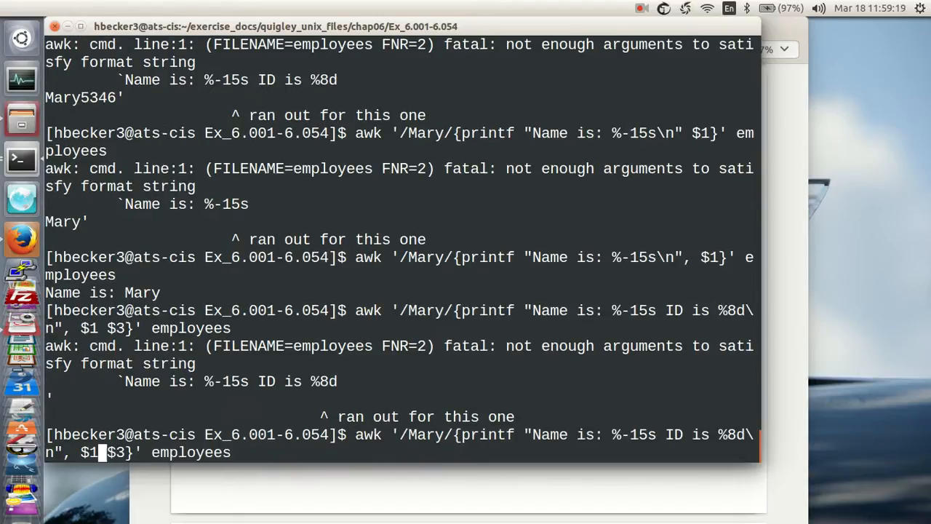
pyautogui.write(',')
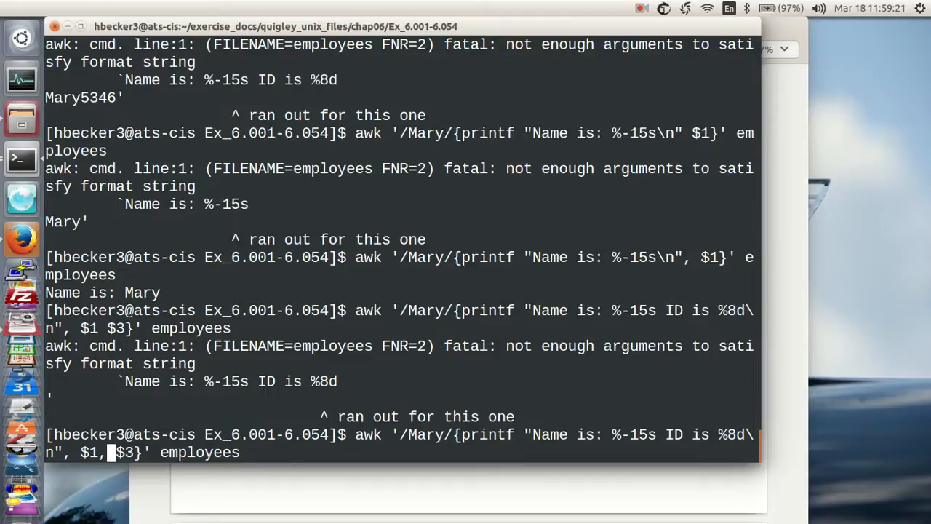
pyautogui.press('Return')
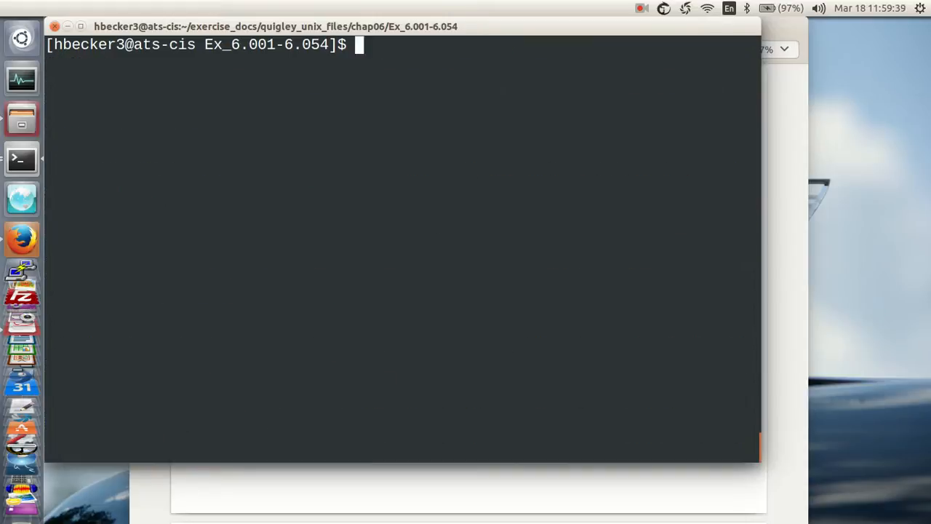
# Run awk '/Mary/{printf "Name is: %-15s ID is %8d\n", $1, $3}' employees, printing Mary and ID 5346
pyautogui.write('awk \'/Mary/{printf "Name is: %-15s ID is %8d\\n", $1, $3}\' employees')
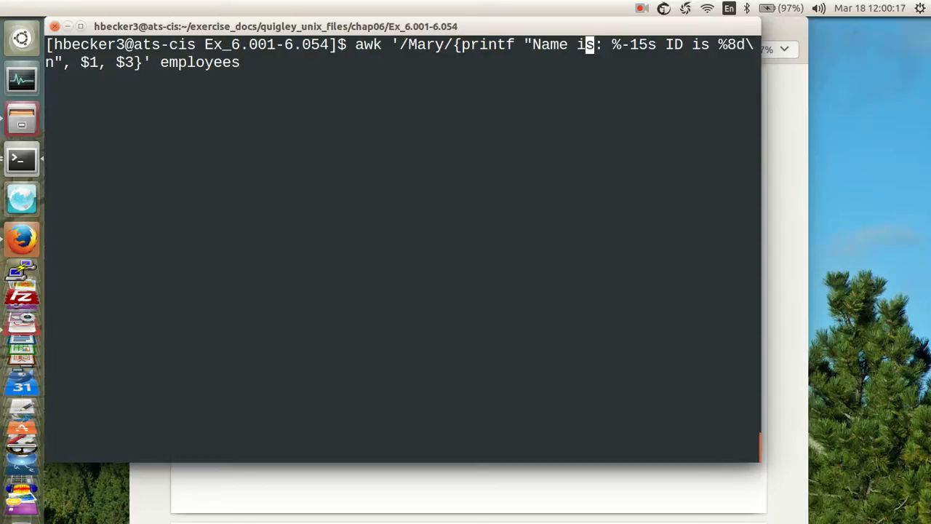
pyautogui.press('Return')
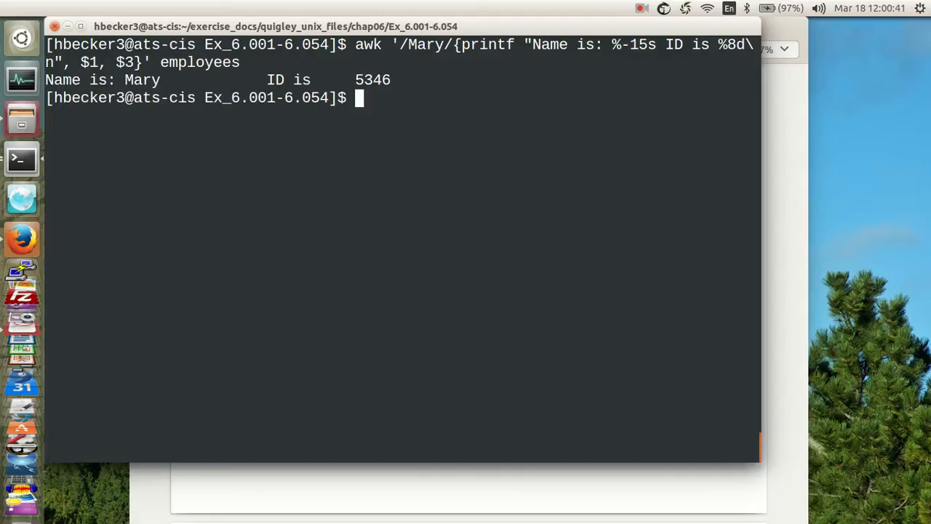
pyautogui.moveTo(754, 413)
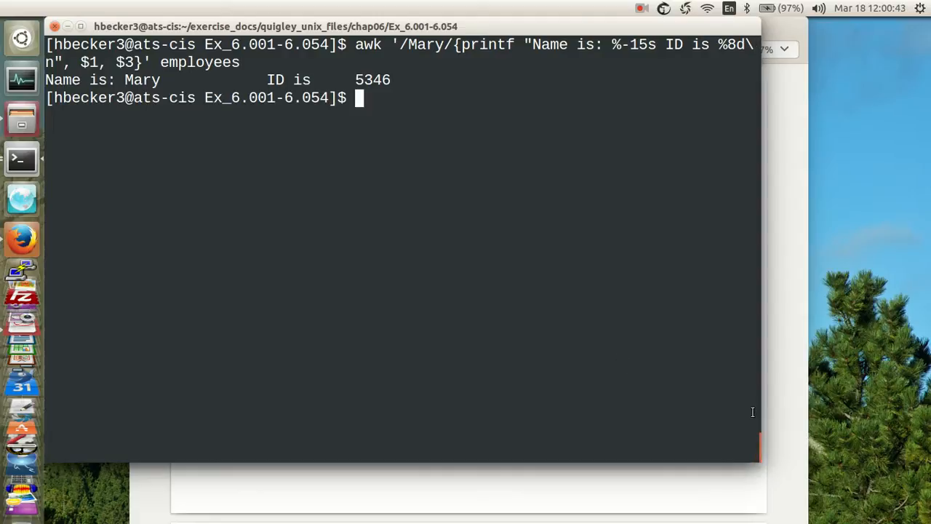
pyautogui.moveTo(792, 364)
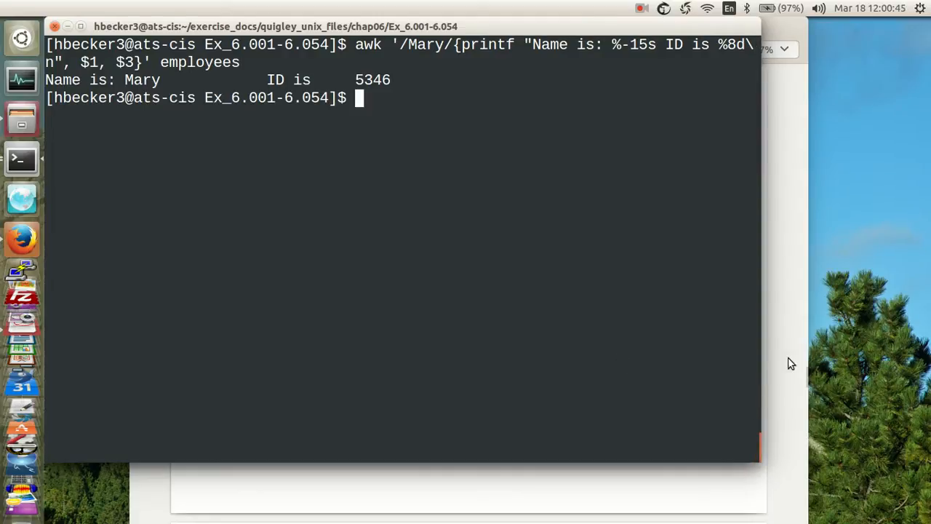
pyautogui.moveTo(616, 317)
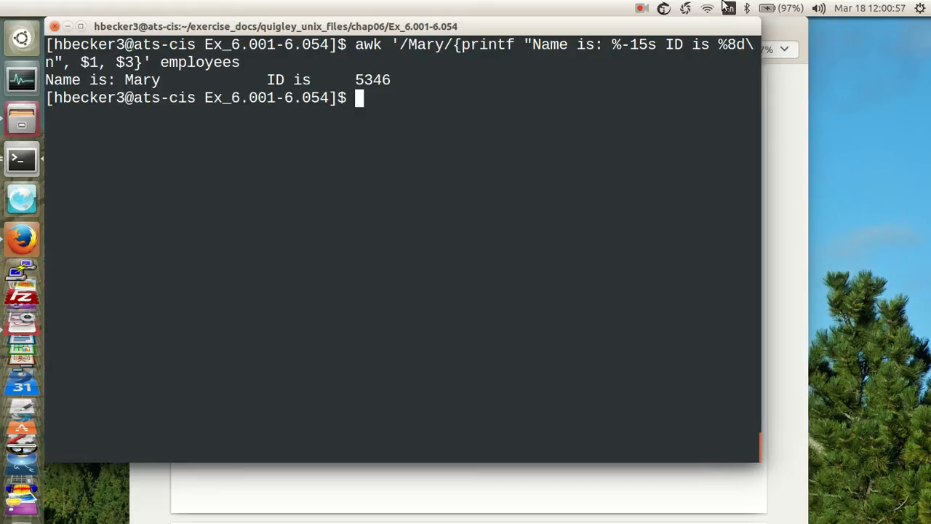
# Bring up the screen recorder's menu with the Finish recording option
pyautogui.click(640, 9)
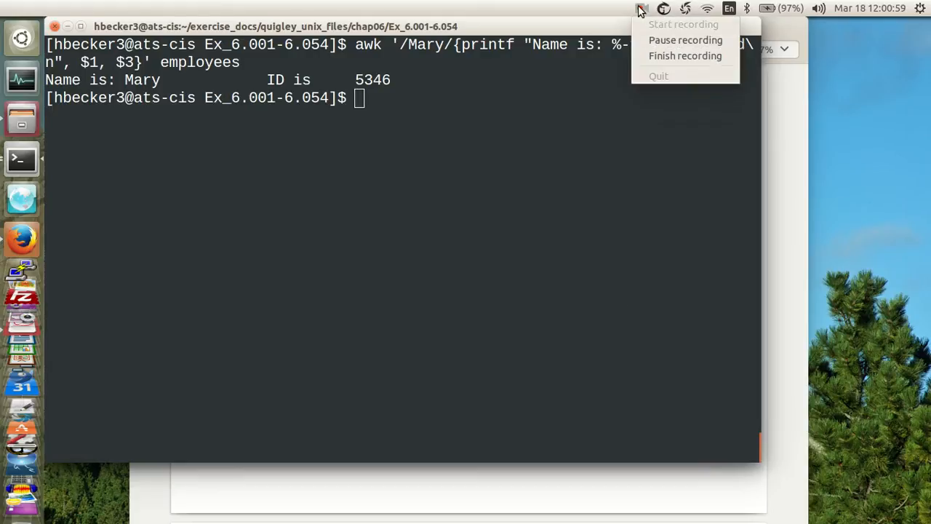